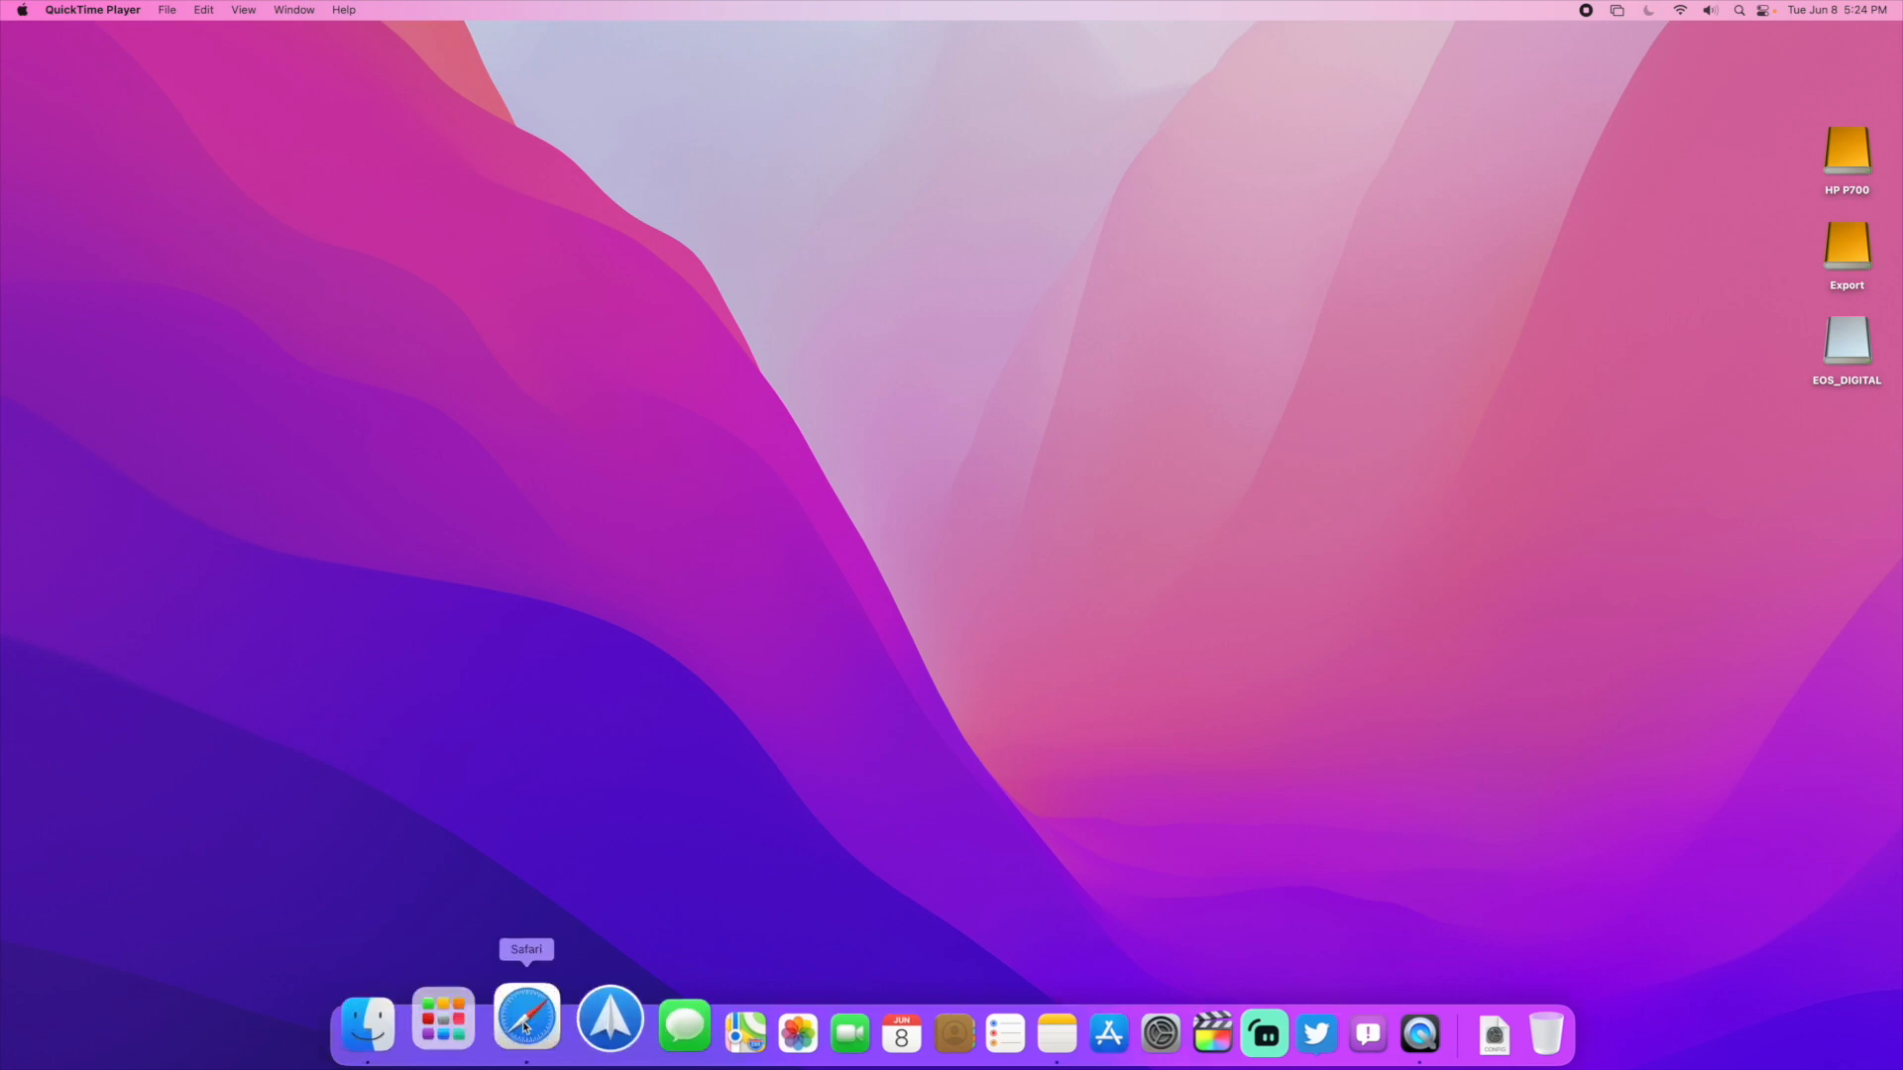
Step: Launch Safari from the Dock to show its start page
{"action": "left_click", "coordinate": [525, 1034]}
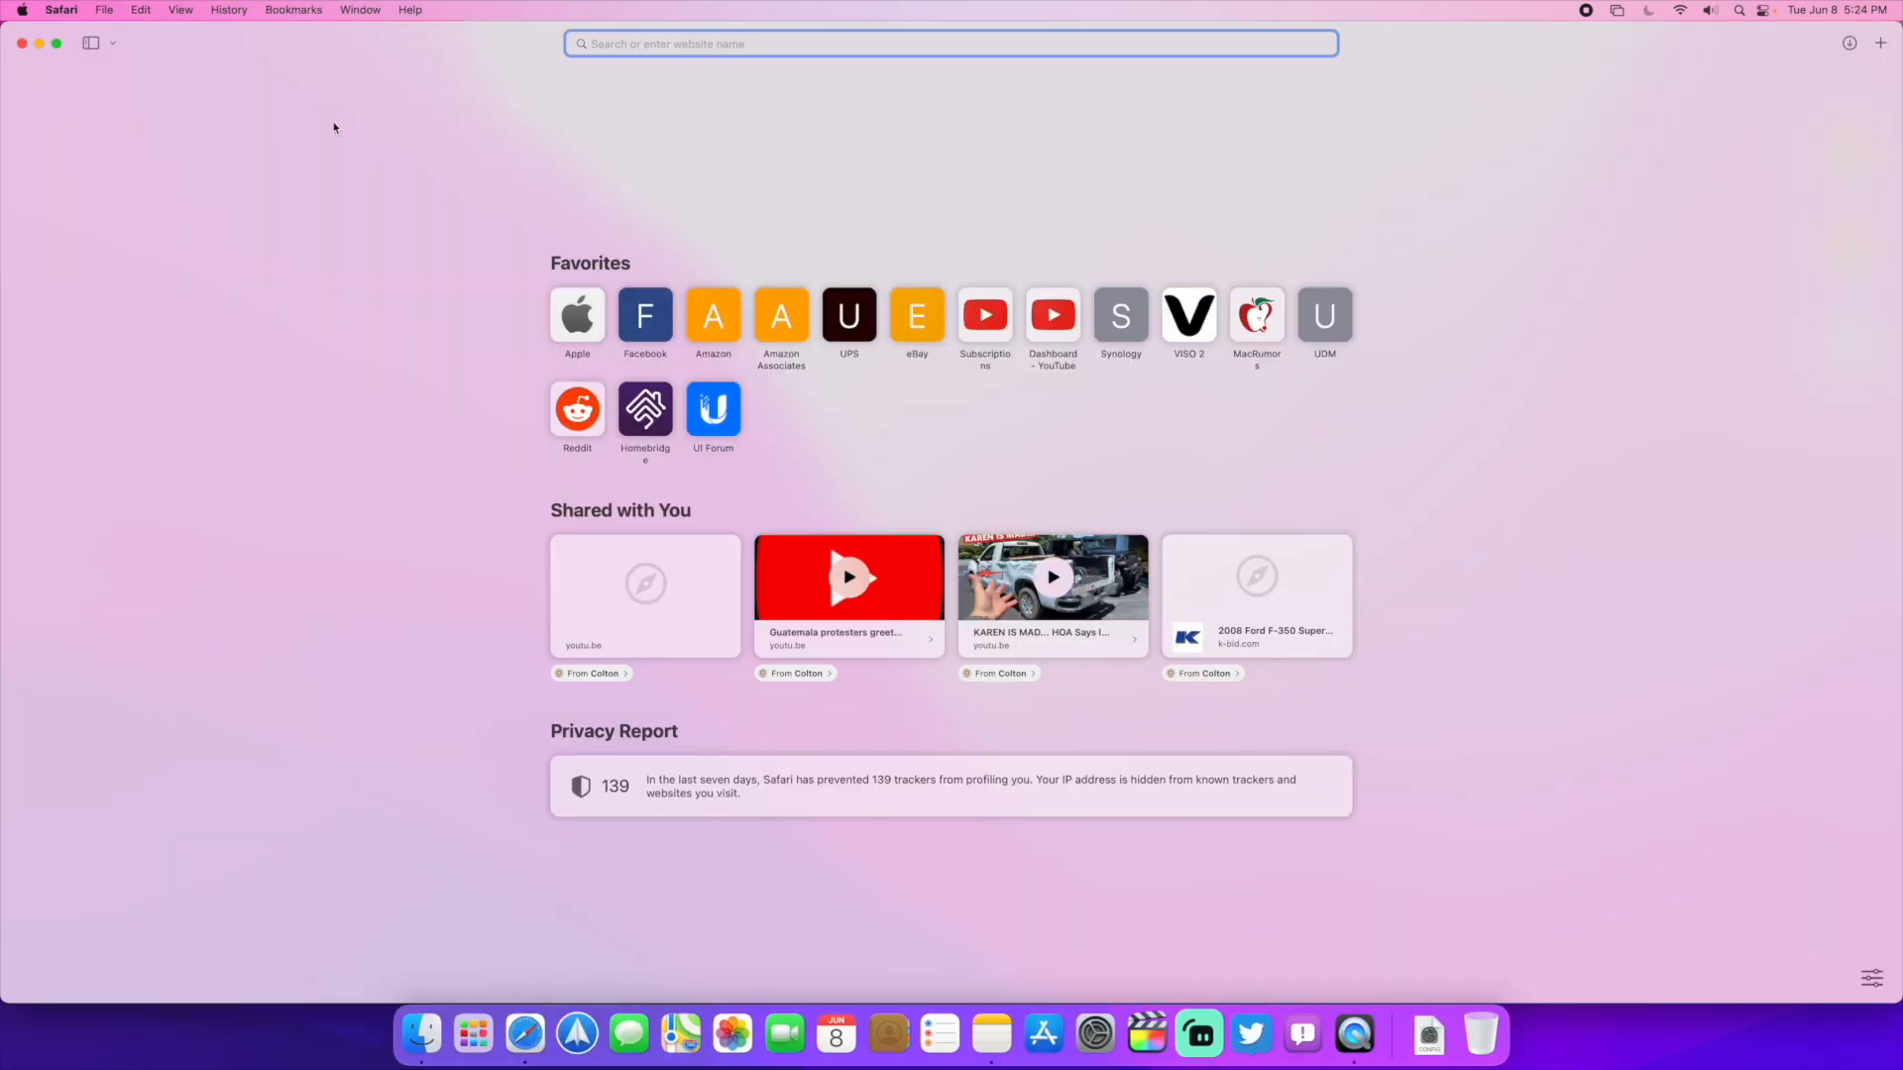
{"action": "mouse_move", "coordinate": [257, 181]}
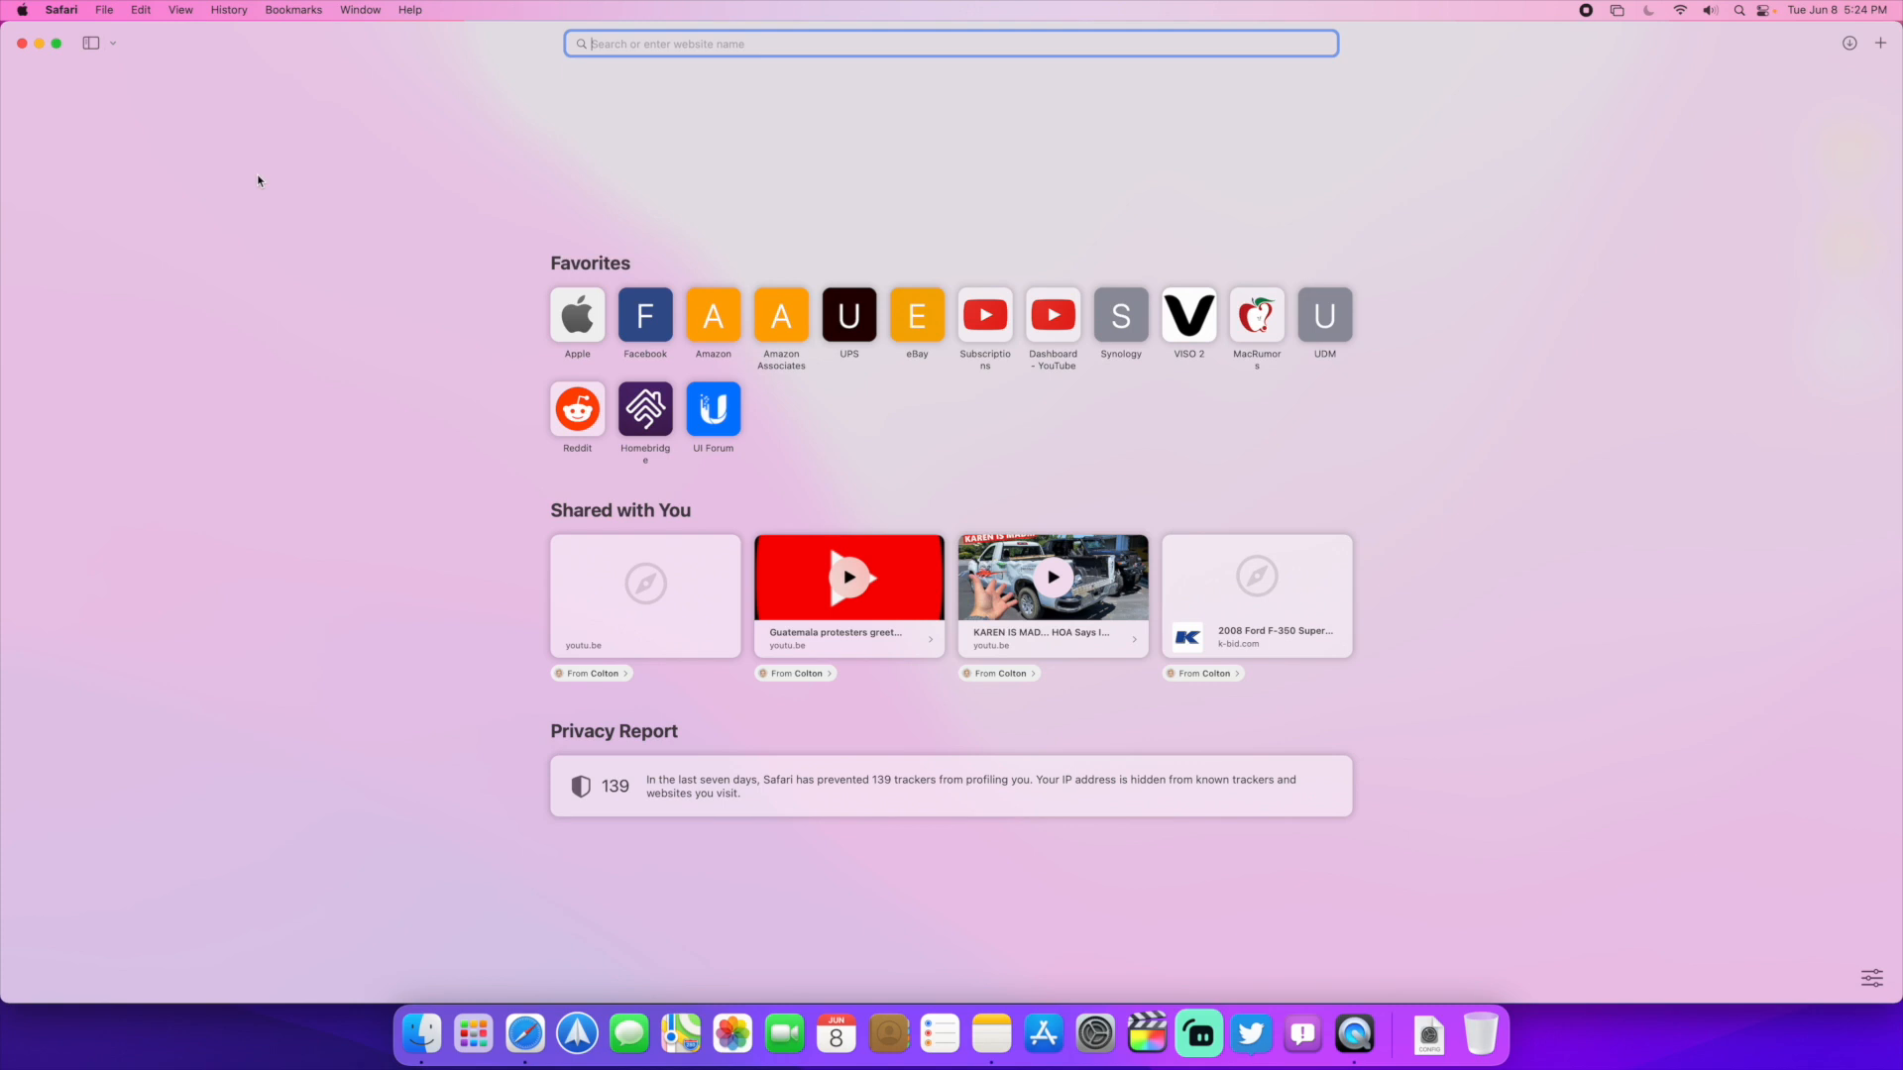
{"action": "mouse_move", "coordinate": [212, 55]}
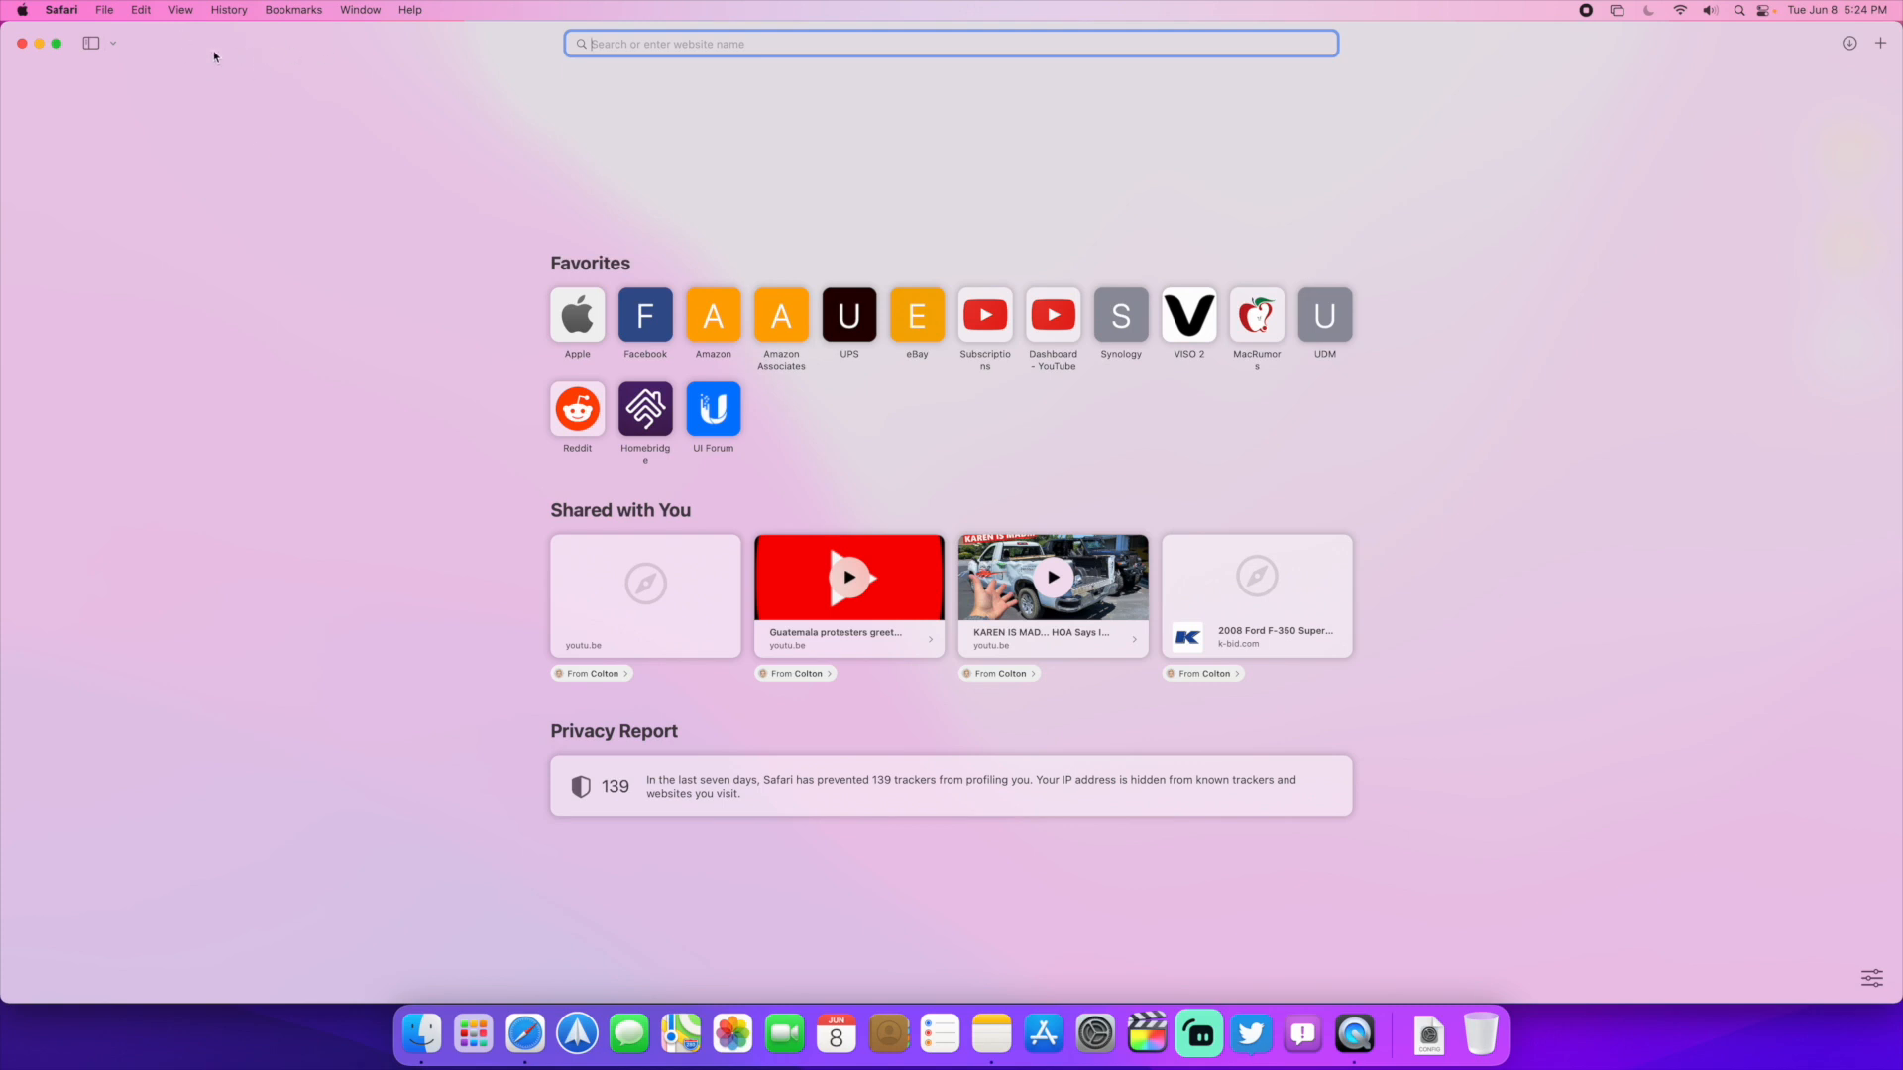
{"action": "mouse_move", "coordinate": [356, 114]}
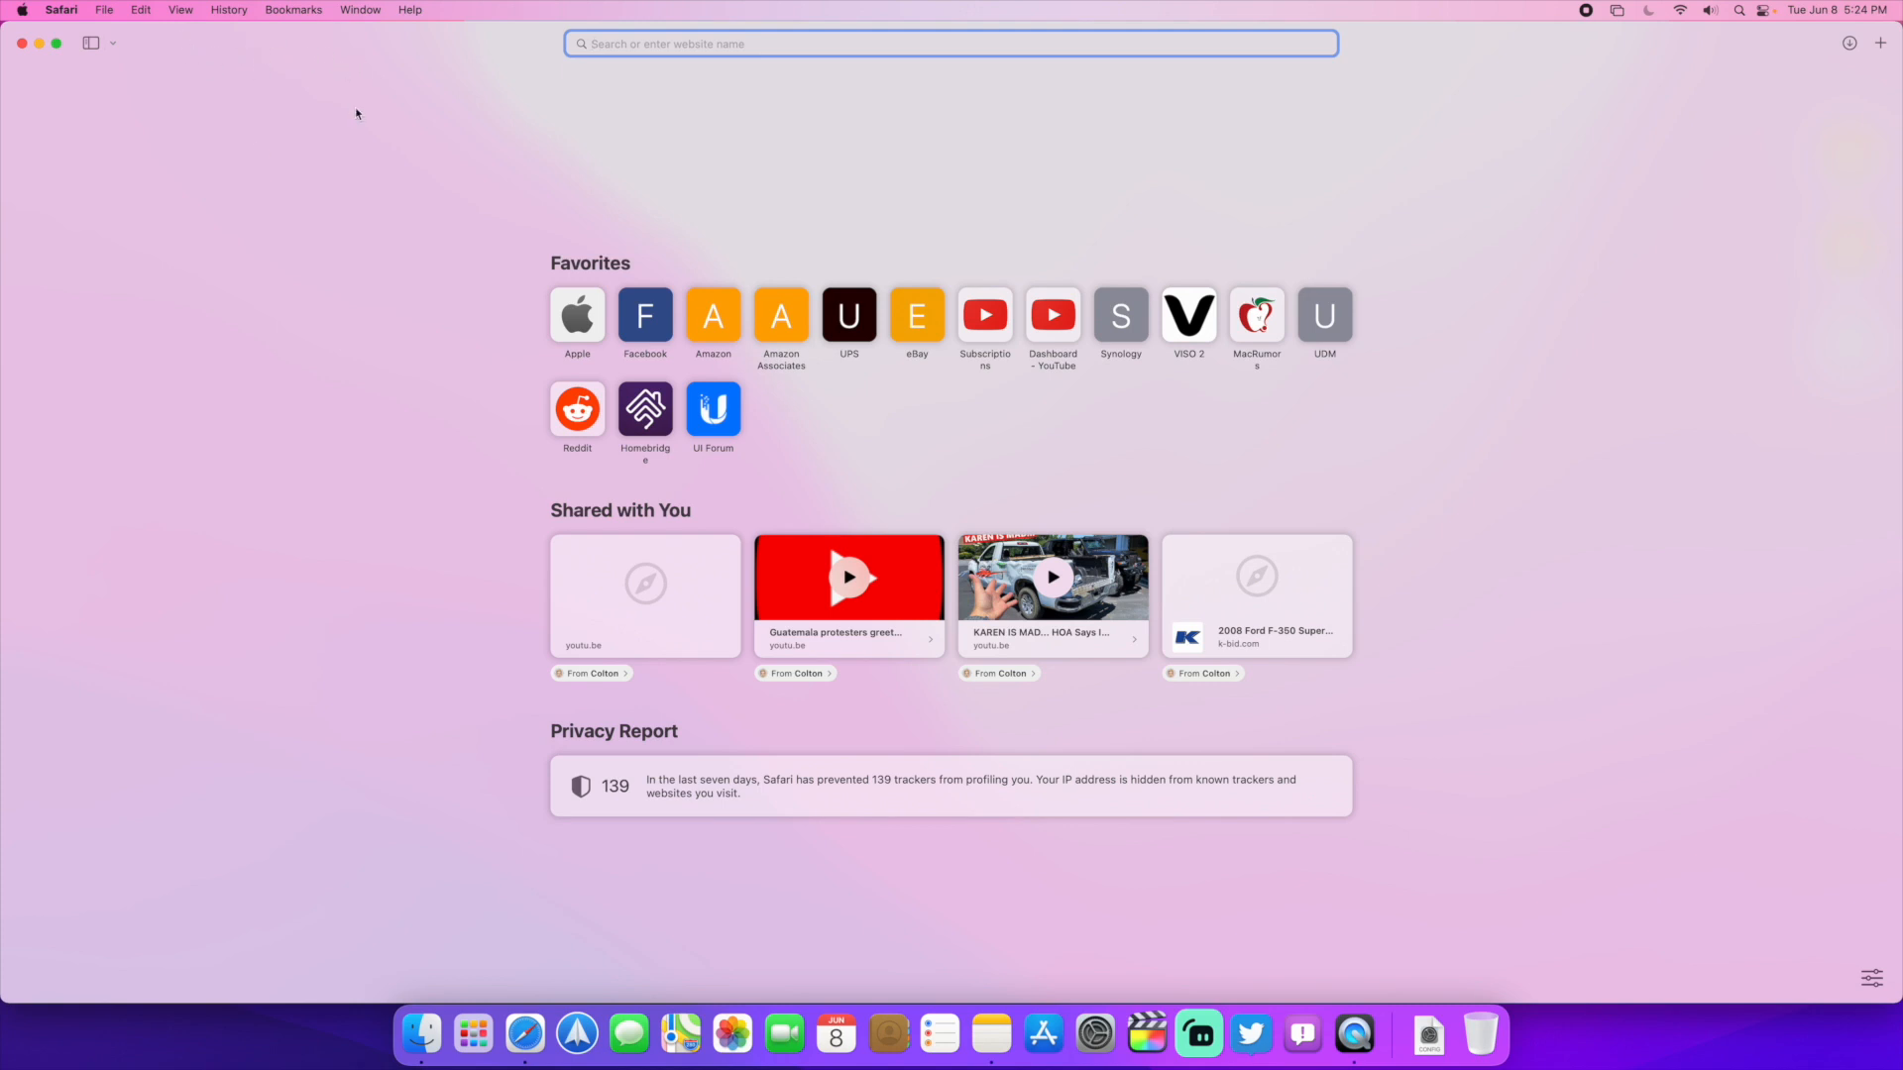
{"action": "mouse_move", "coordinate": [436, 74]}
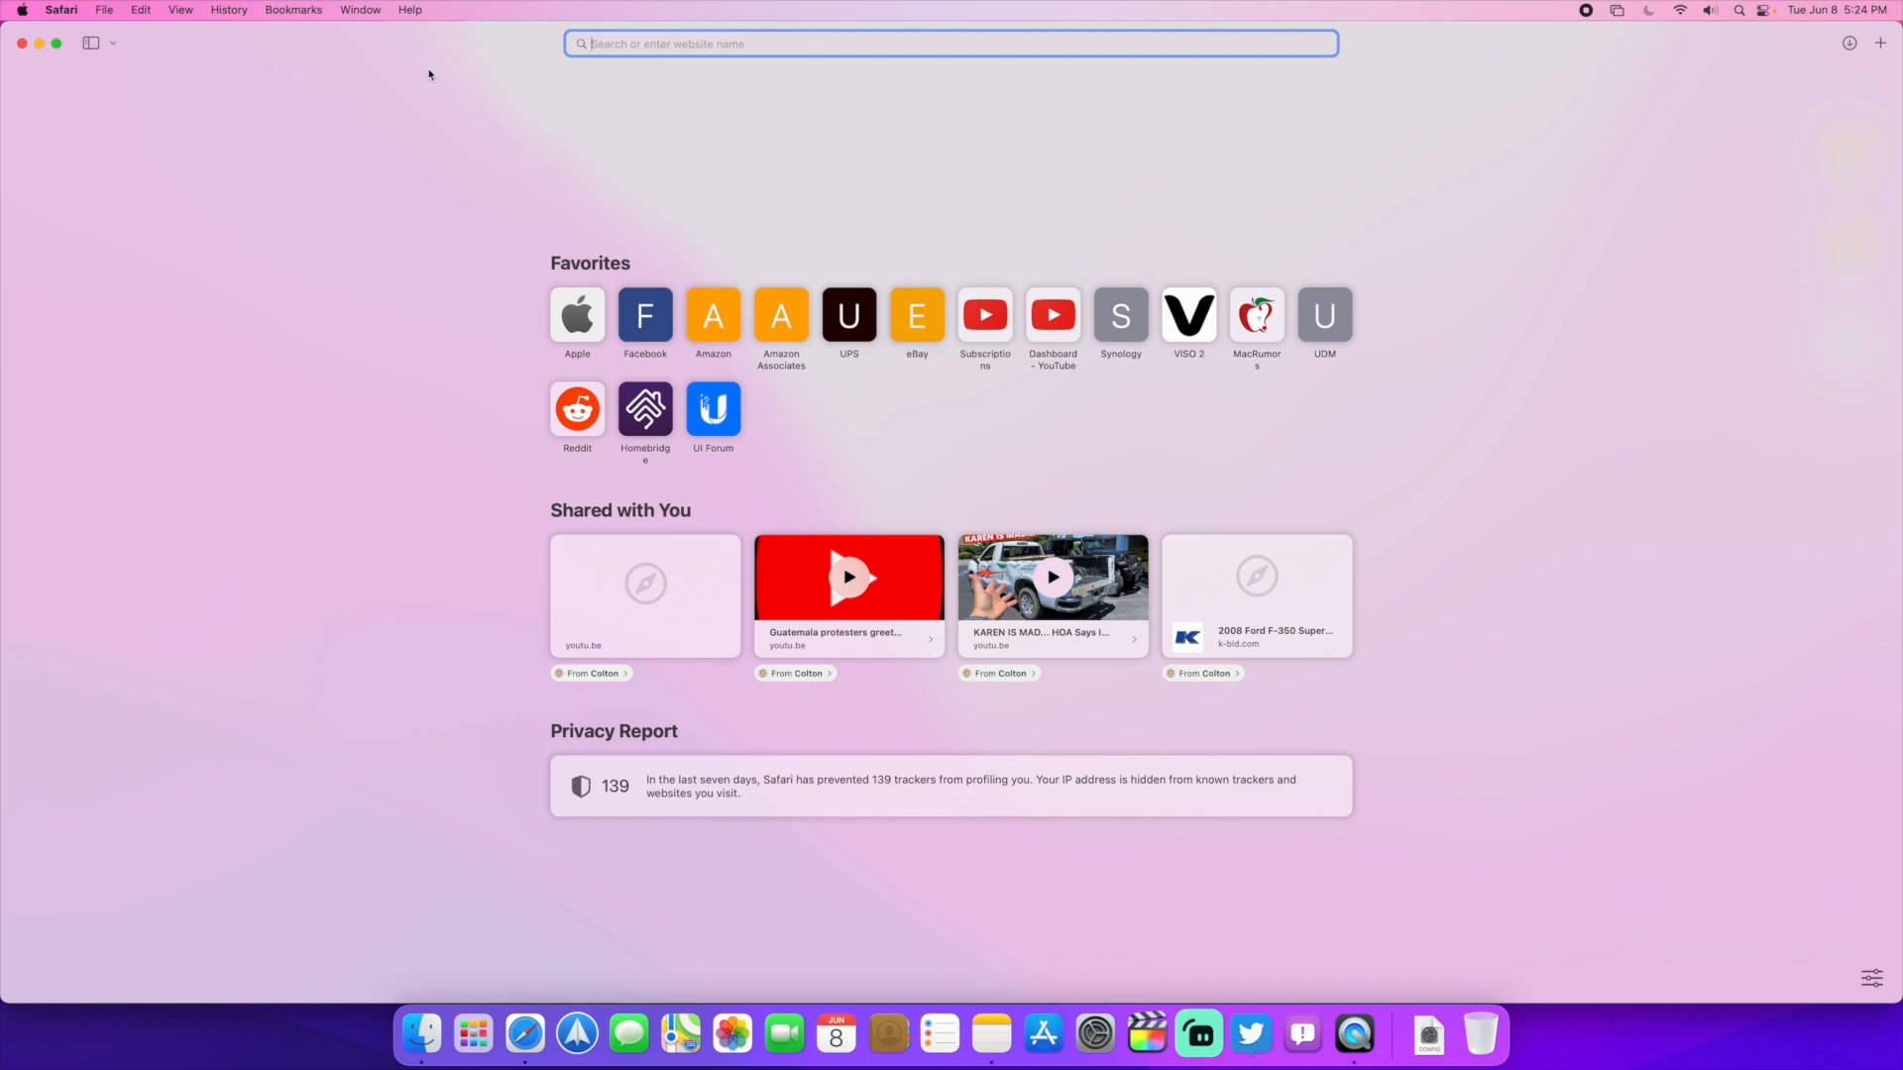
Step: Load Amazon from Favorites and dismiss the smile.amazon.com reminder
{"action": "left_click", "coordinate": [577, 315]}
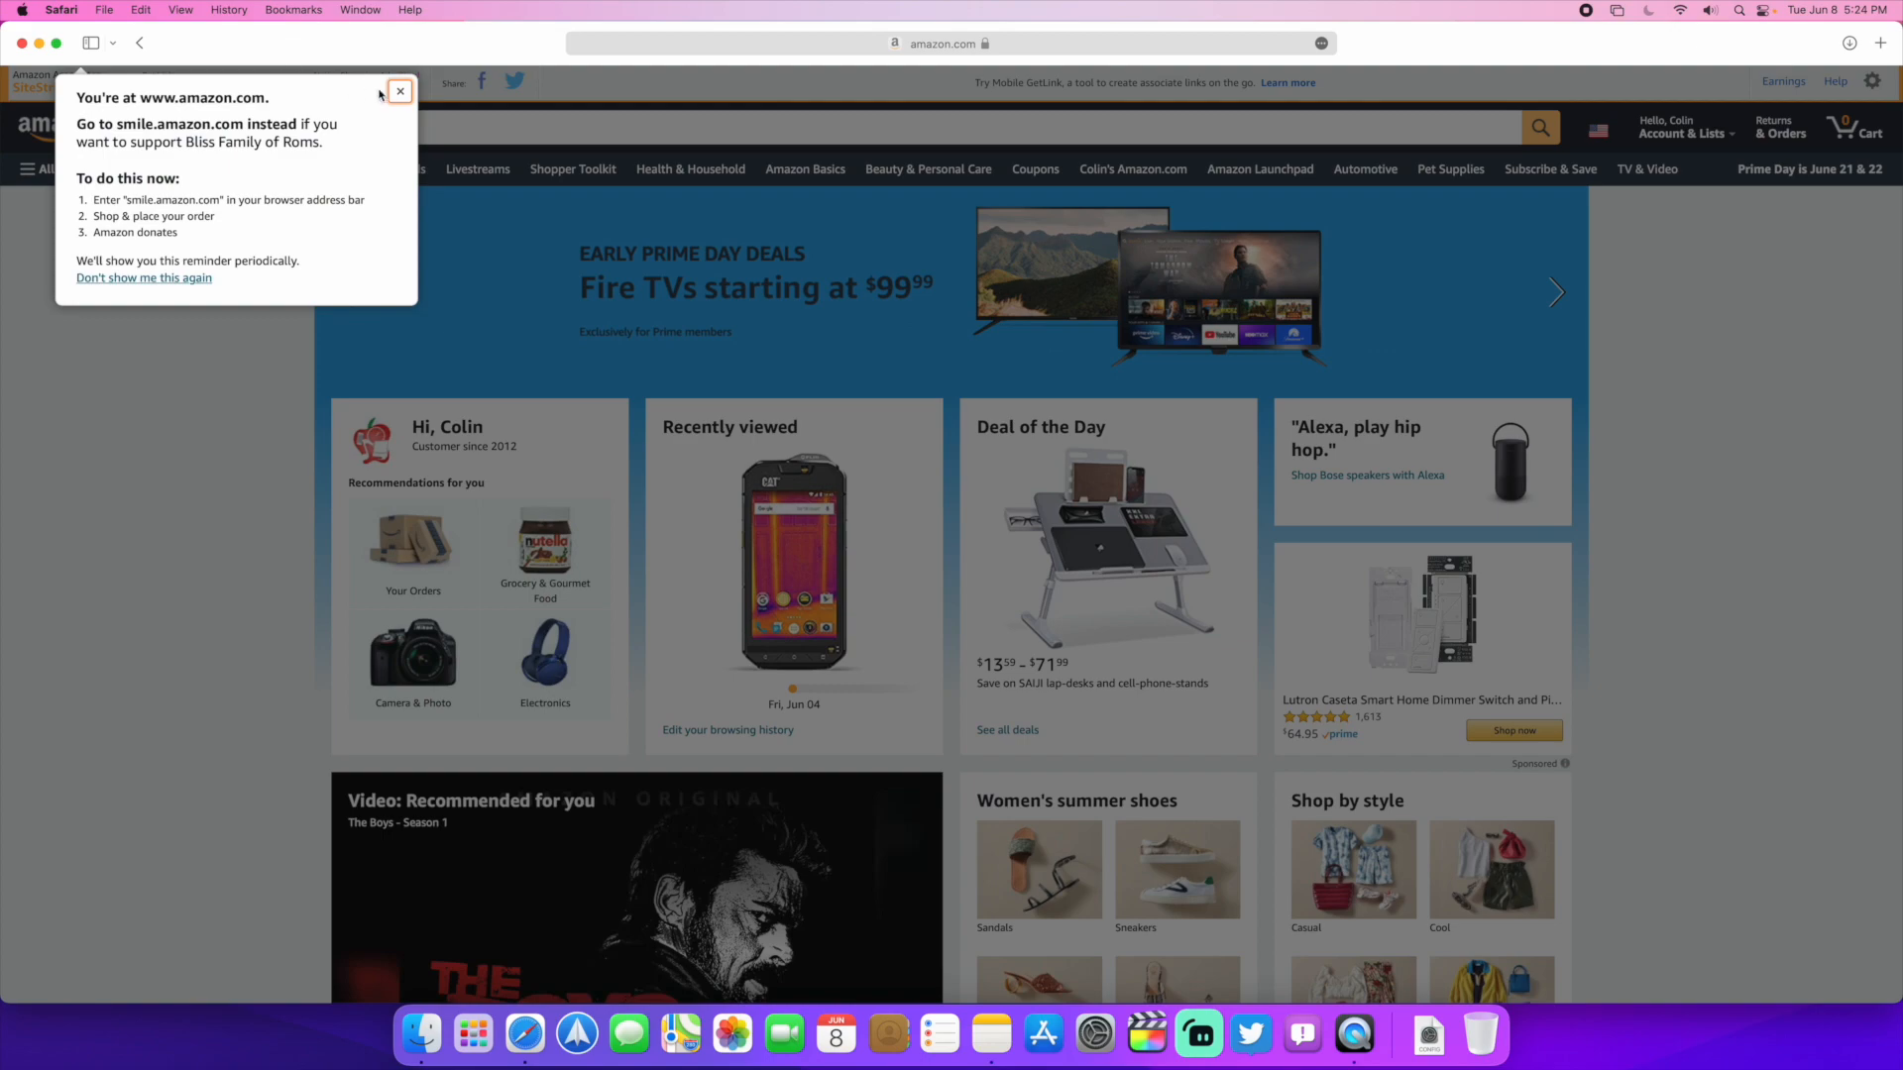
{"action": "left_click", "coordinate": [399, 91]}
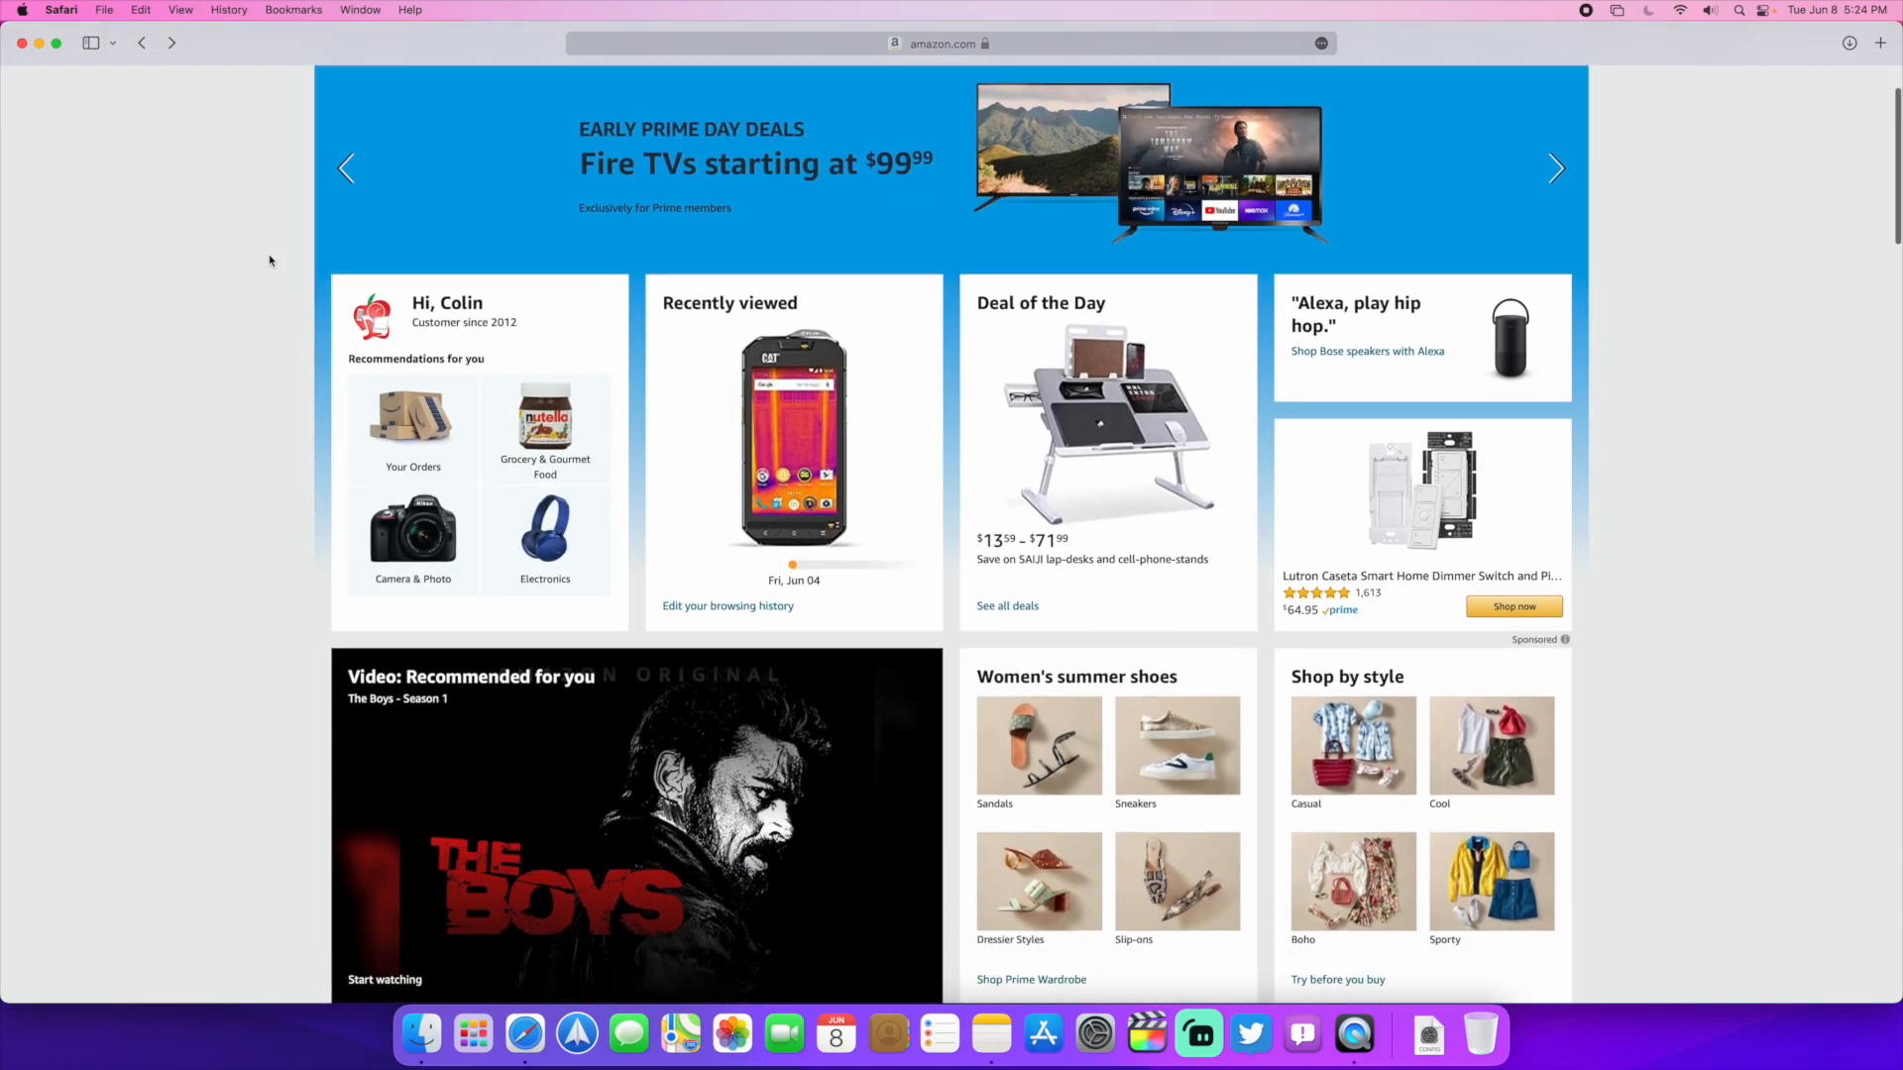
{"action": "scroll", "scroll_direction": "down", "scroll_amount": 3}
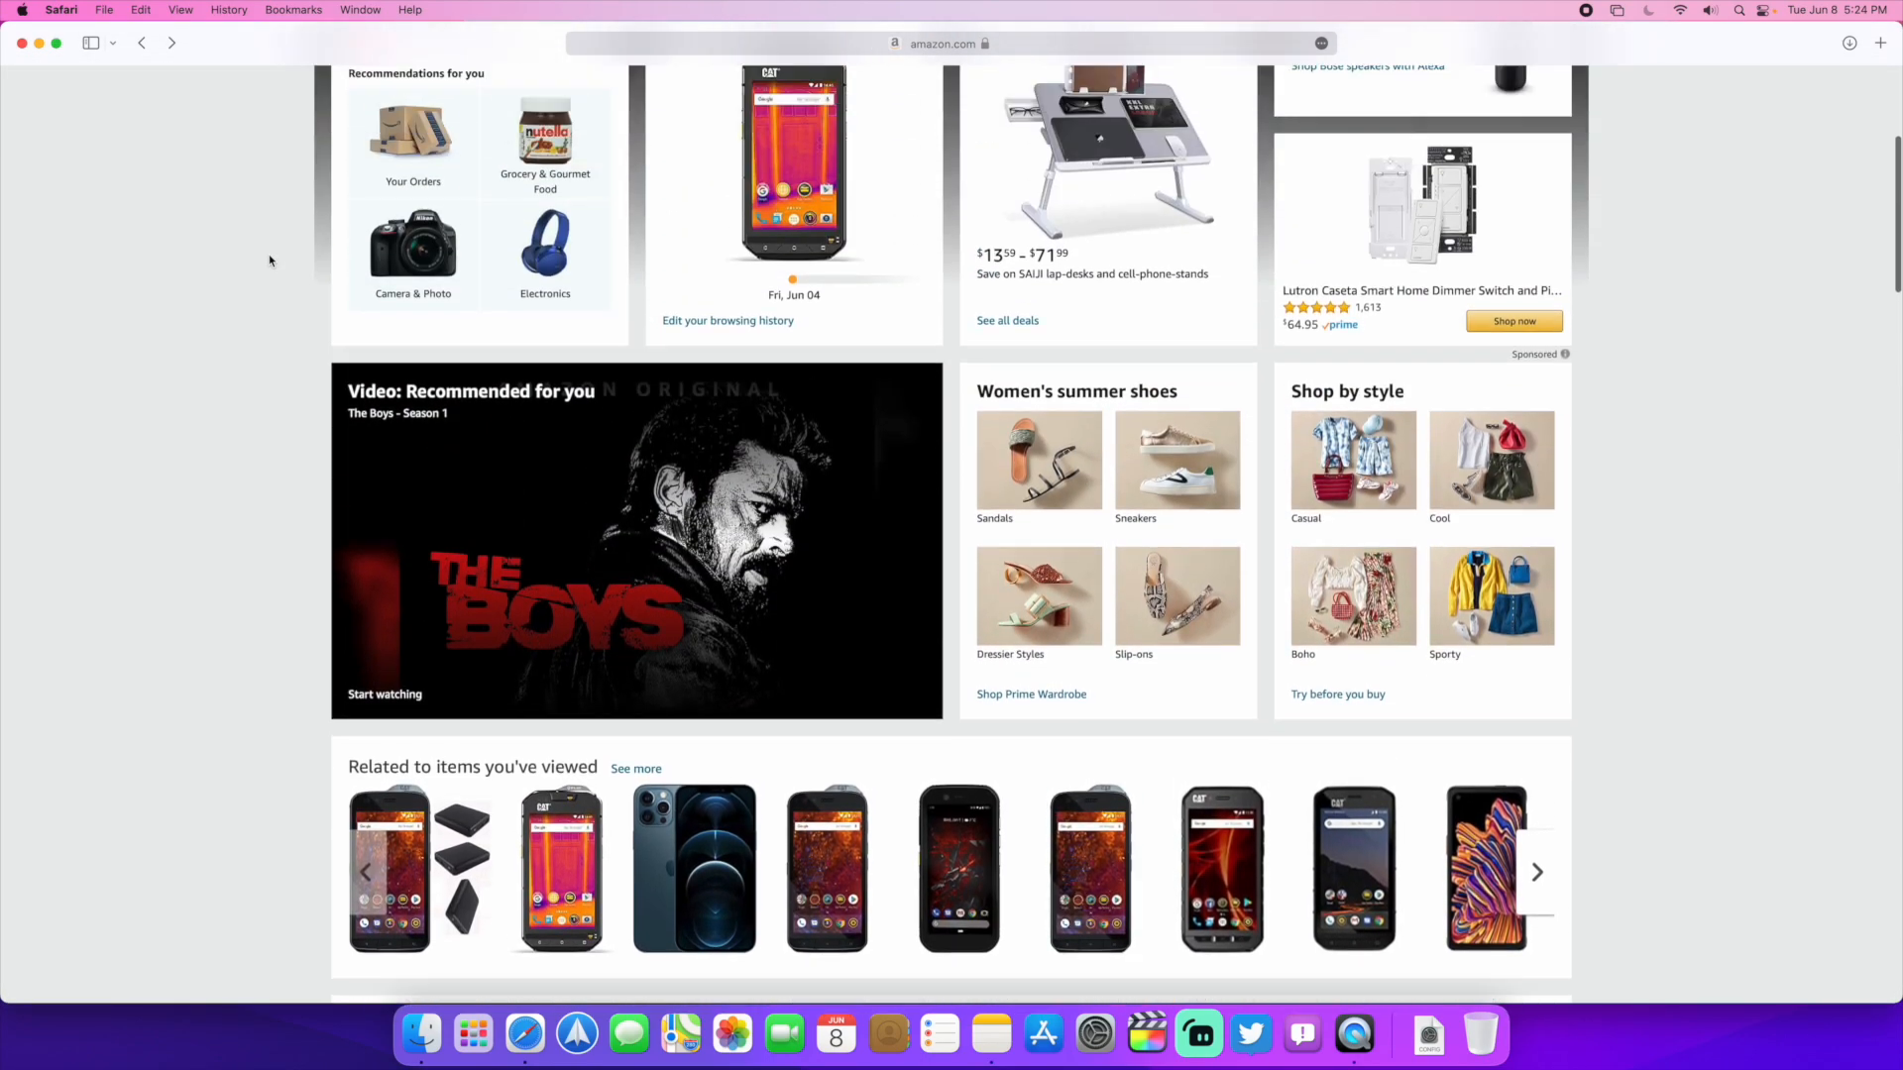
Step: Go to the UPS website from the favorites list
{"action": "left_click", "coordinate": [947, 44]}
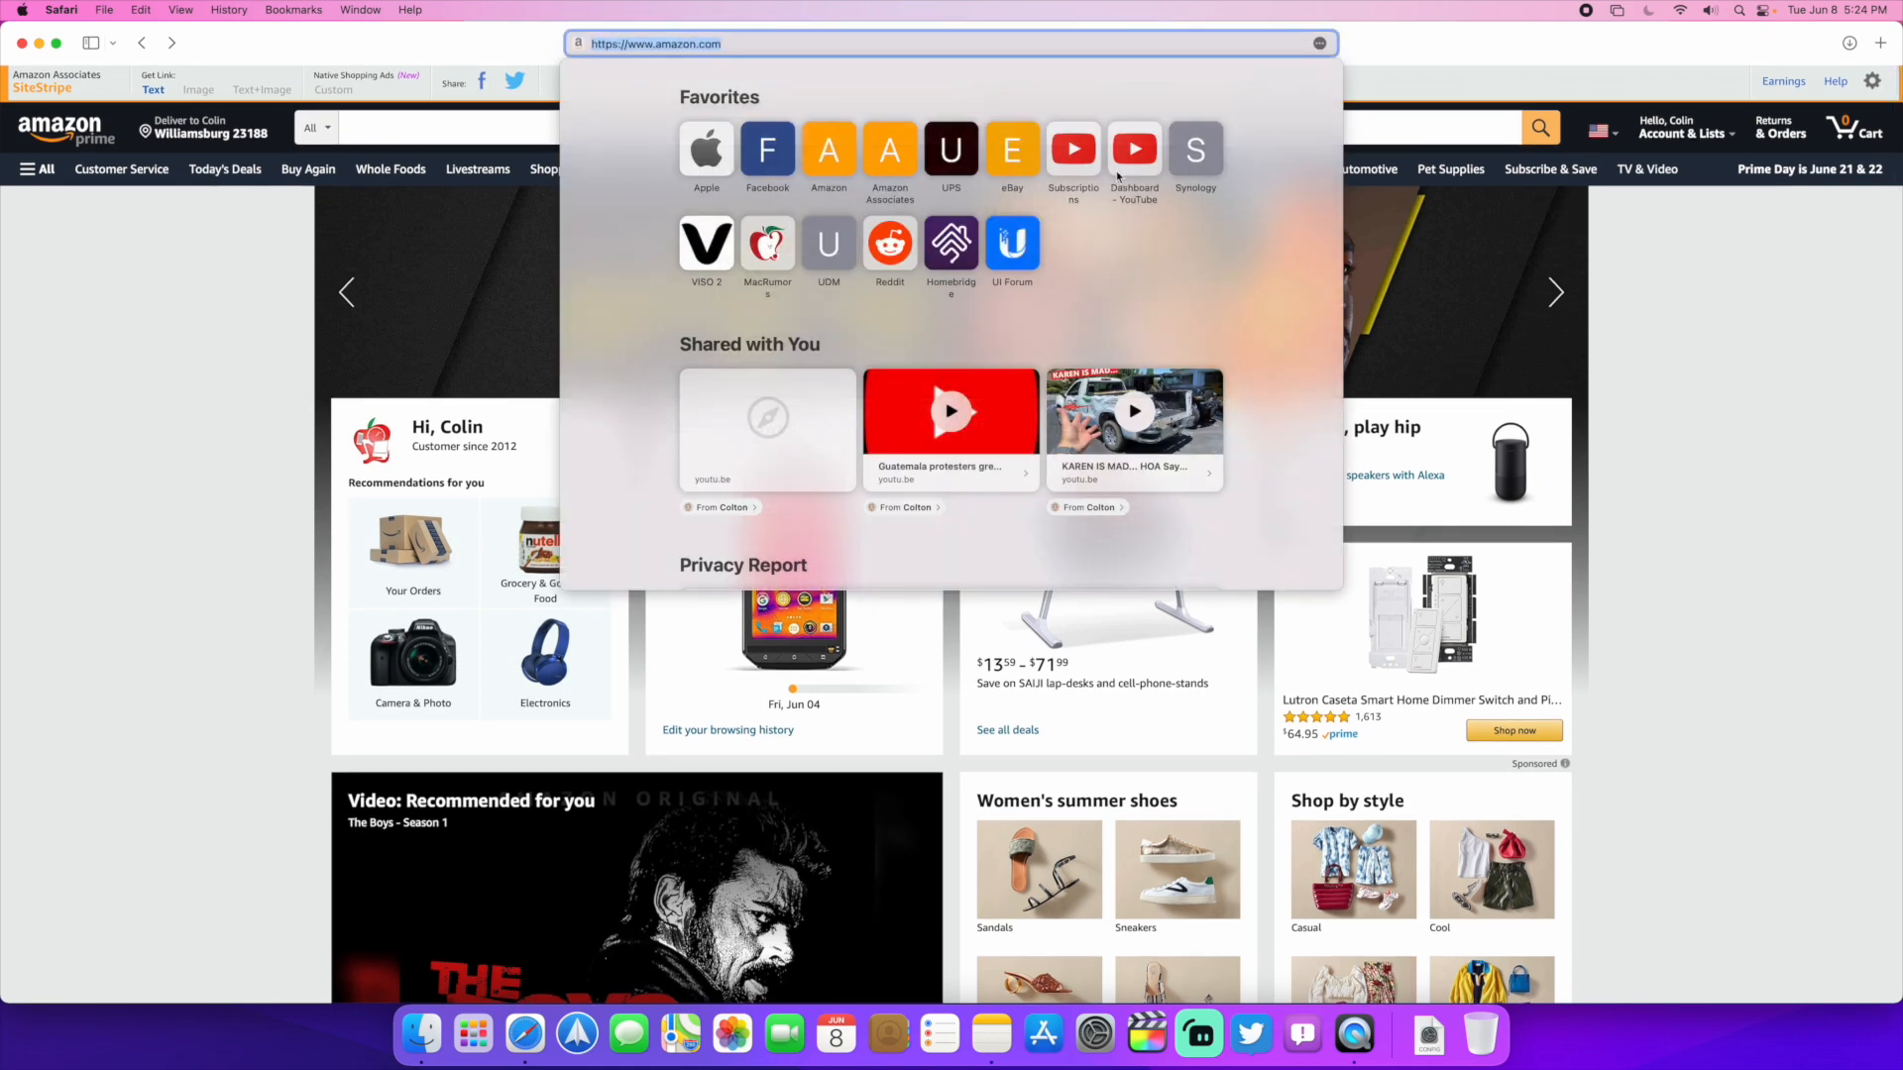
{"action": "left_click", "coordinate": [952, 145]}
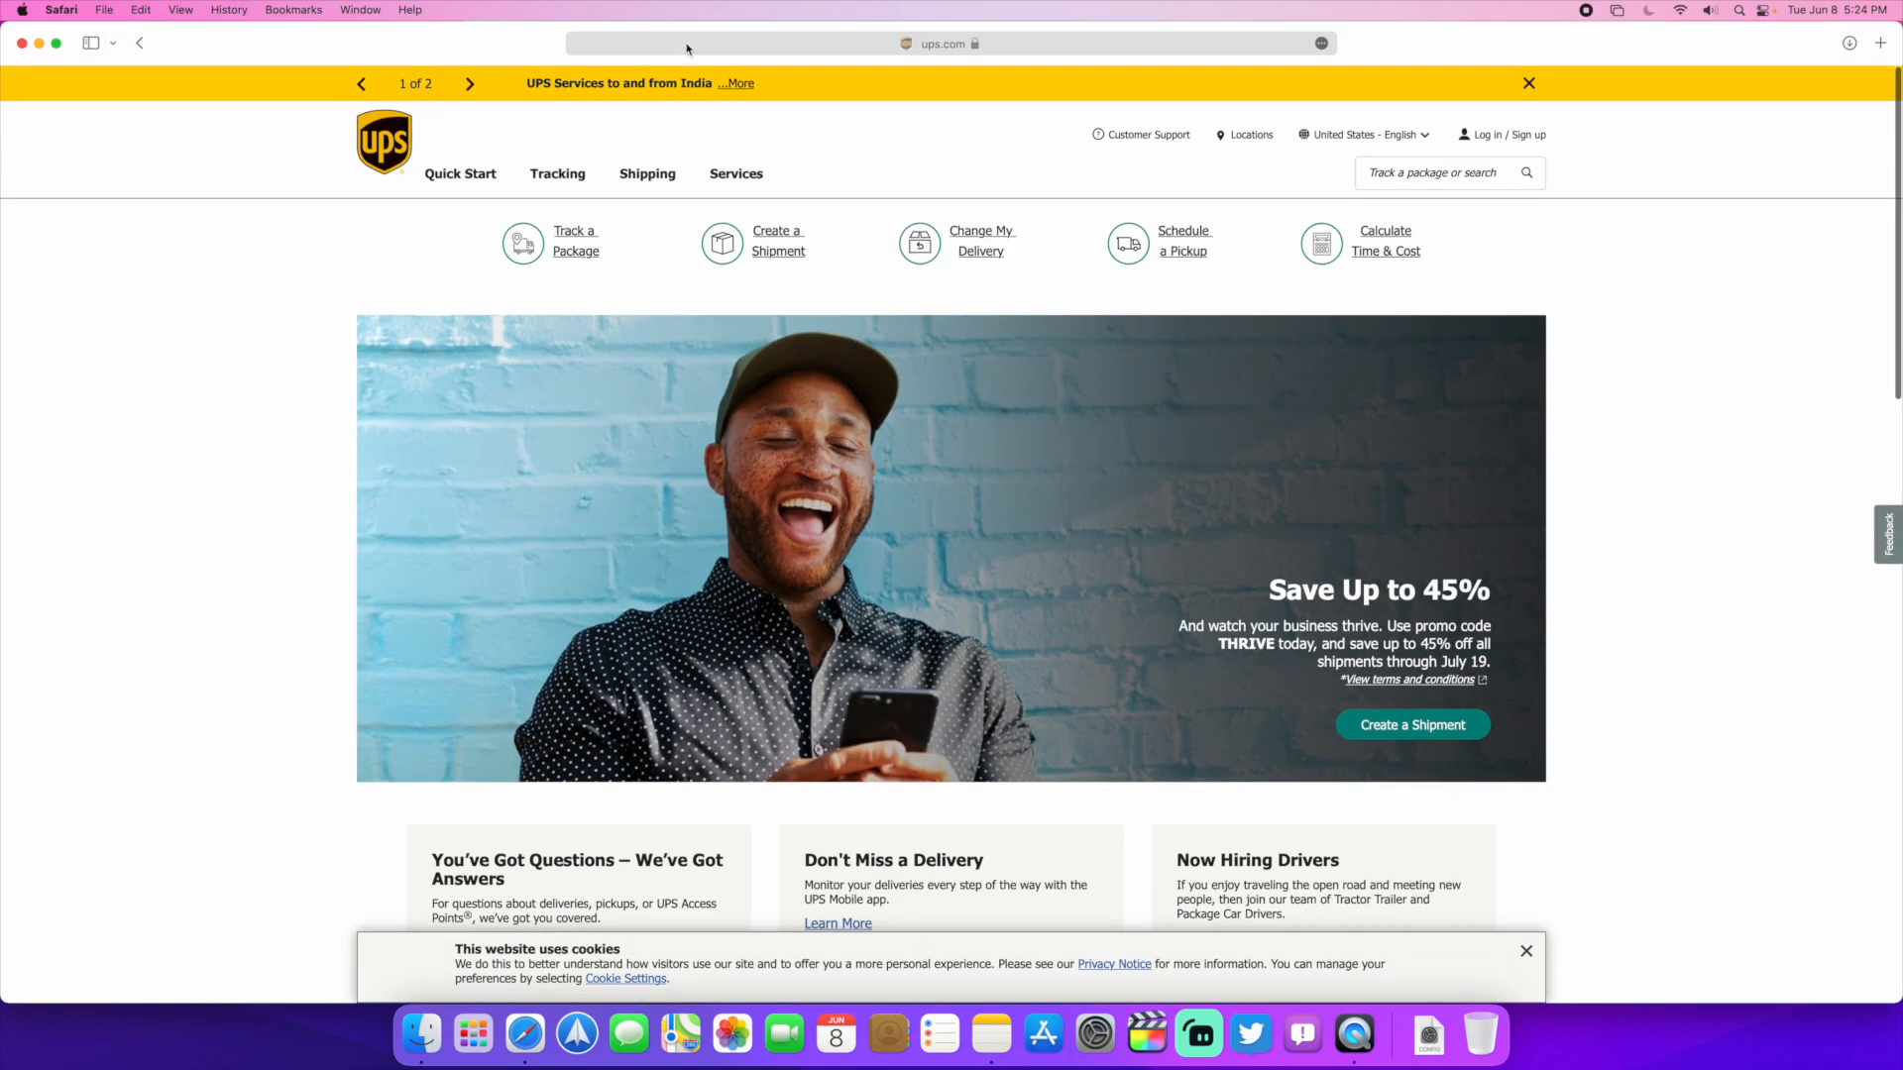
Step: Load the MacRumors website from the favorites list
{"action": "left_click", "coordinate": [946, 42]}
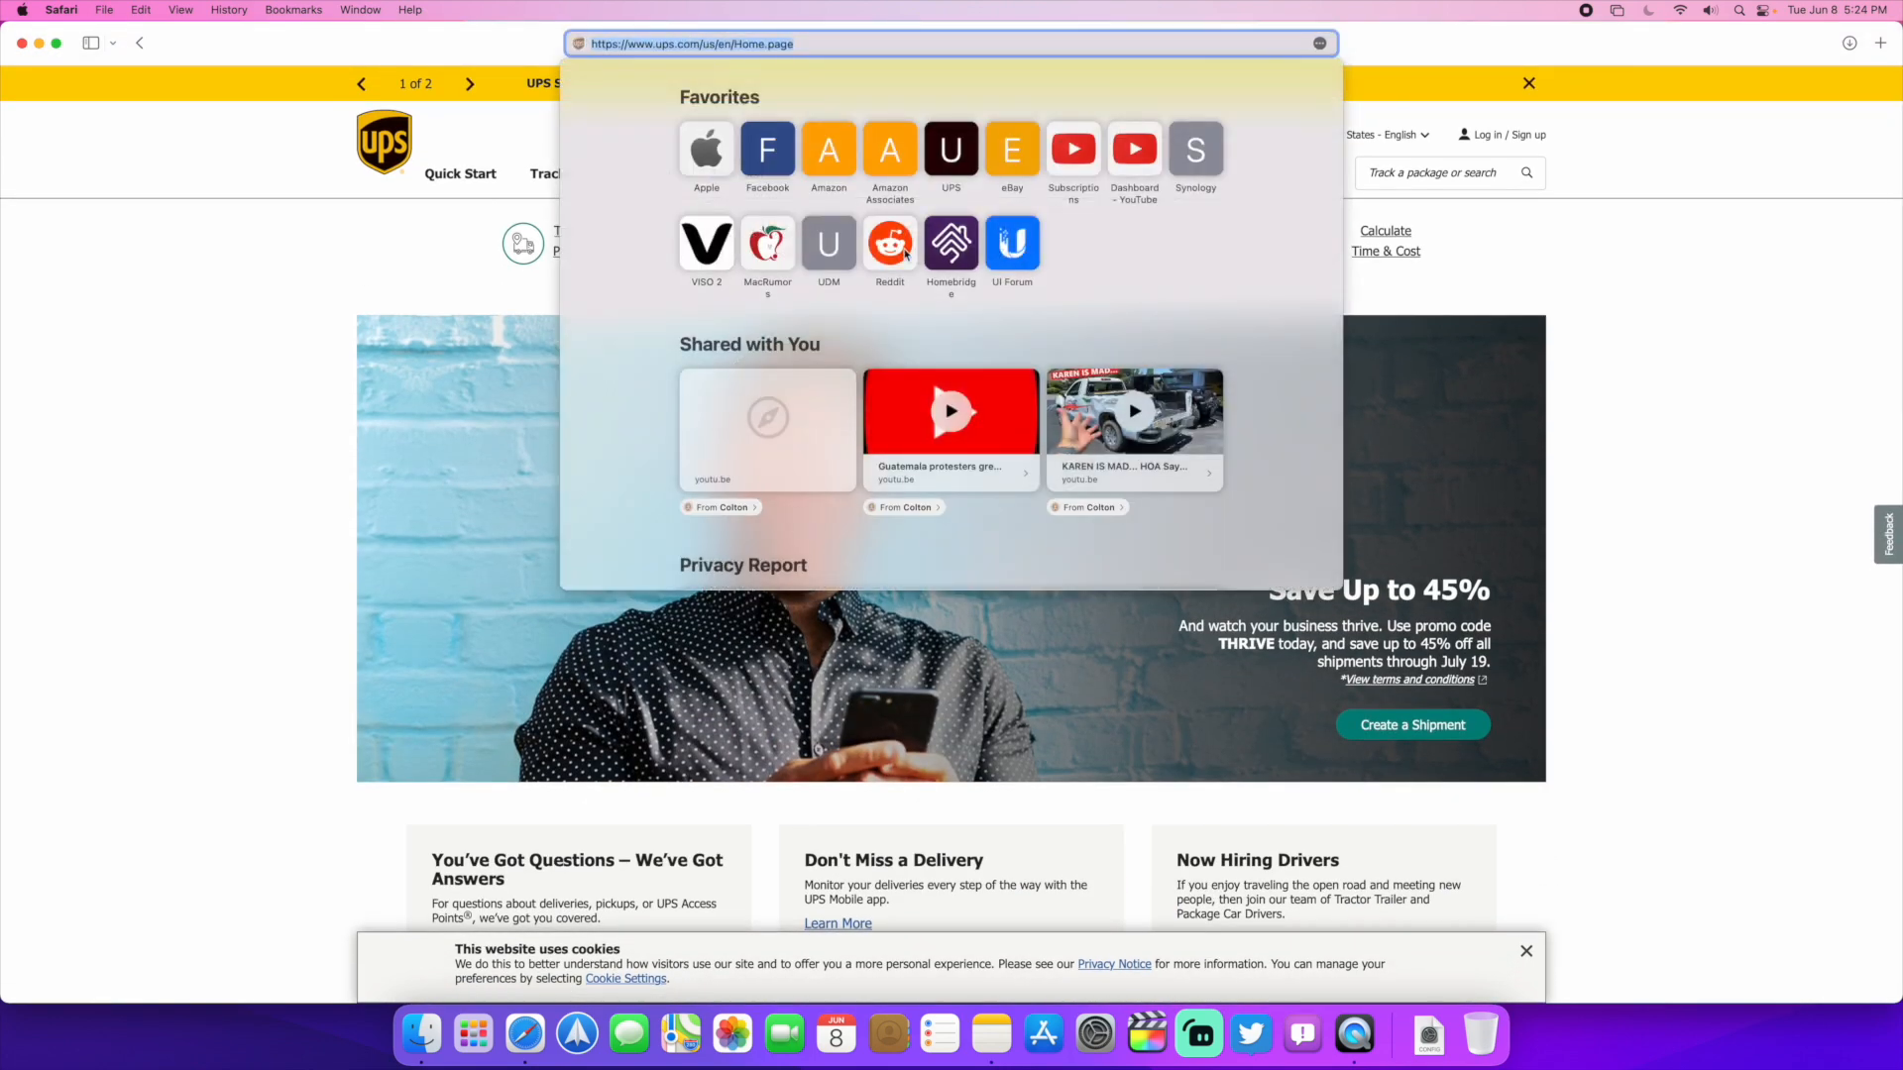
{"action": "left_click", "coordinate": [767, 242]}
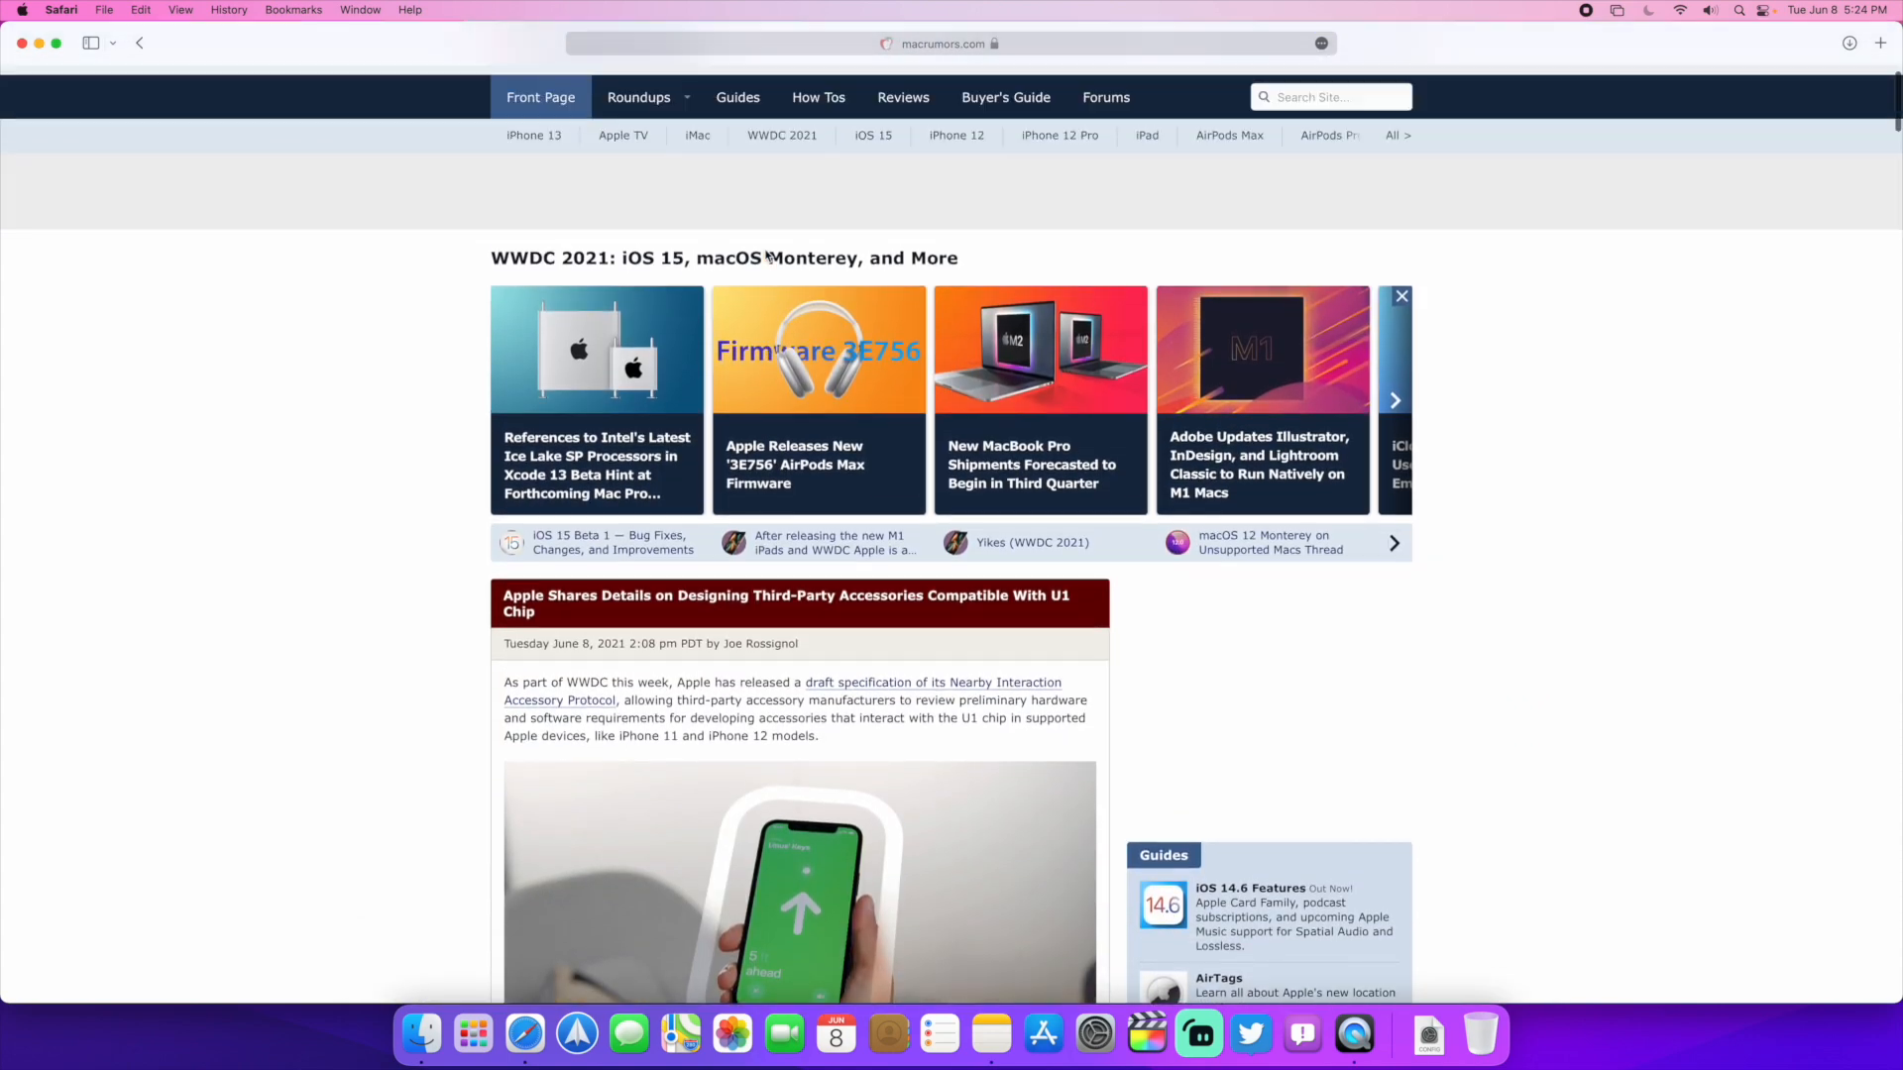
{"action": "scroll", "scroll_direction": "down", "scroll_amount": 3}
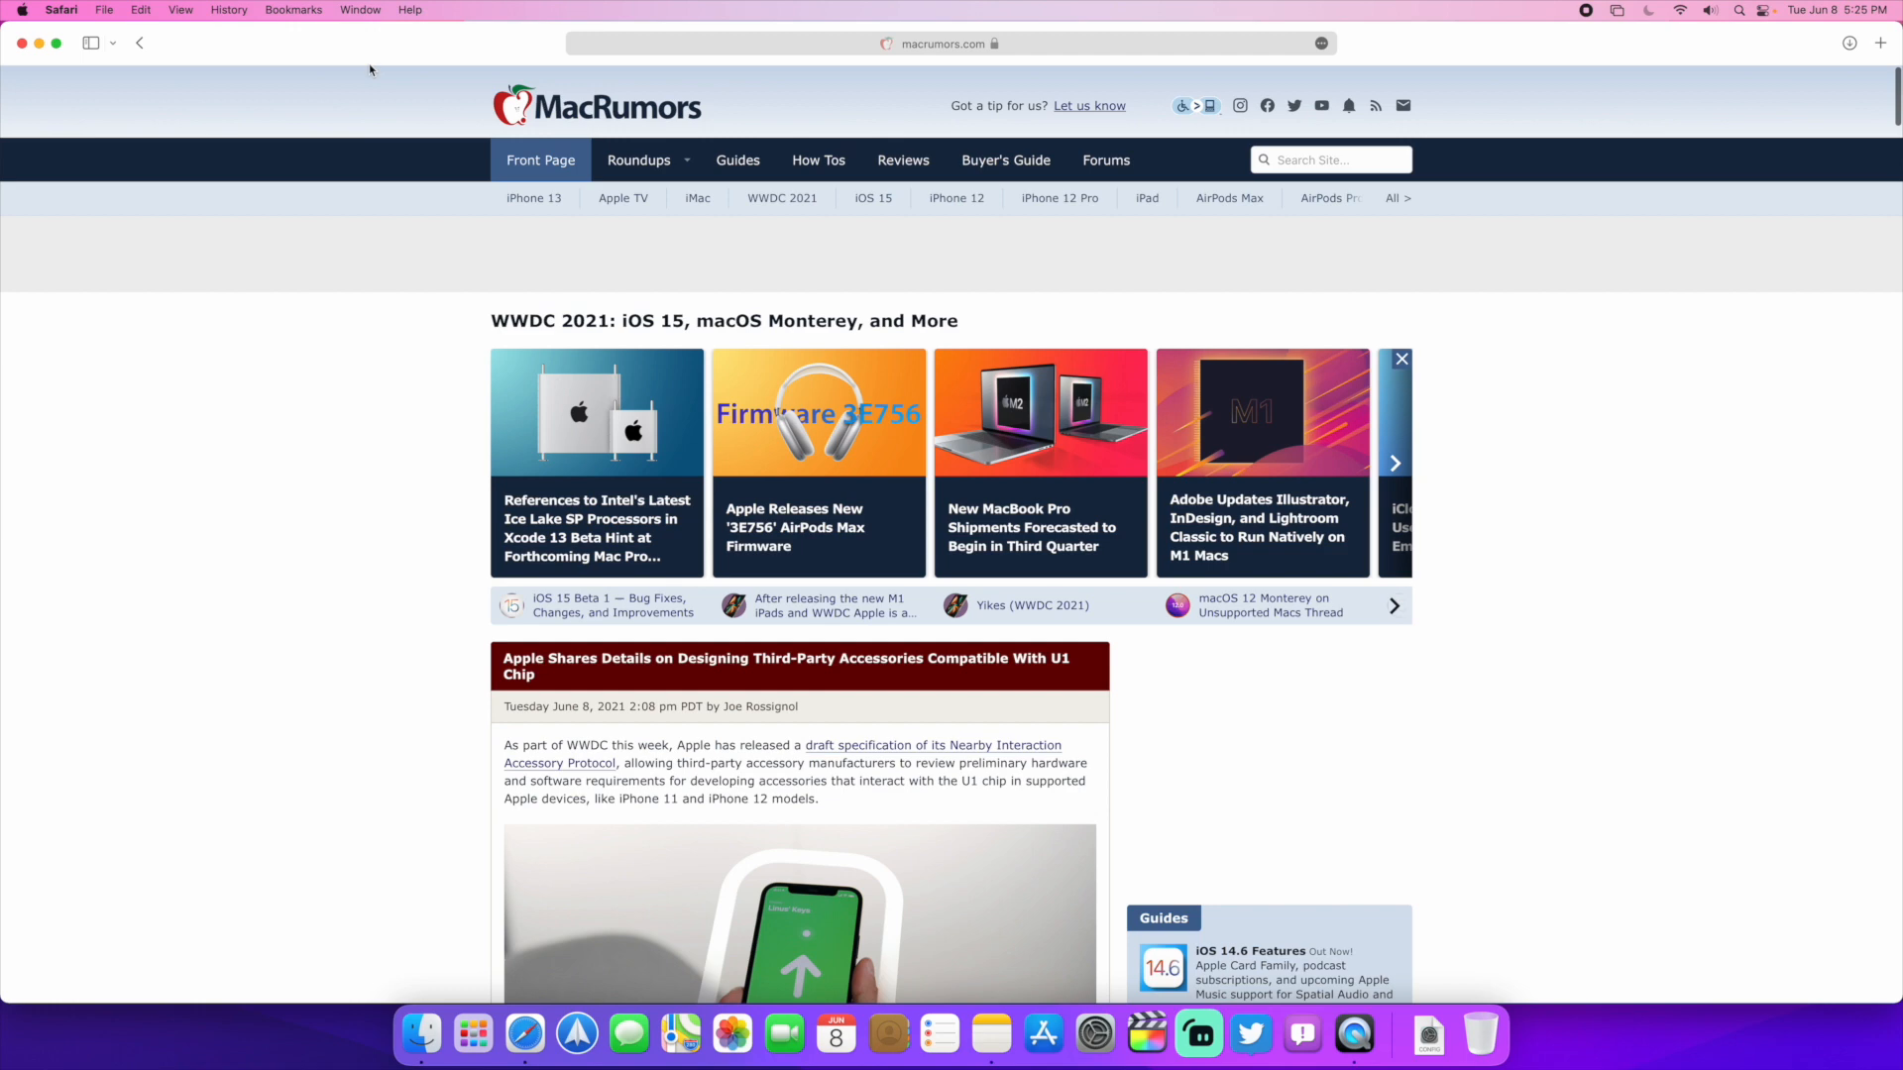
Step: Visit Apple and YouTube subscriptions, then return to MacRumors with the tinted compact toolbar
{"action": "left_click", "coordinate": [941, 43]}
{"action": "type", "text": "apple"}
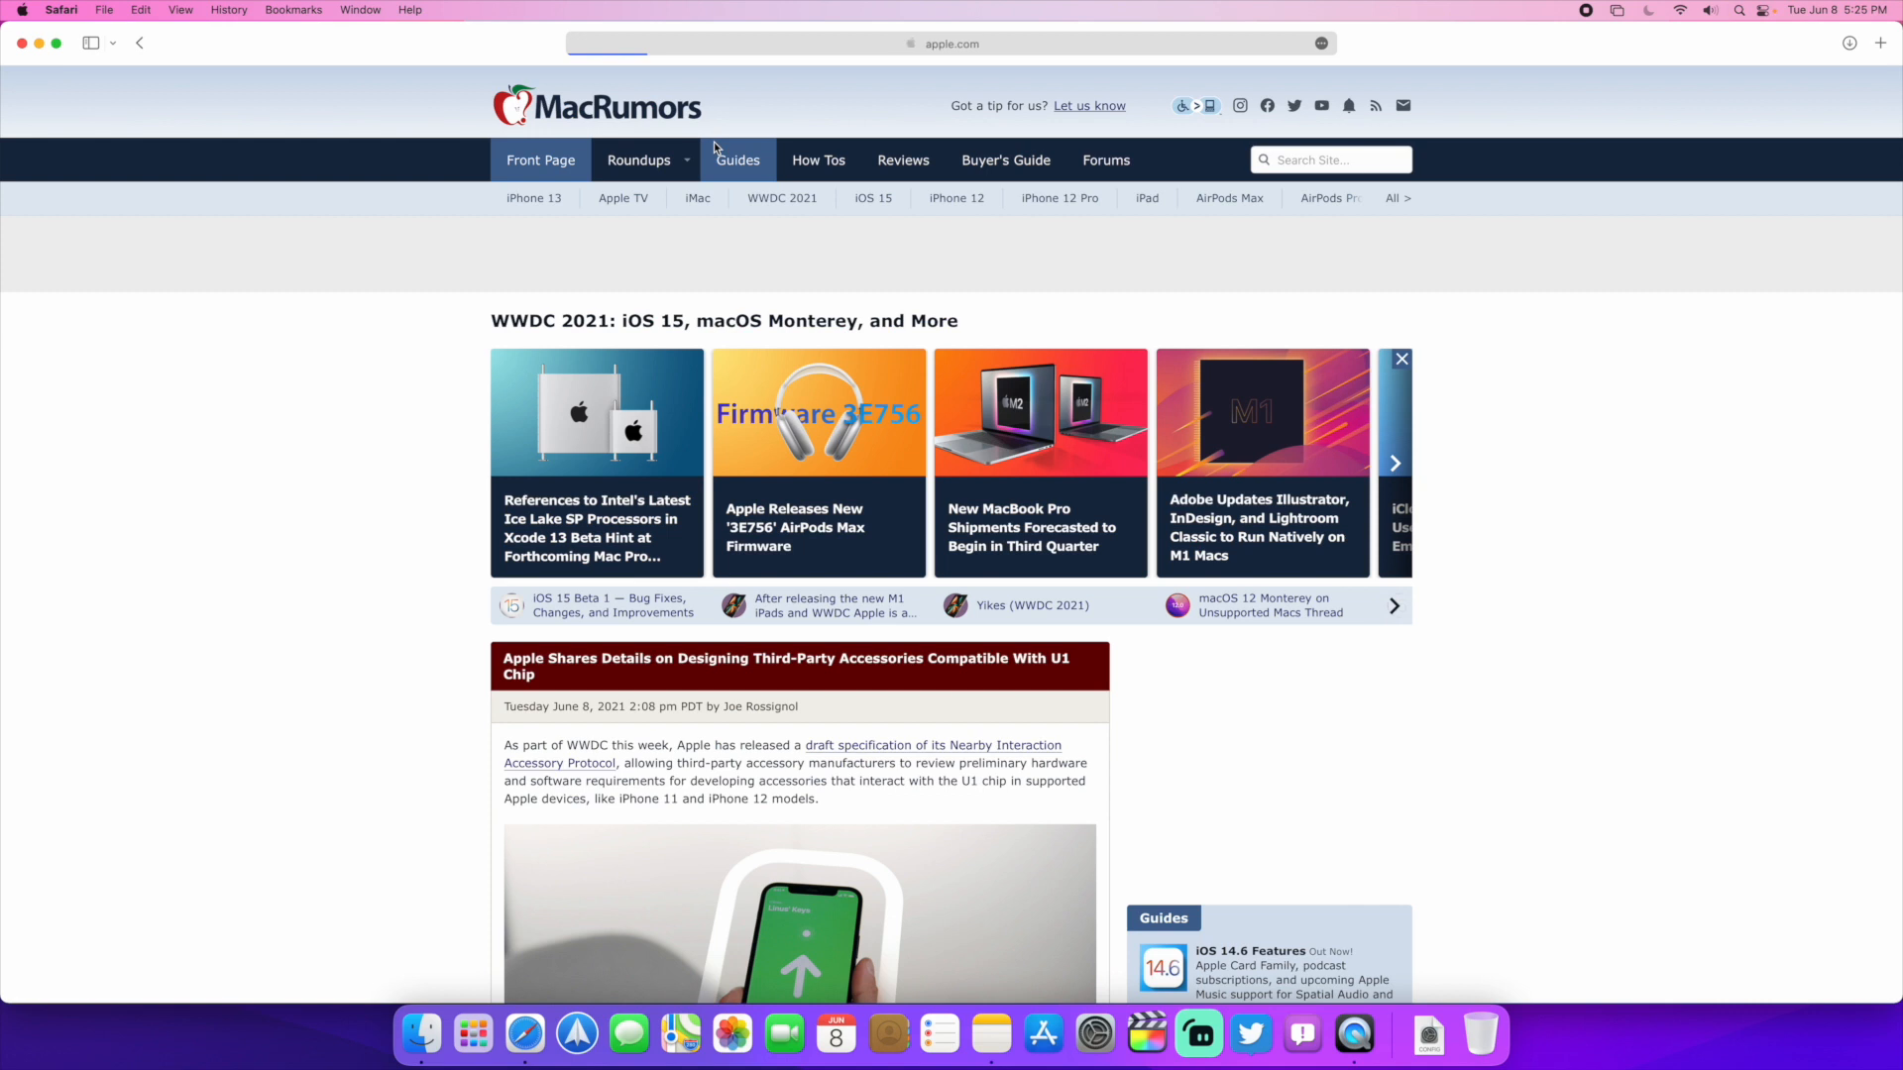
{"action": "mouse_move", "coordinate": [737, 158]}
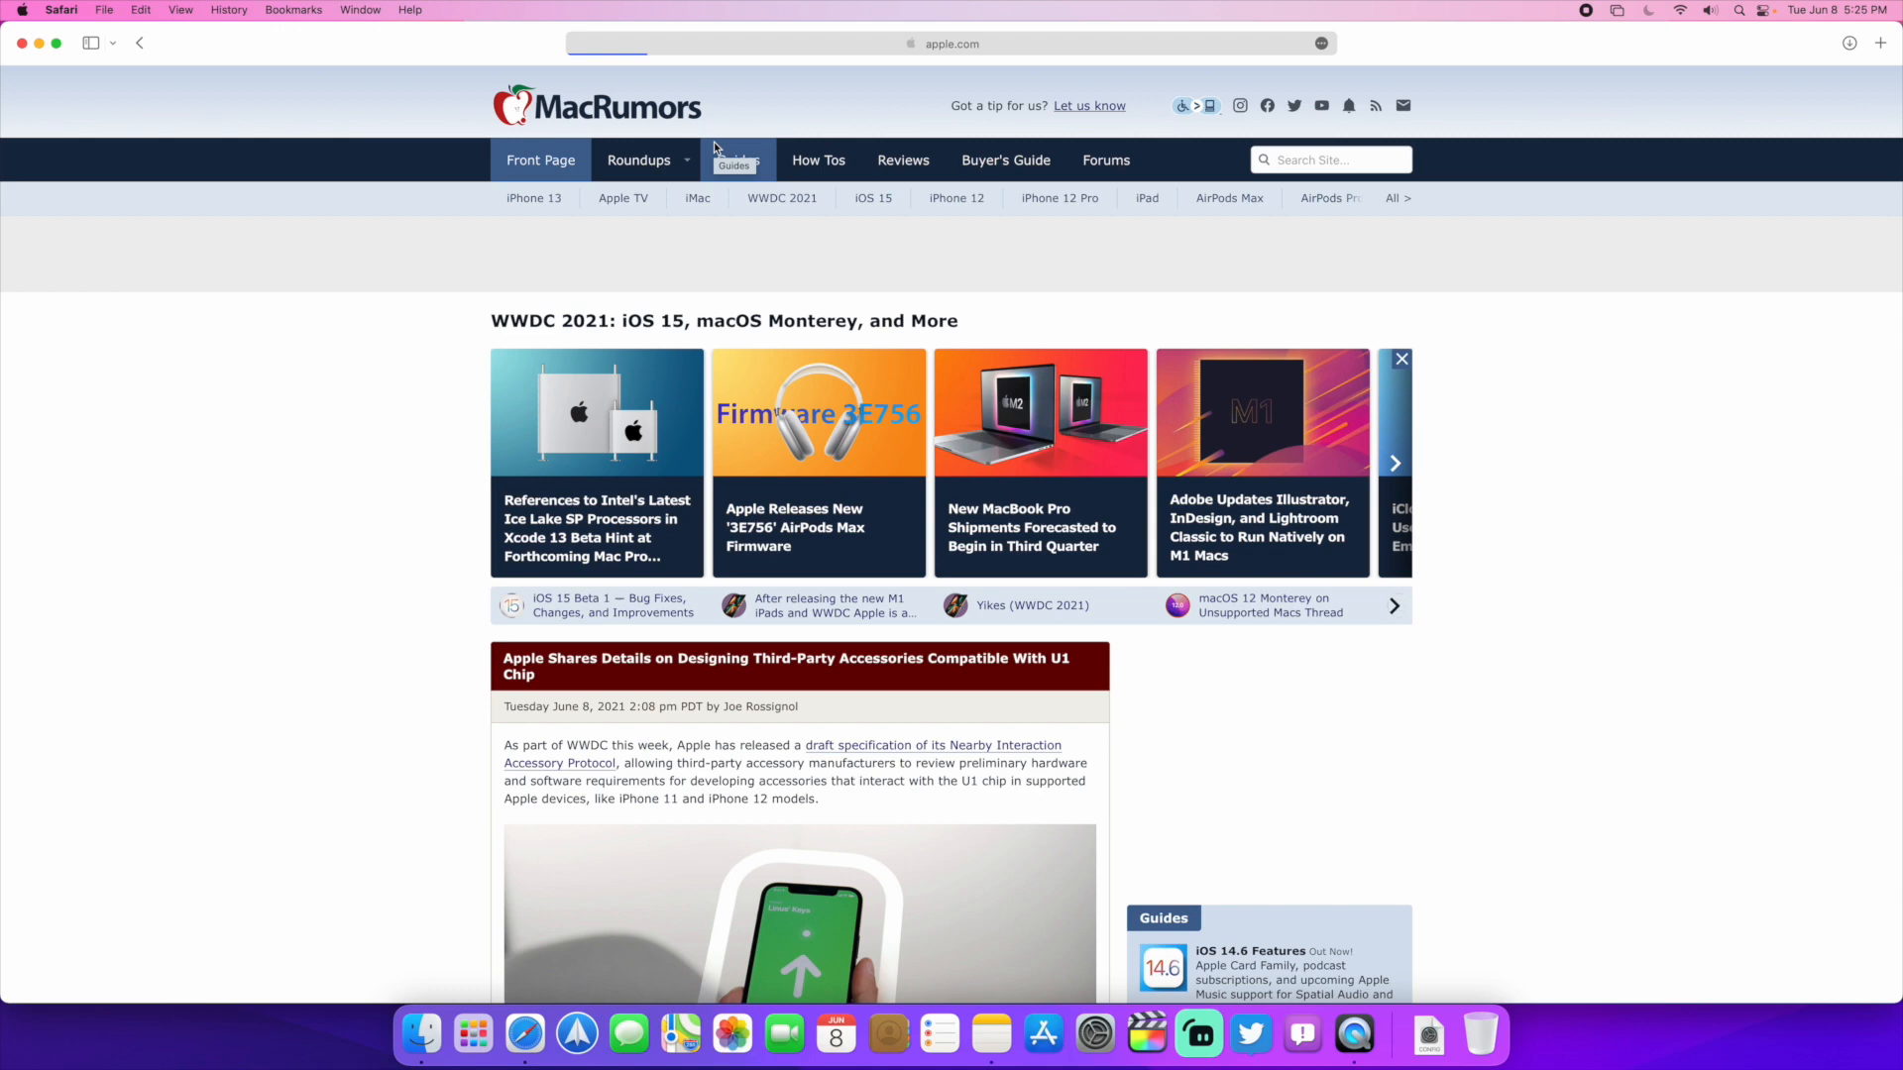
{"action": "left_click", "coordinate": [951, 44]}
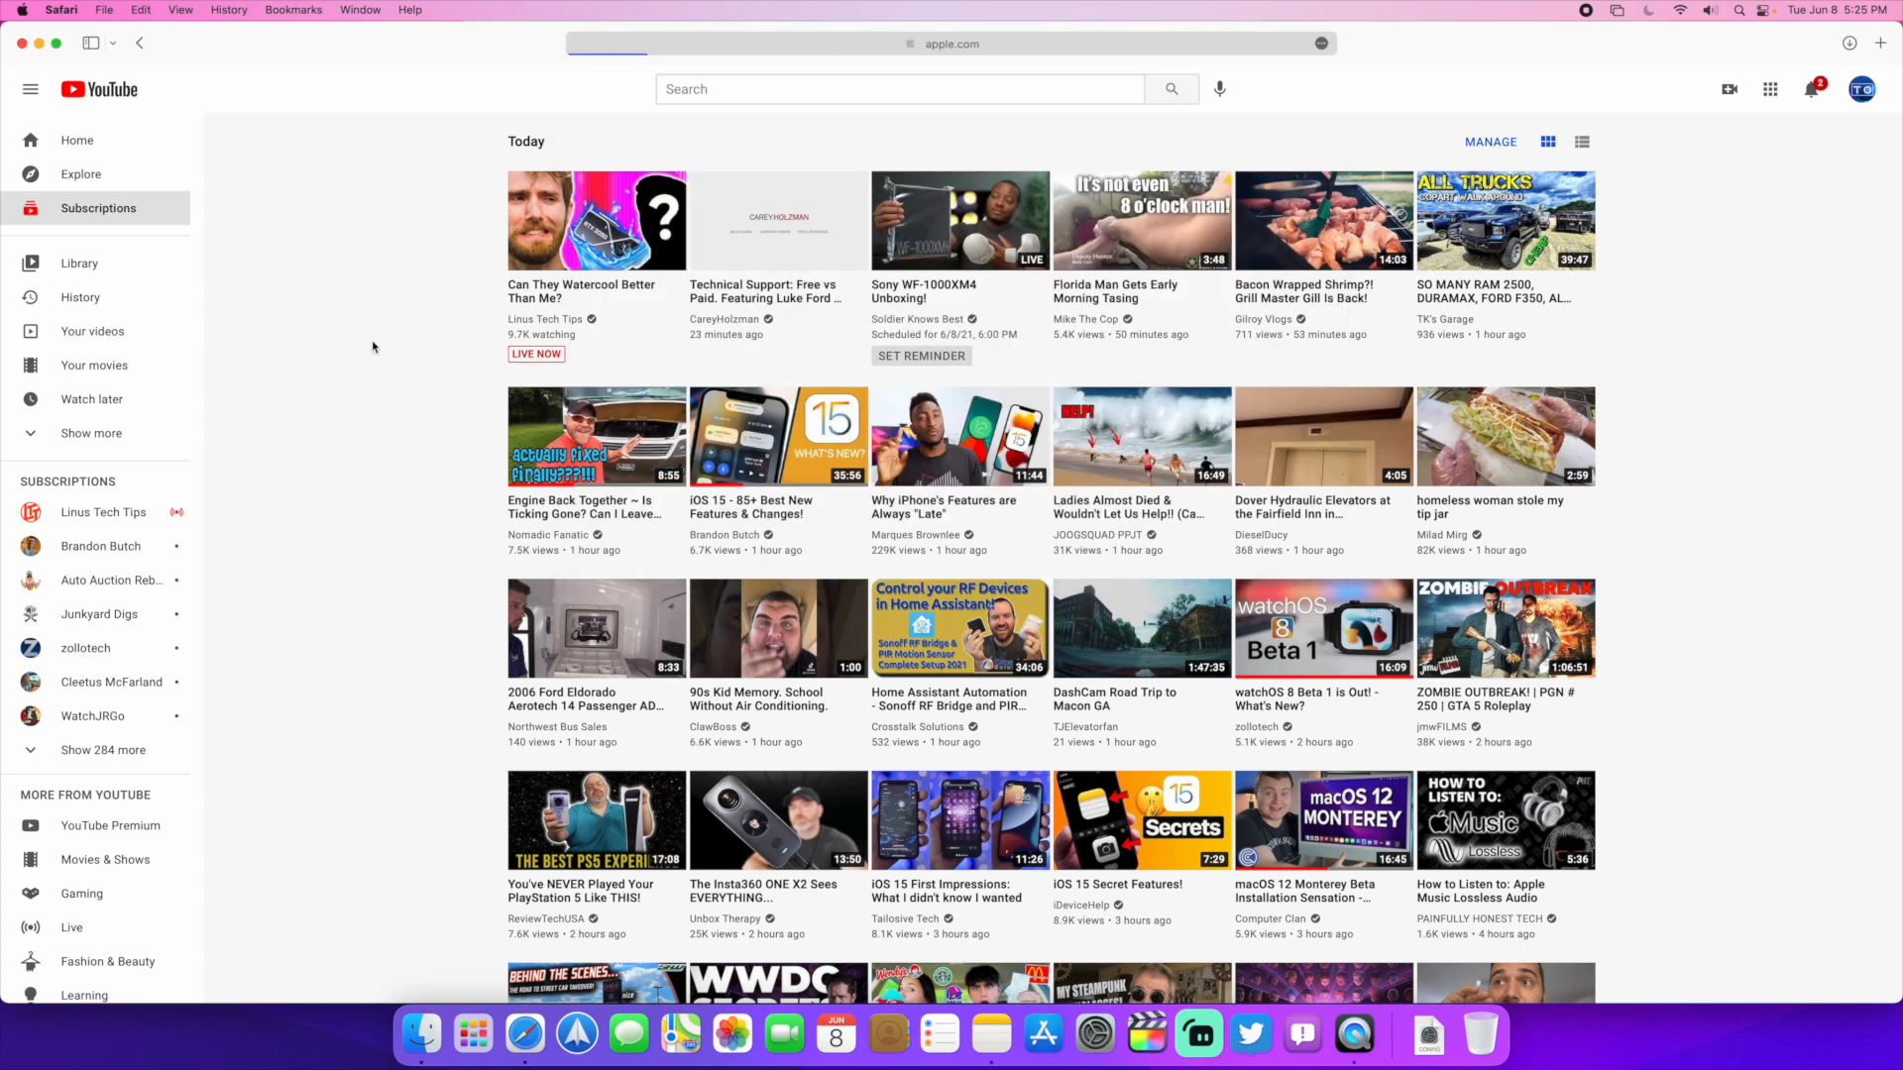
{"action": "left_click", "coordinate": [951, 44]}
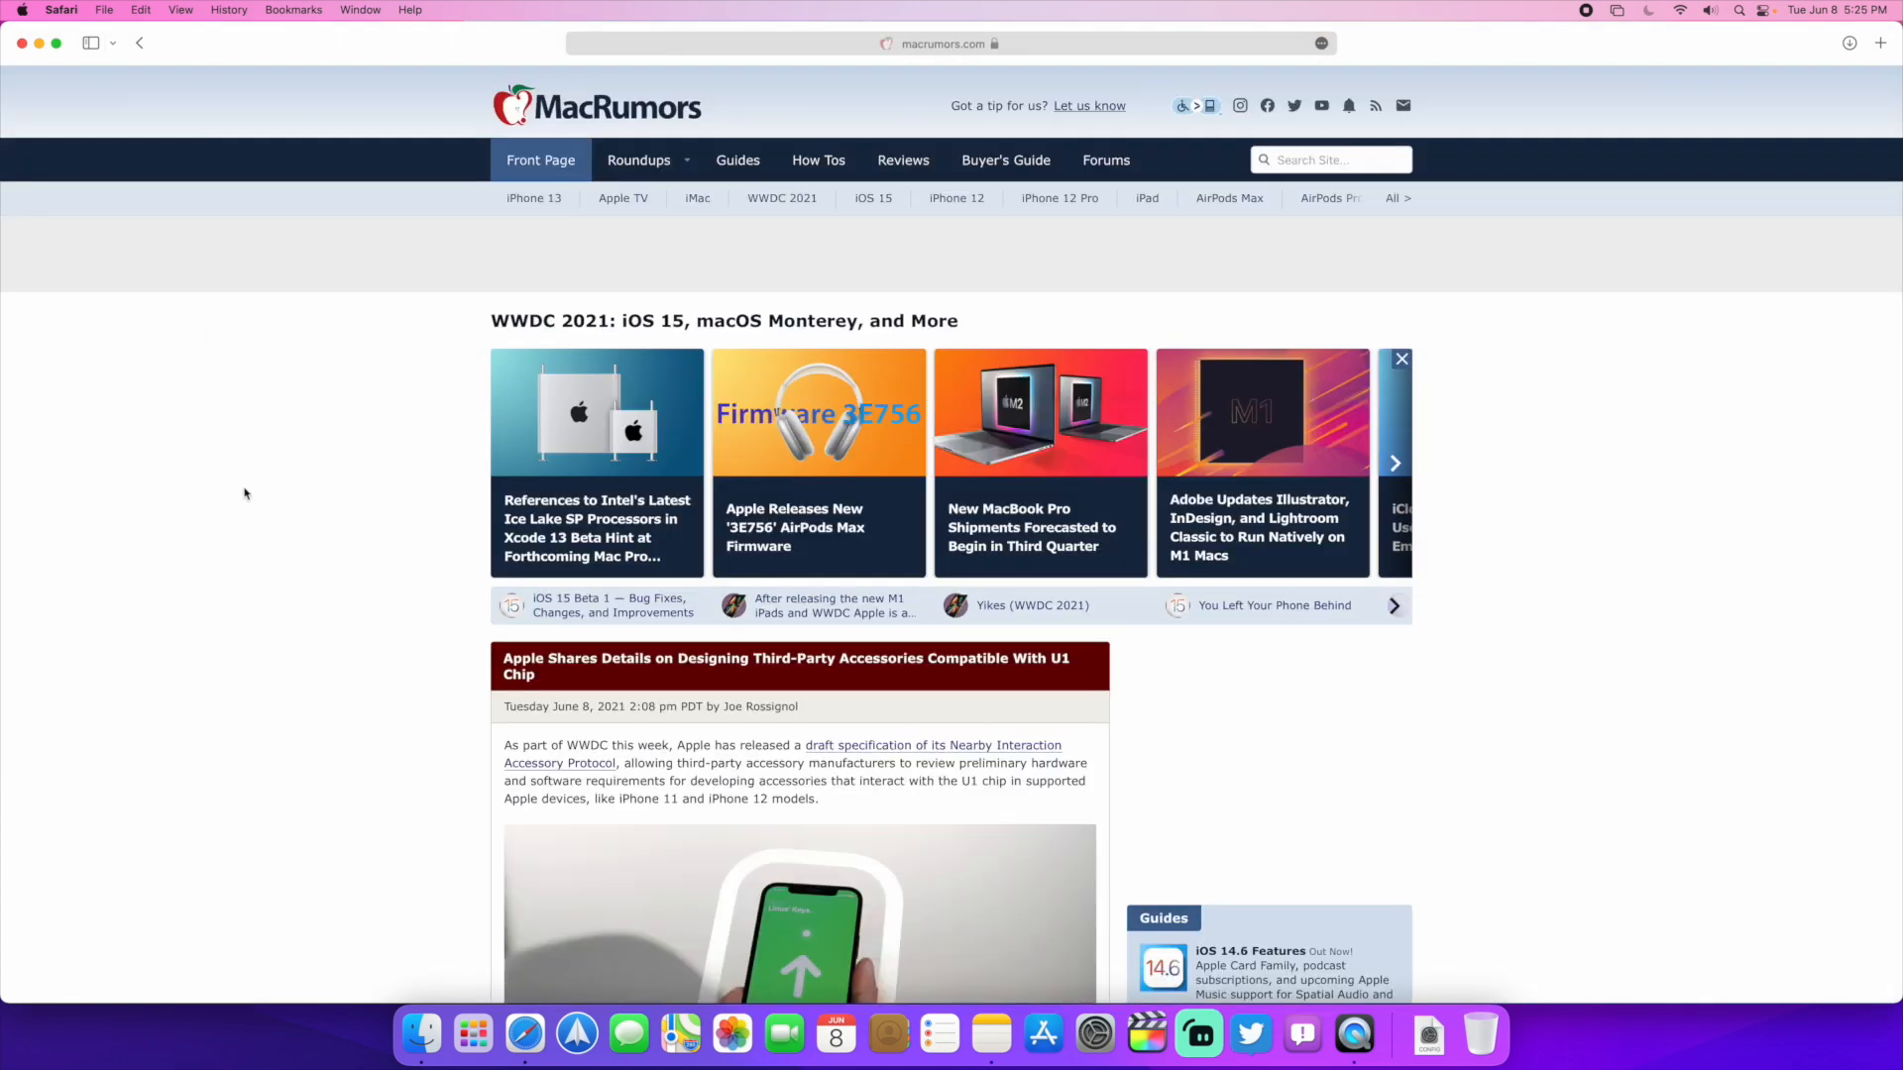
{"action": "mouse_move", "coordinate": [180, 280]}
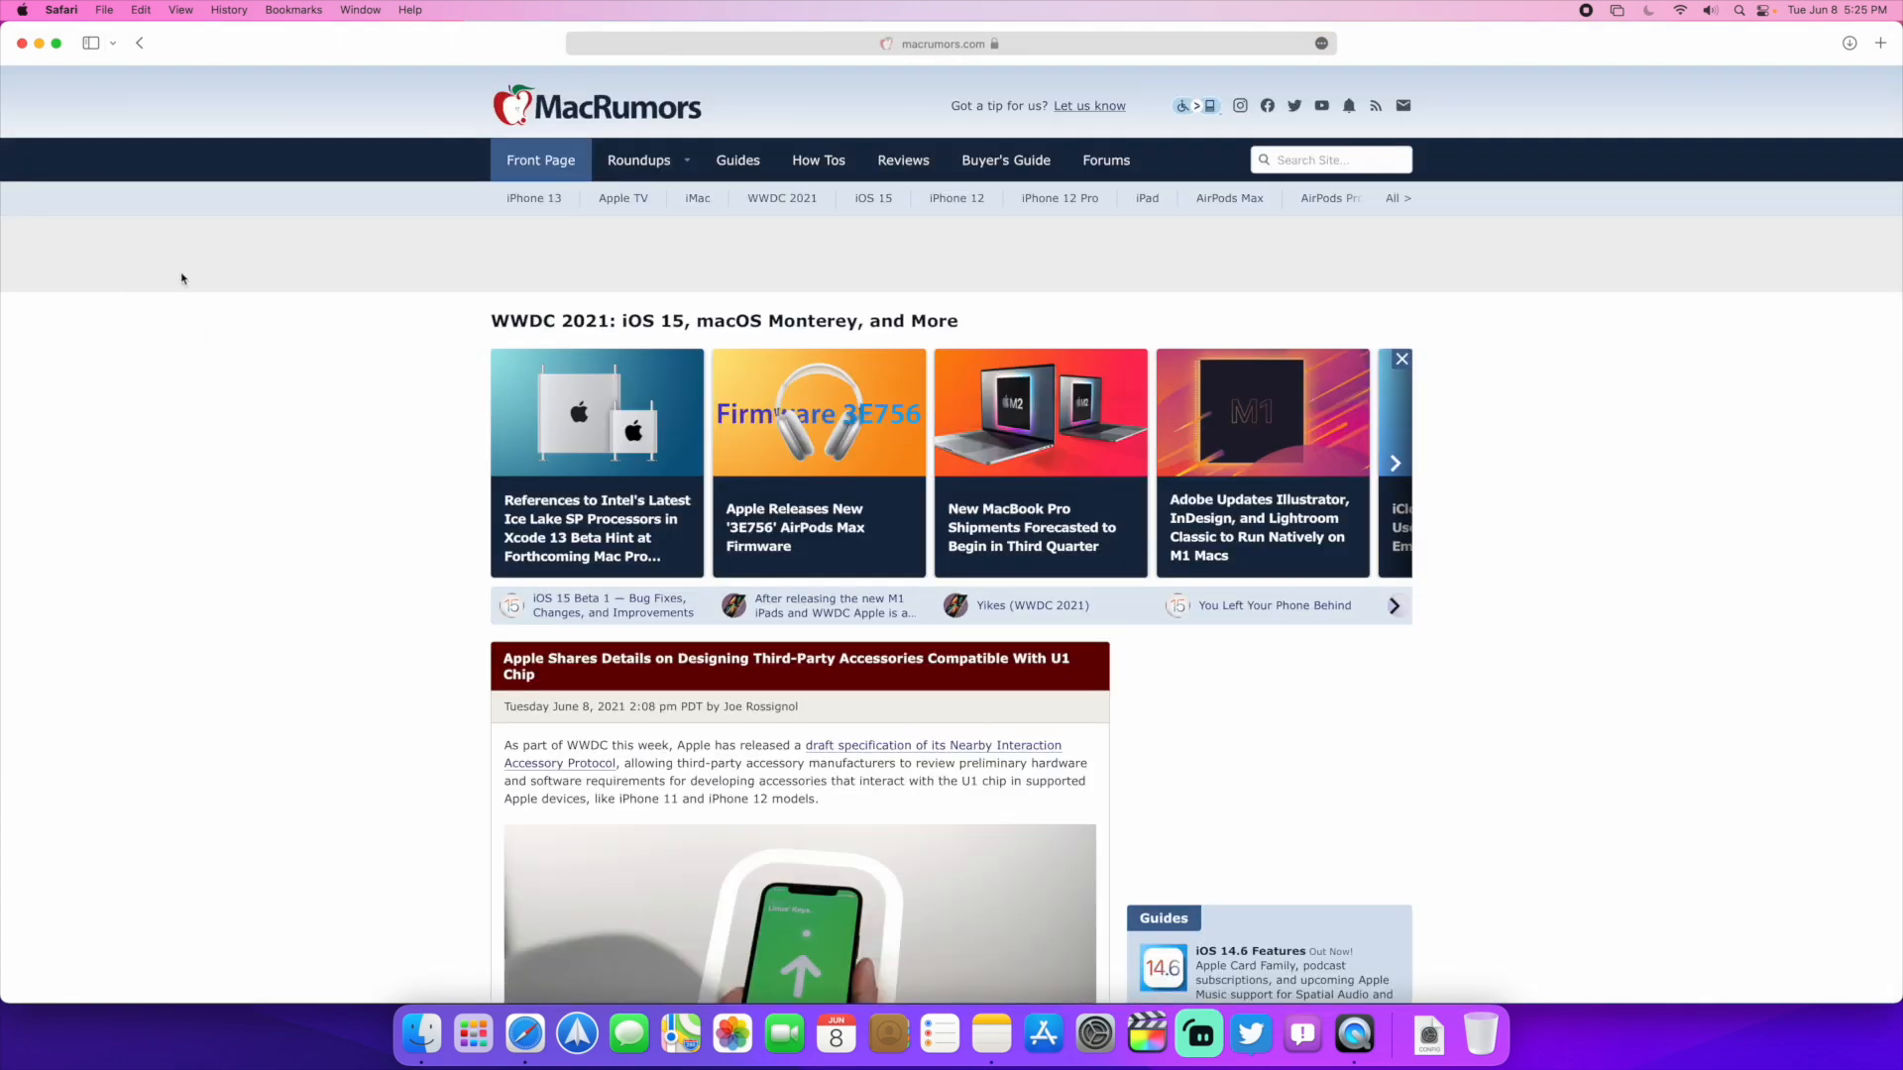
{"action": "mouse_move", "coordinate": [146, 173]}
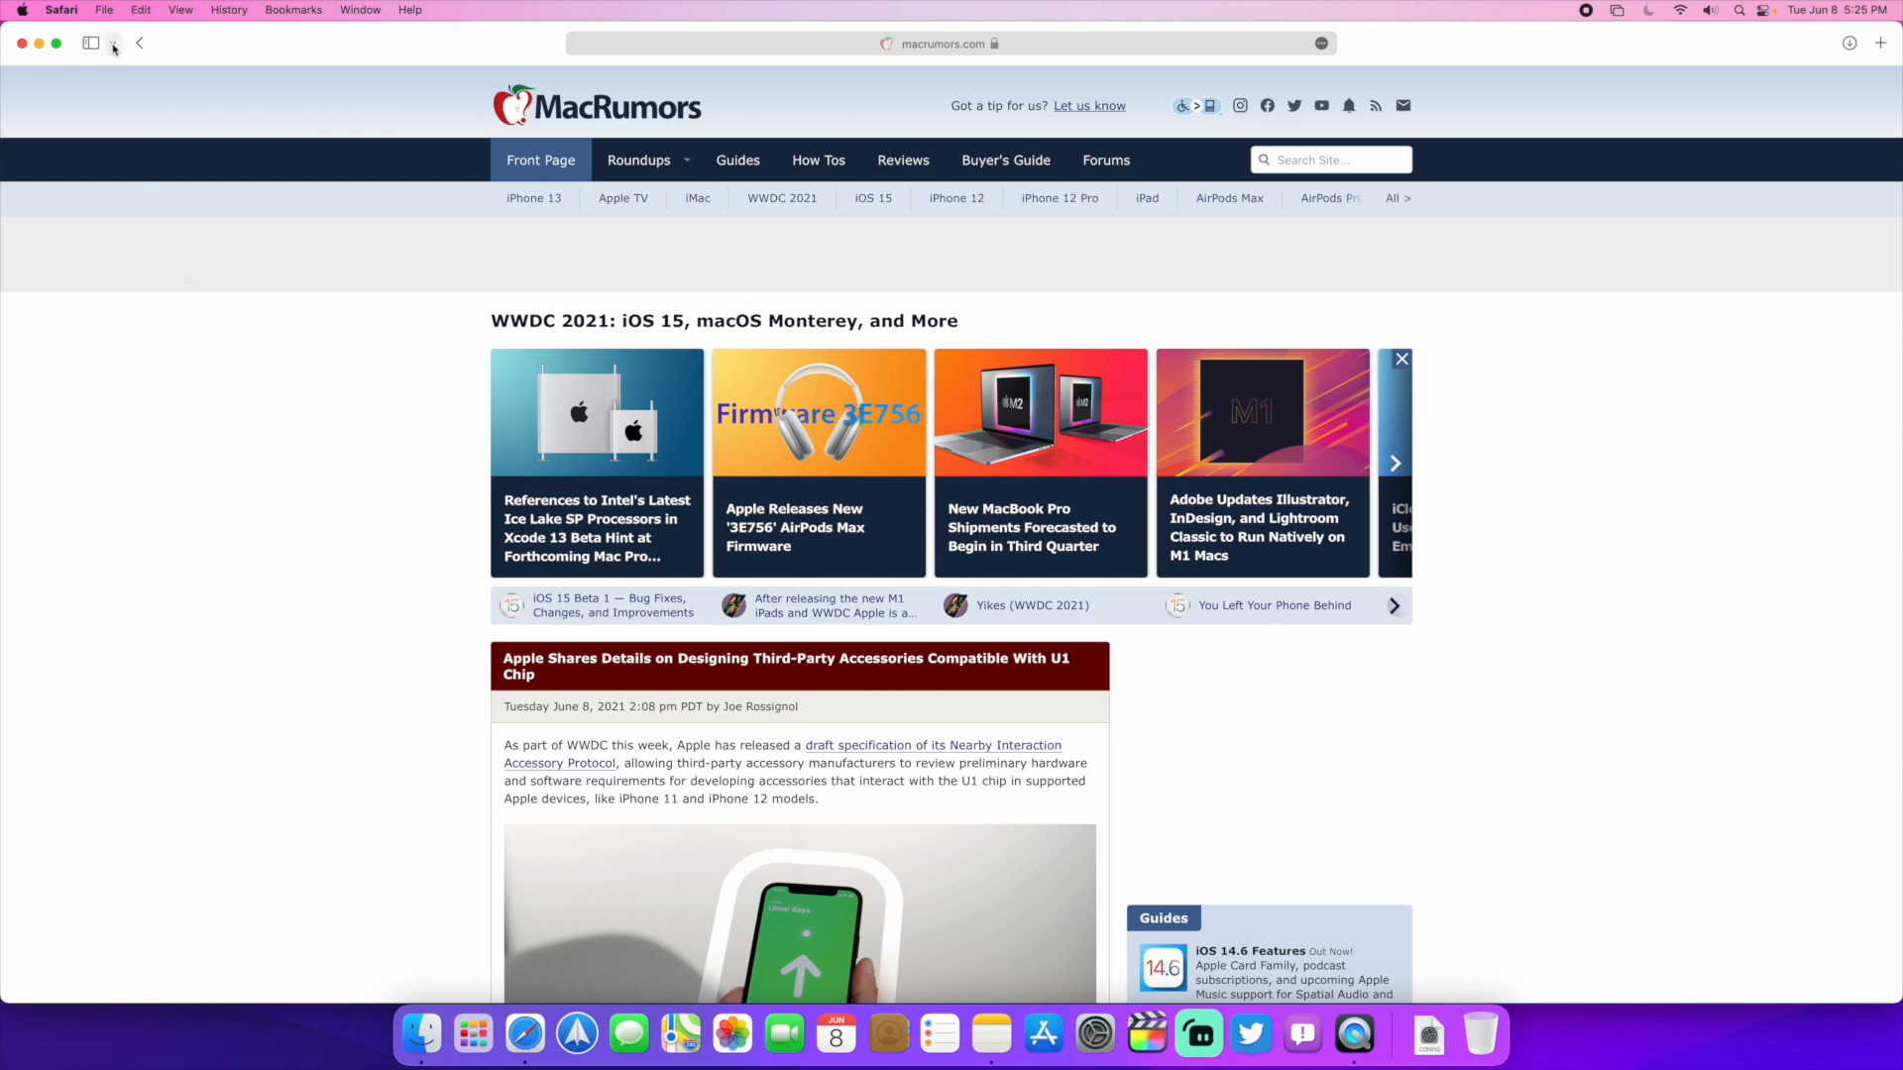
Step: Show the sidebar and create a New Empty Tab Group
{"action": "left_click", "coordinate": [112, 43]}
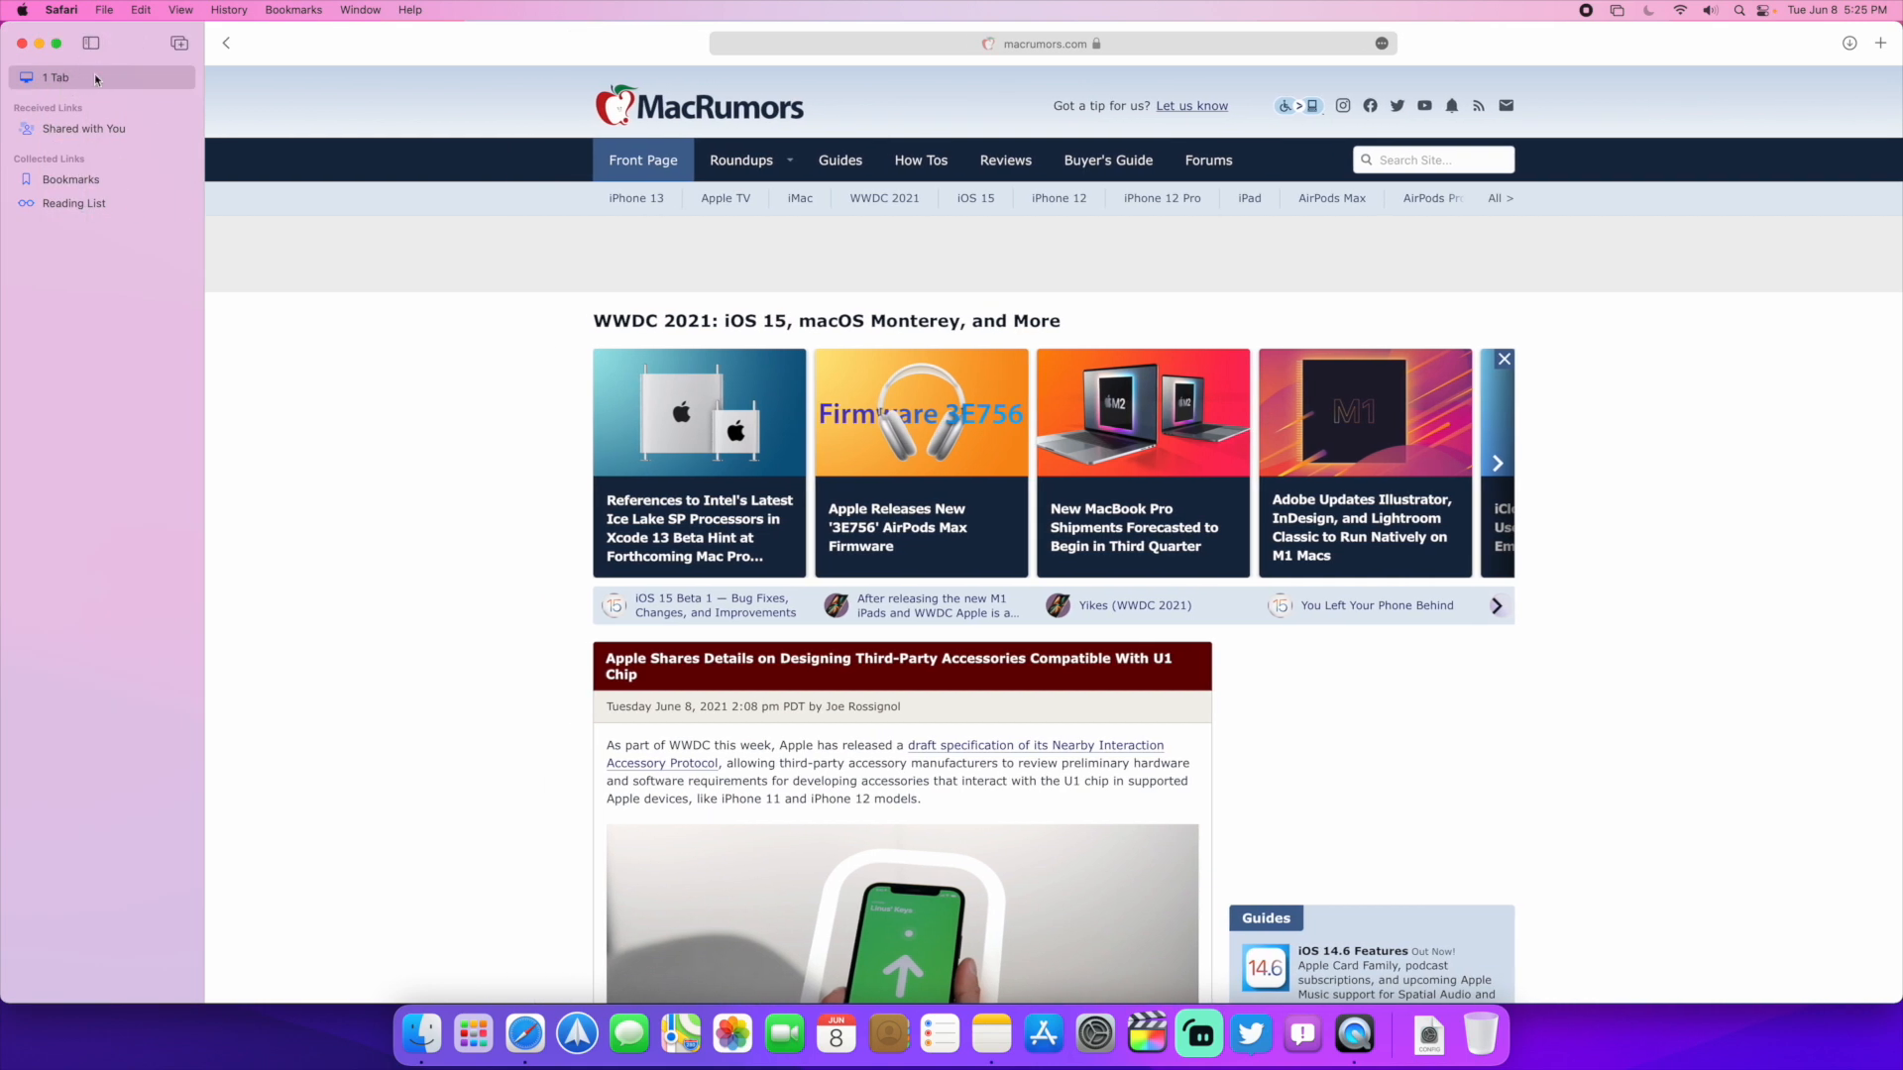
{"action": "left_click", "coordinate": [179, 43]}
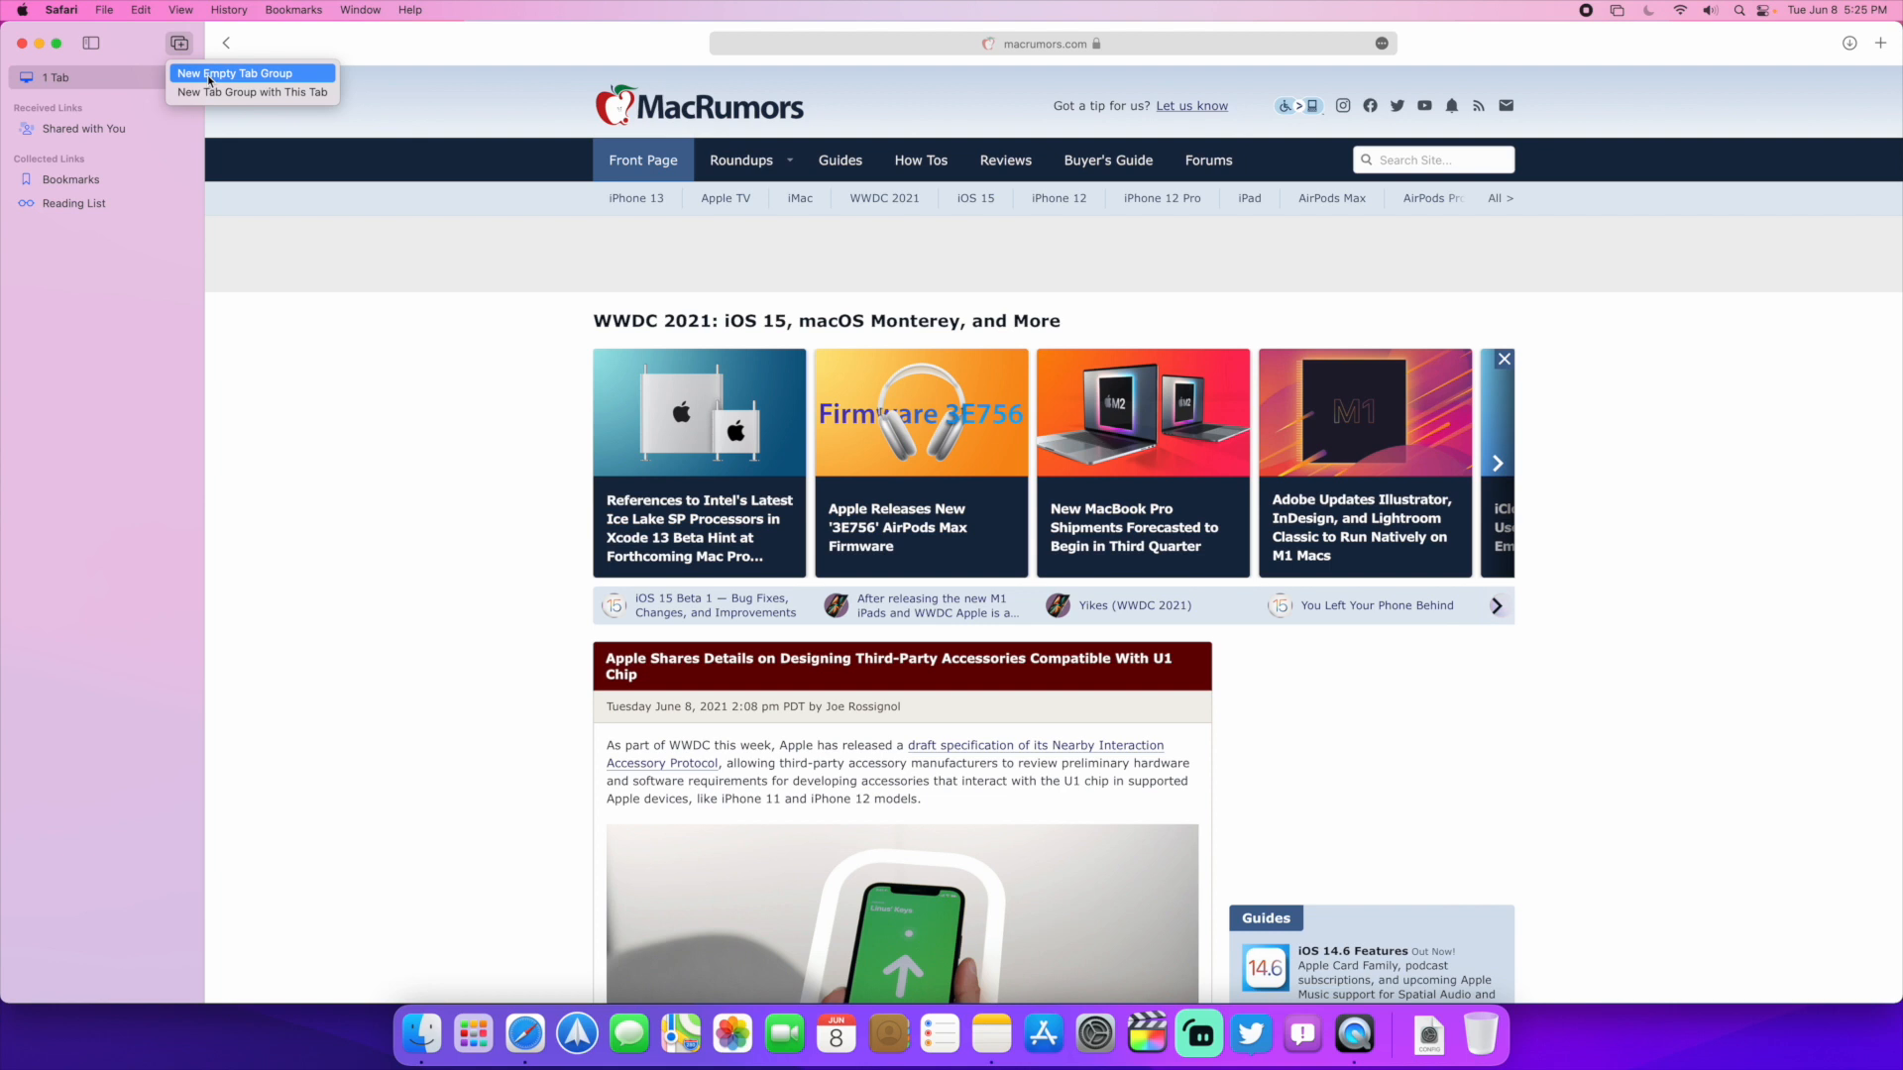
{"action": "left_click", "coordinate": [237, 72]}
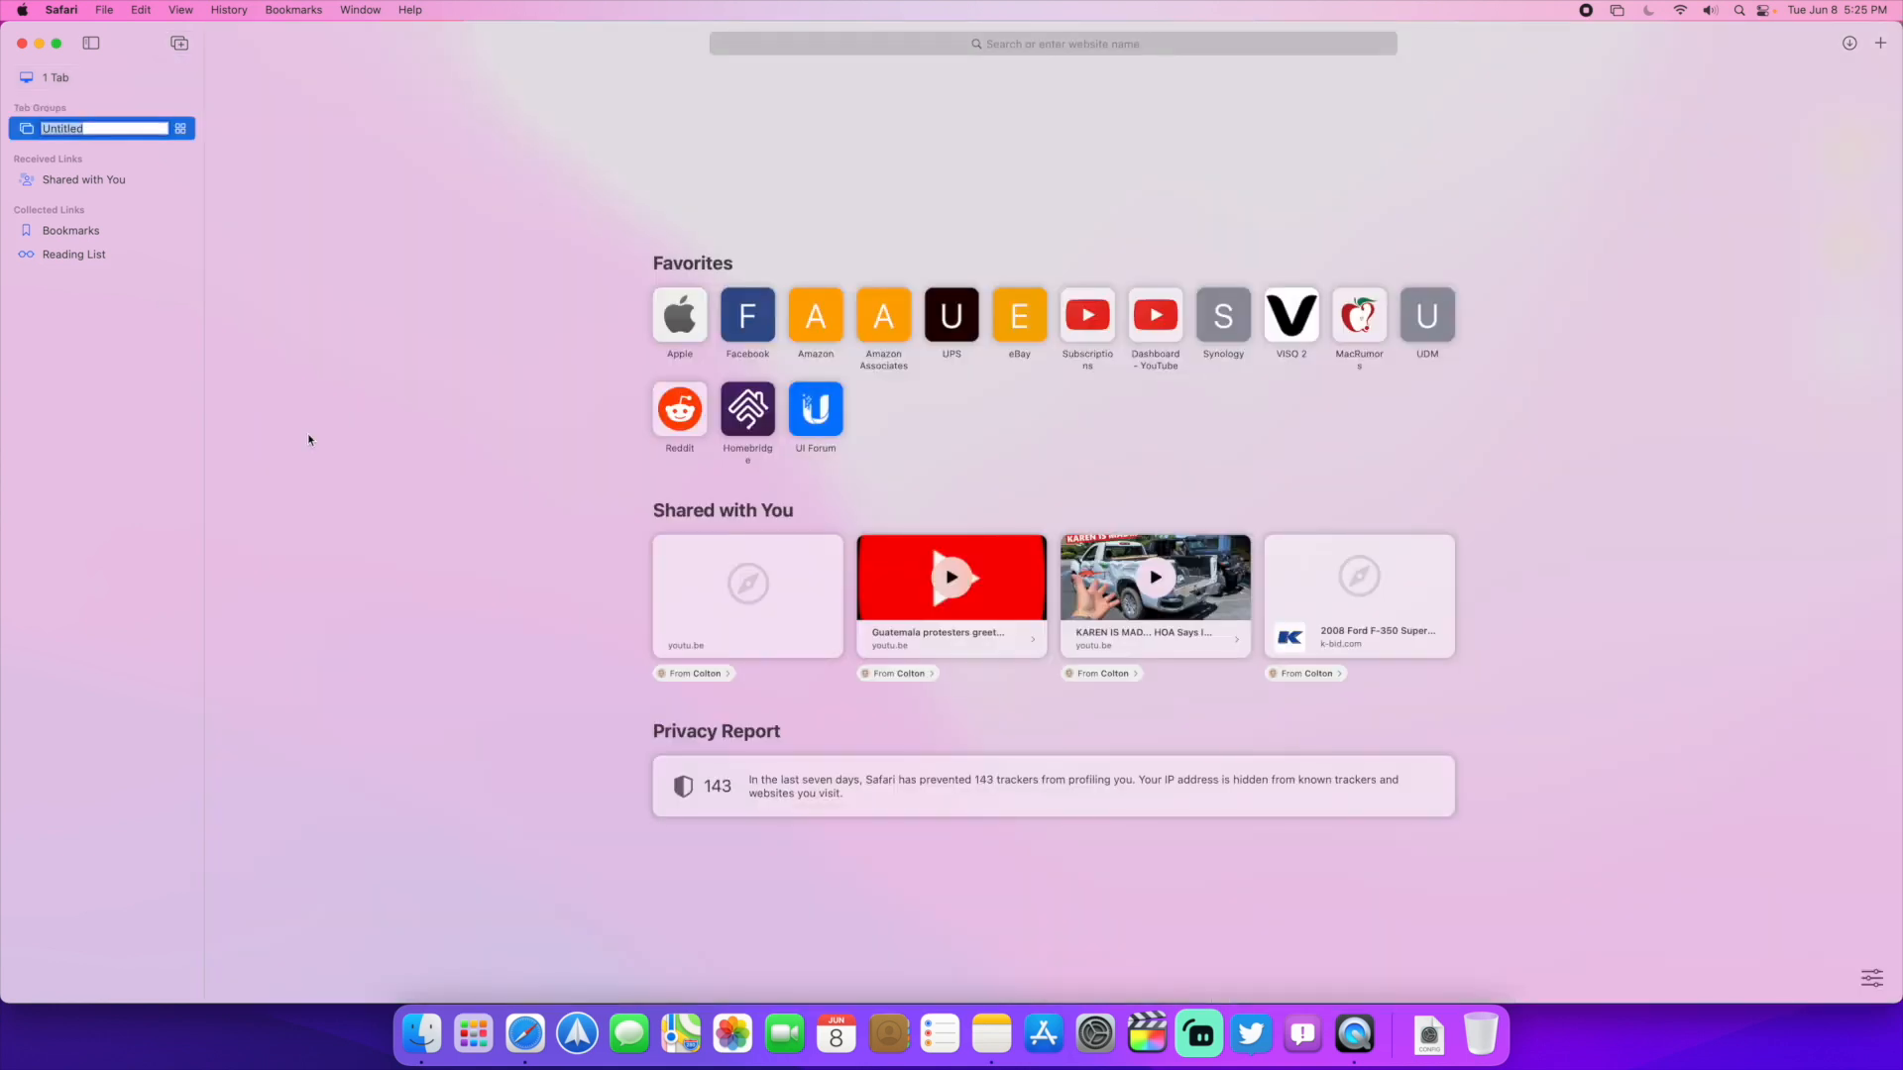
{"action": "mouse_move", "coordinate": [353, 403]}
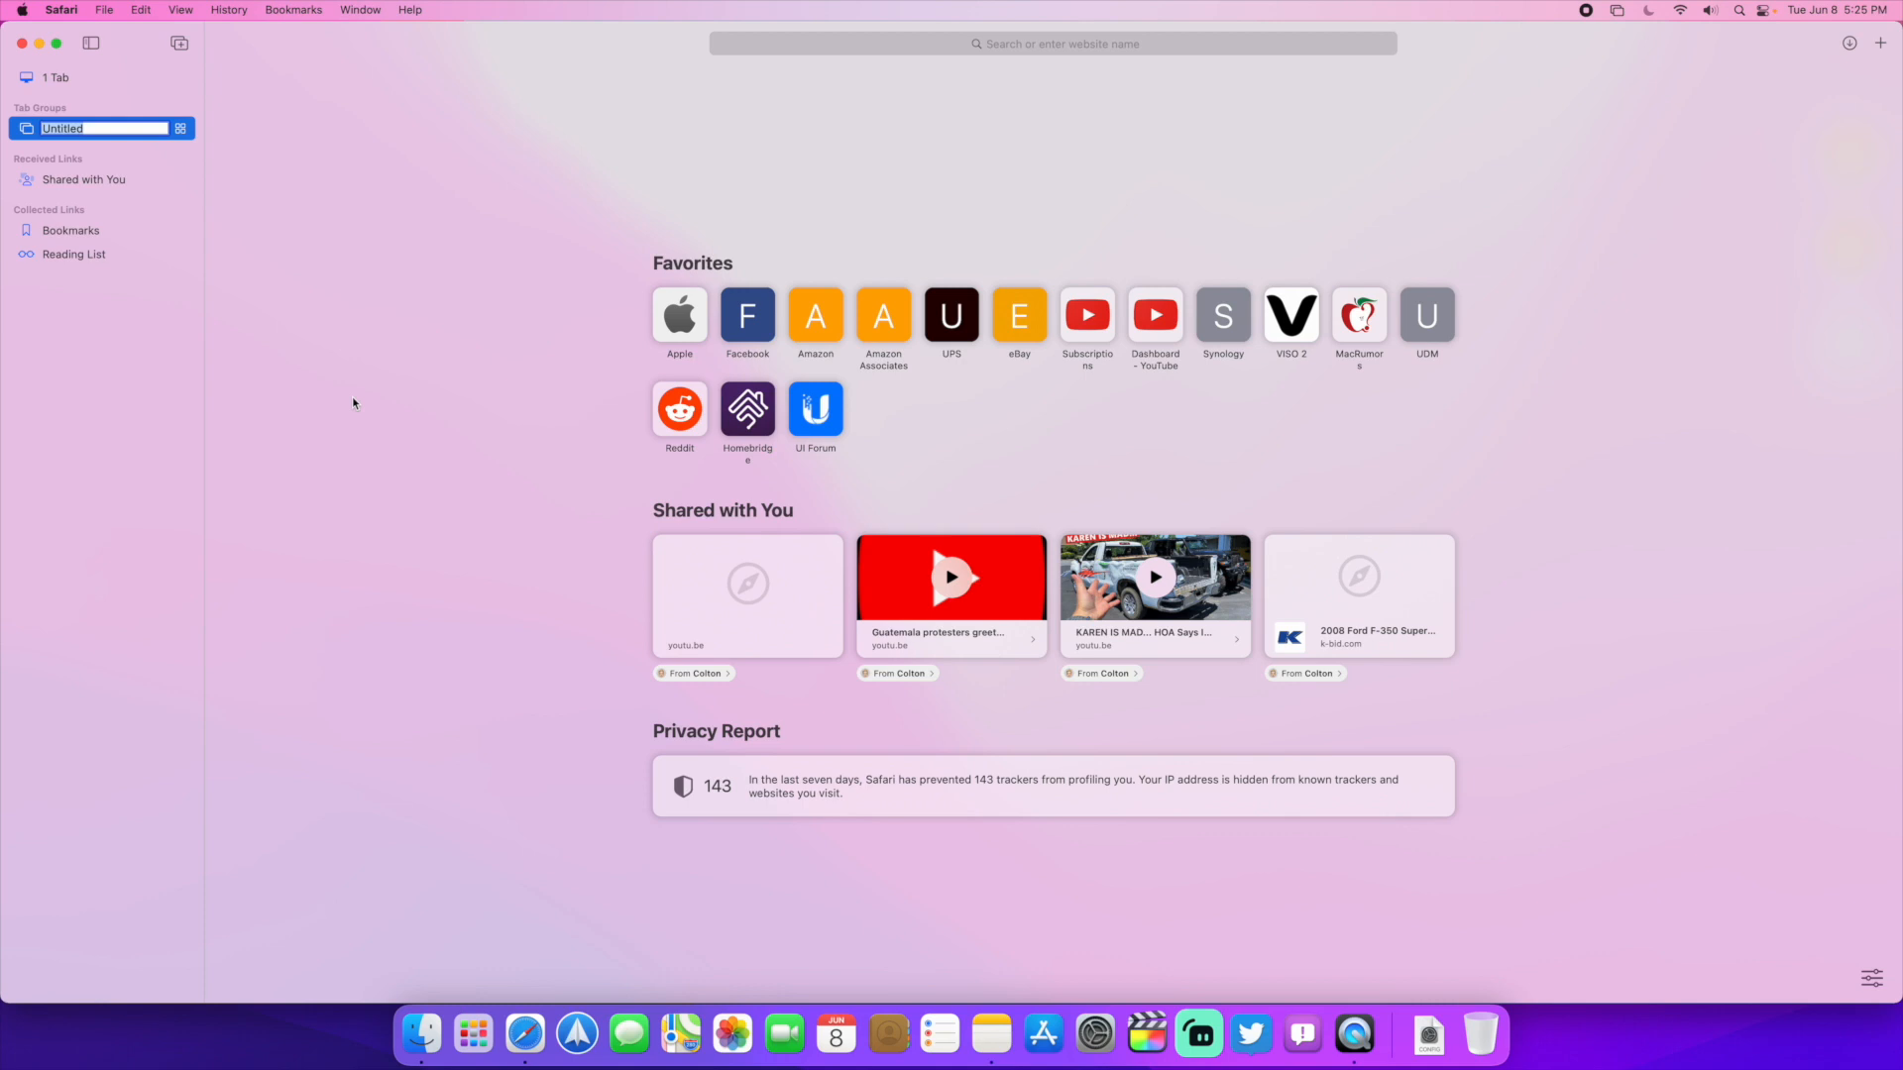
{"action": "mouse_move", "coordinate": [93, 144]}
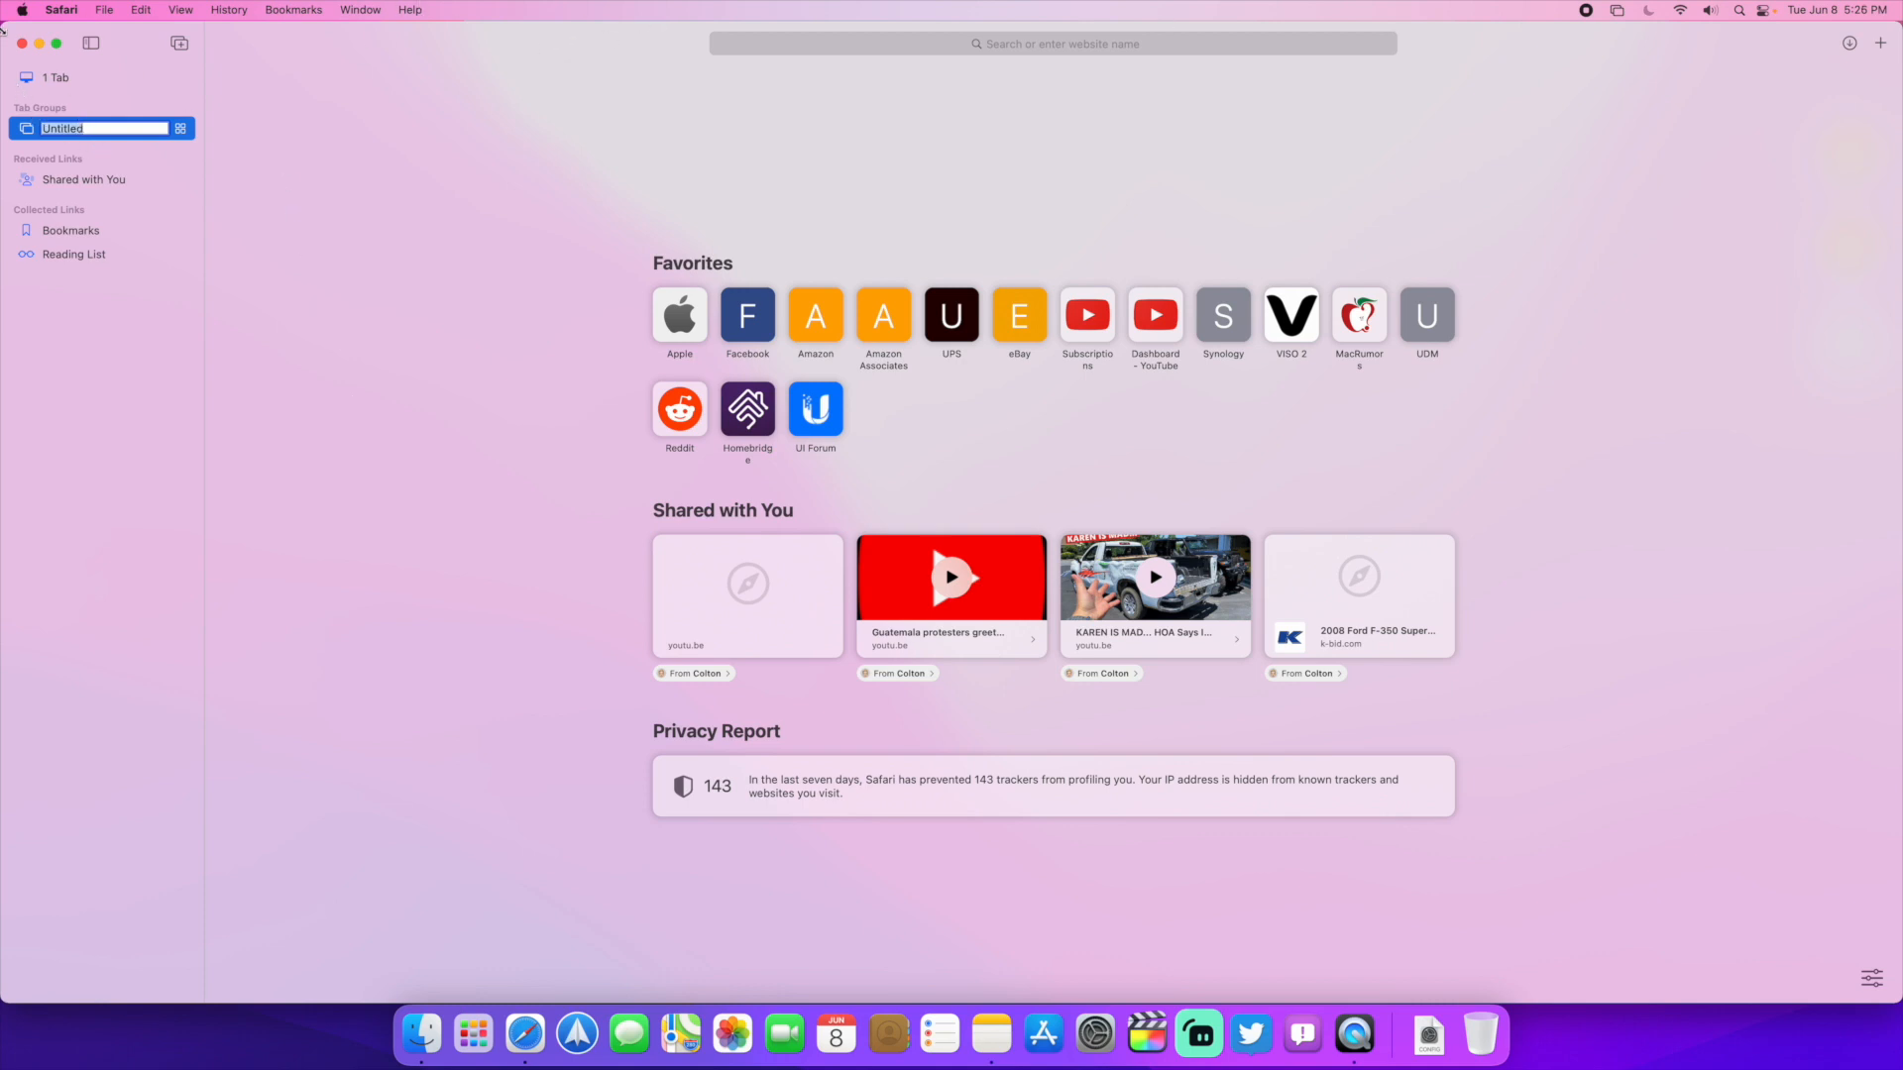
Step: Switch to the MacRumors tab, then to the Untitled tab group's start page
{"action": "left_click", "coordinate": [1359, 315]}
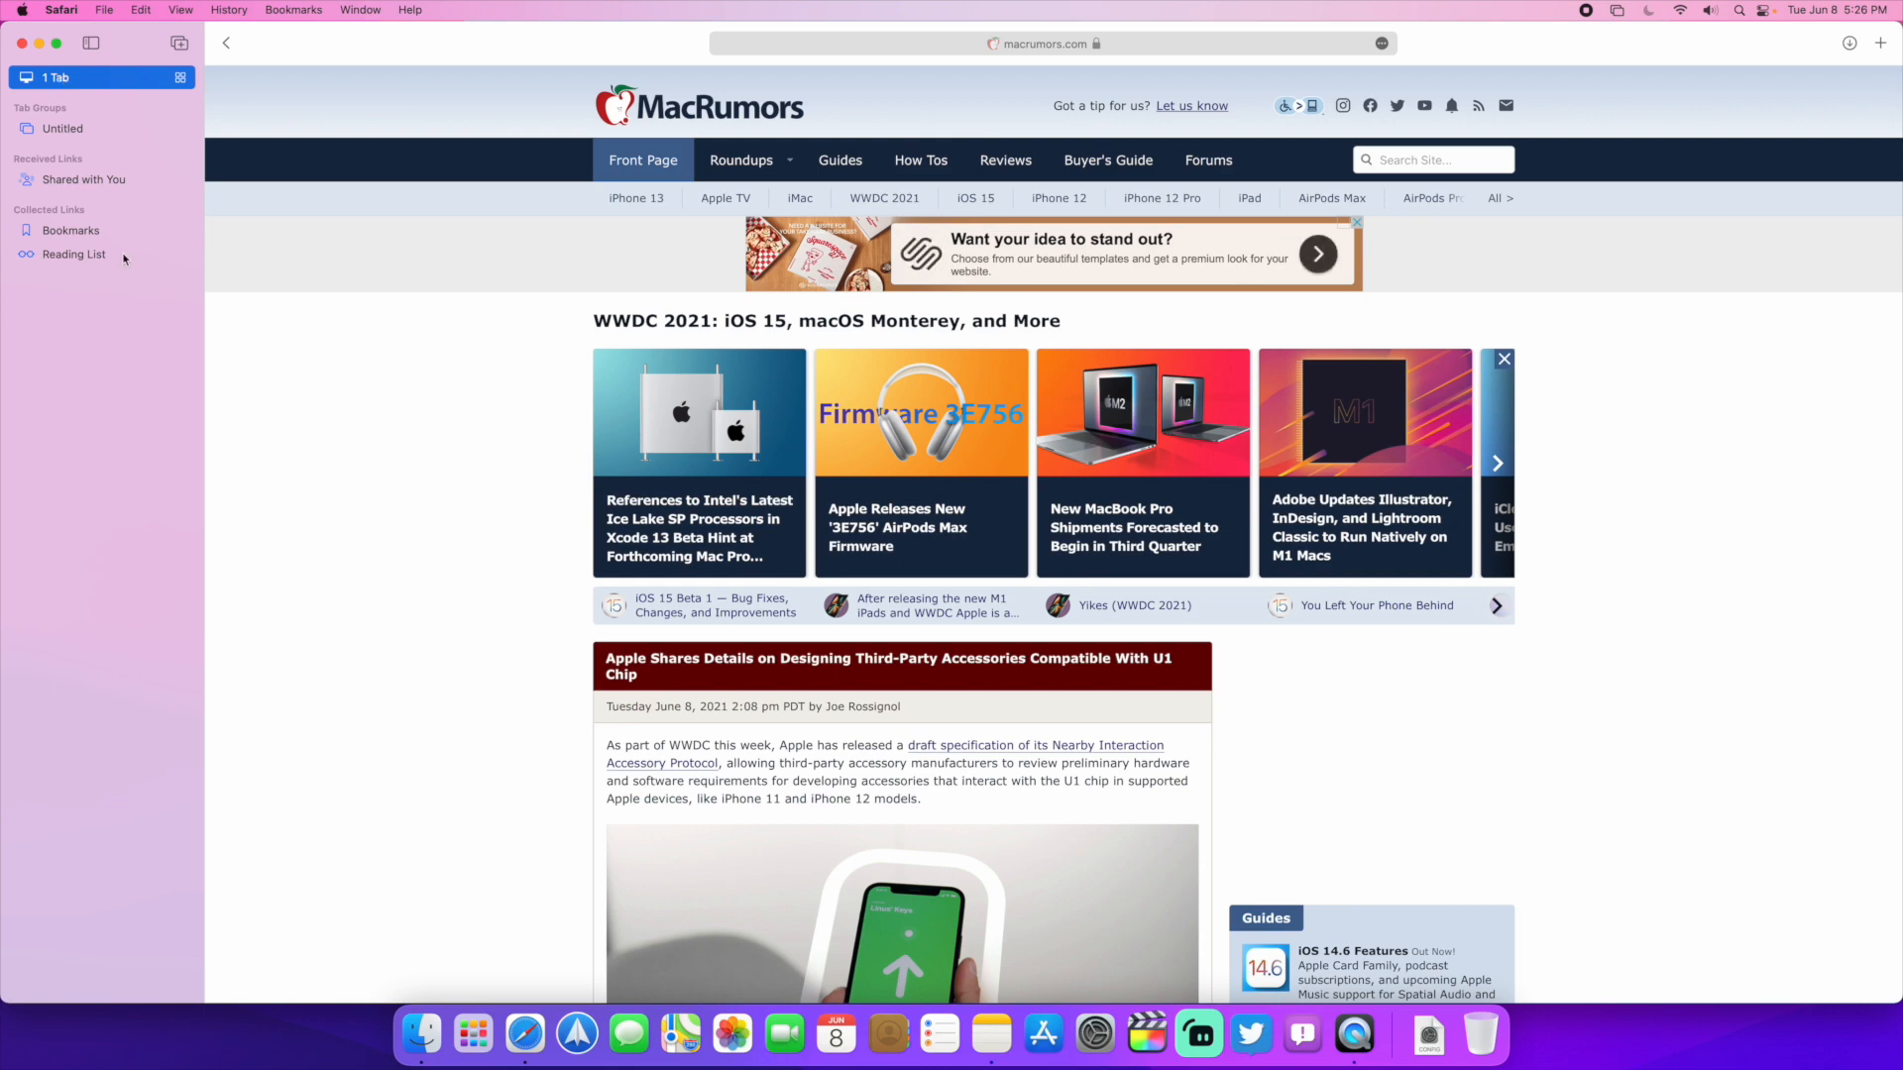
{"action": "left_click", "coordinate": [61, 128]}
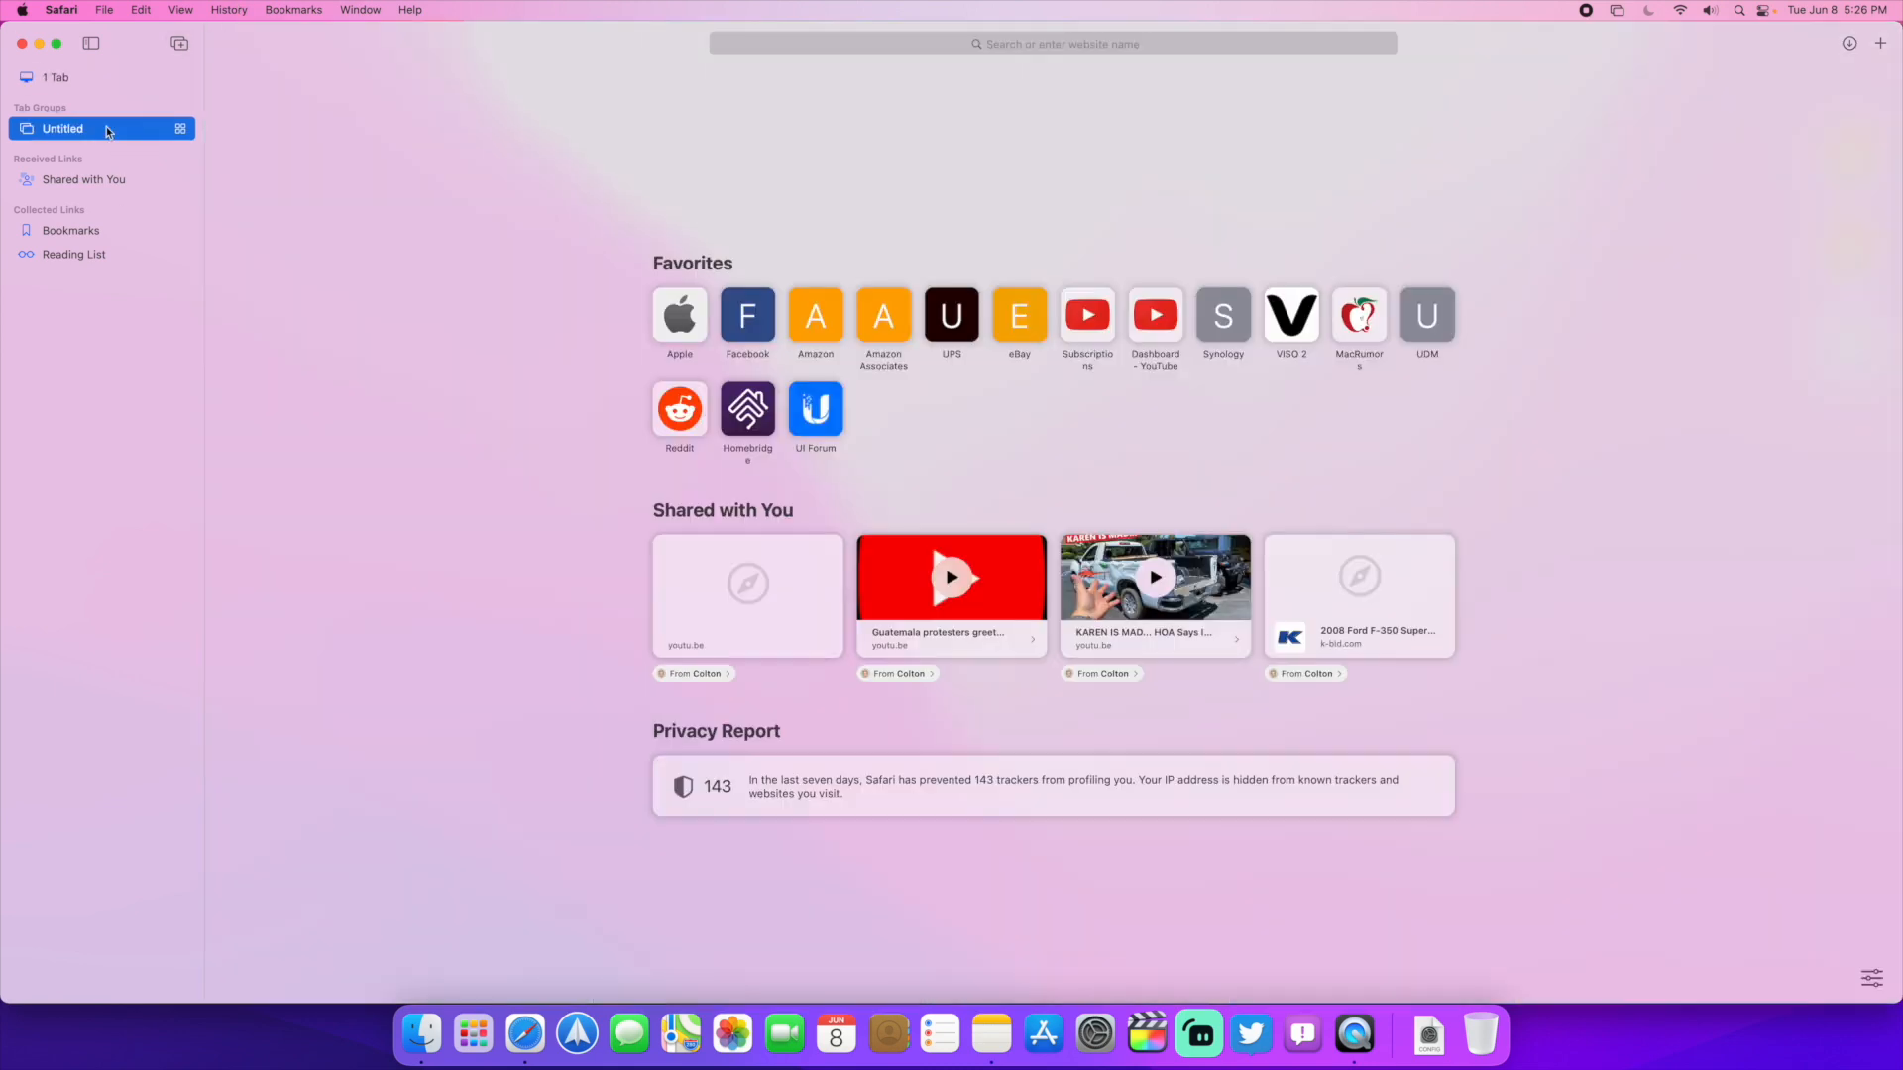
{"action": "left_click", "coordinate": [1357, 317]}
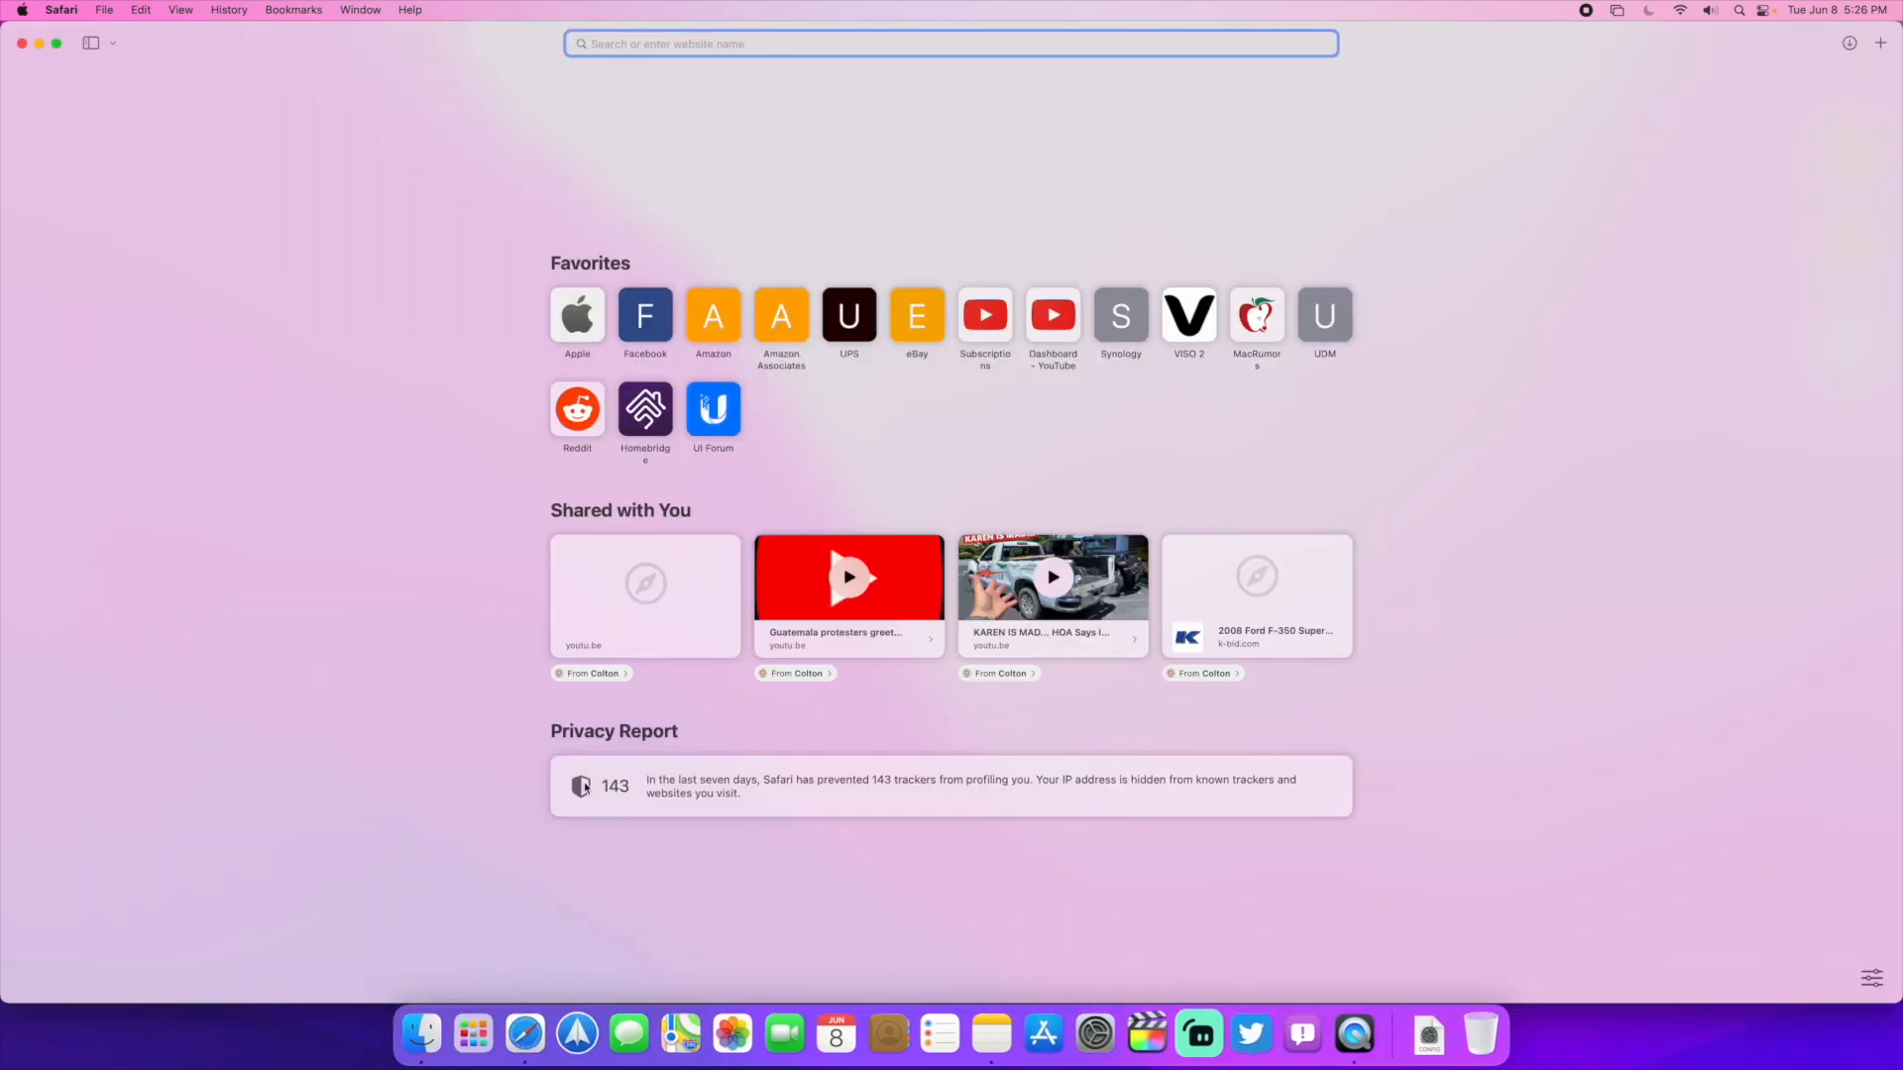
{"action": "mouse_move", "coordinate": [535, 594]}
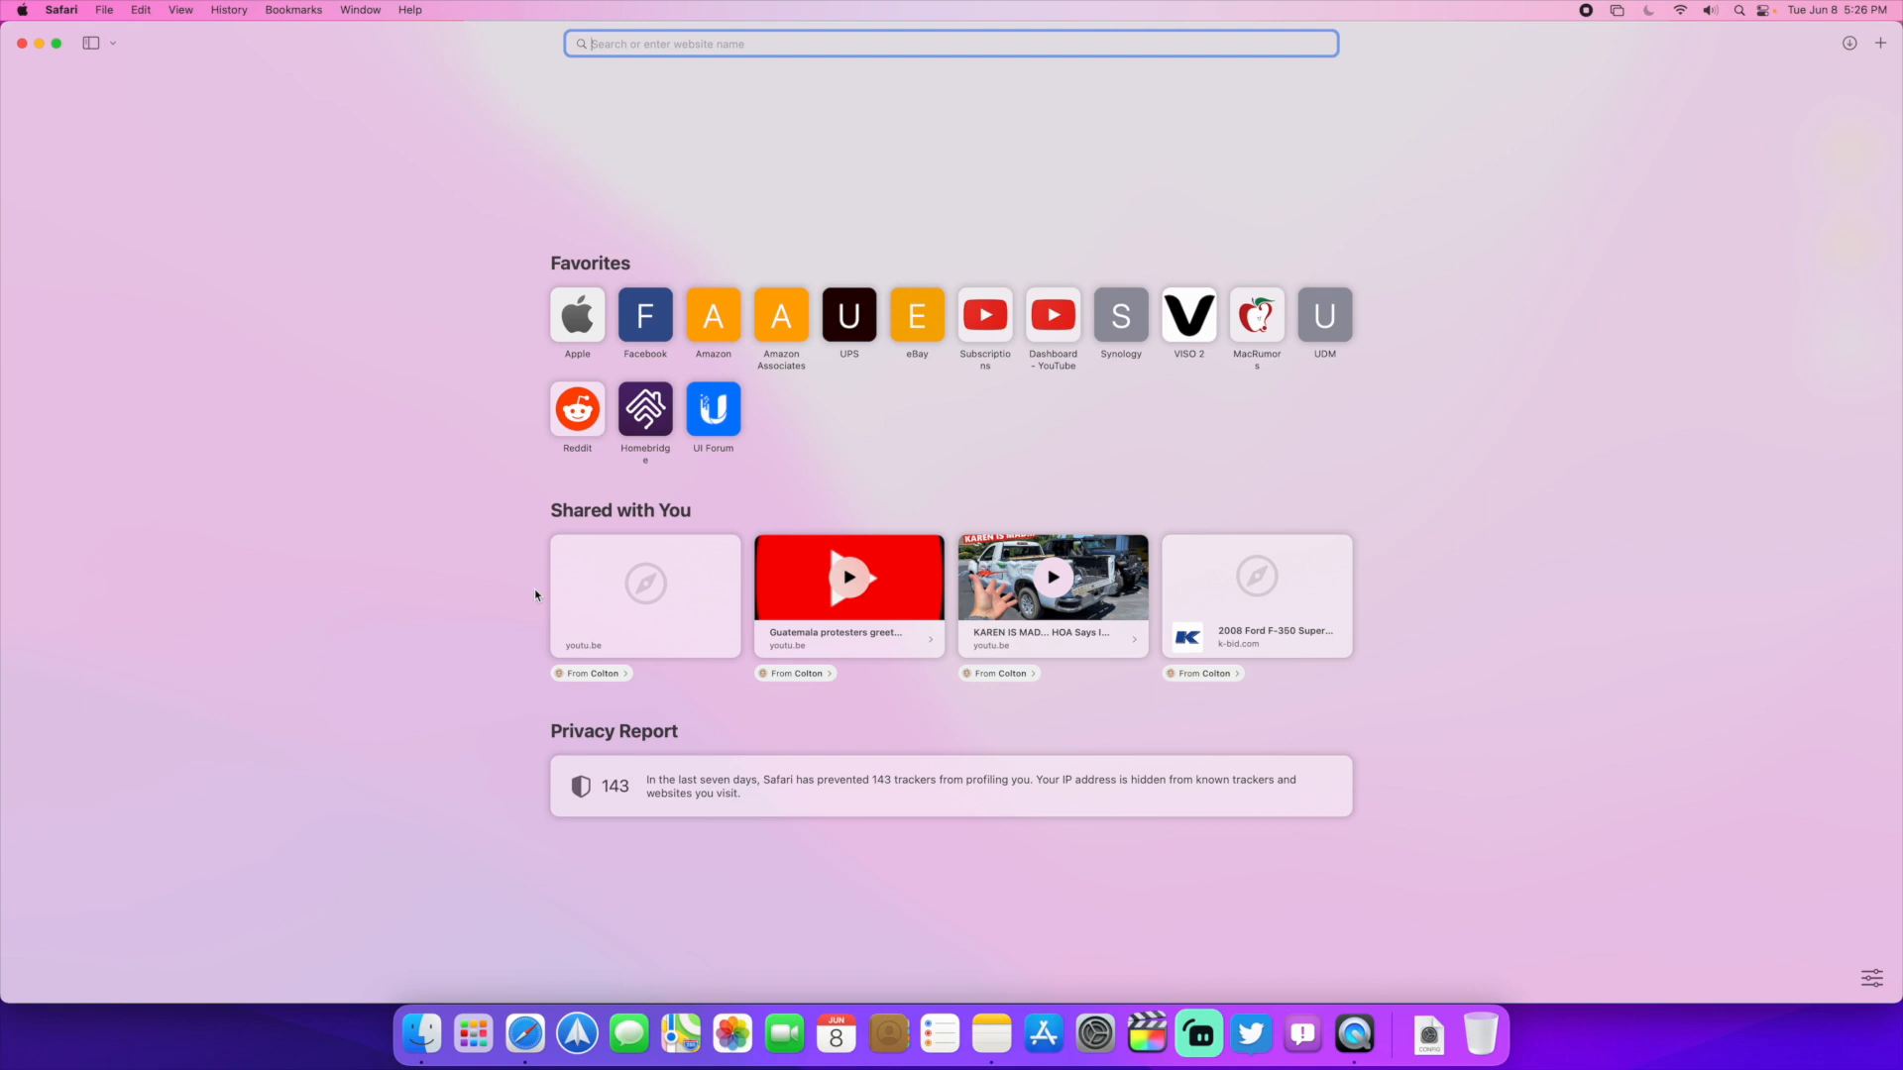
{"action": "mouse_move", "coordinate": [1086, 70]}
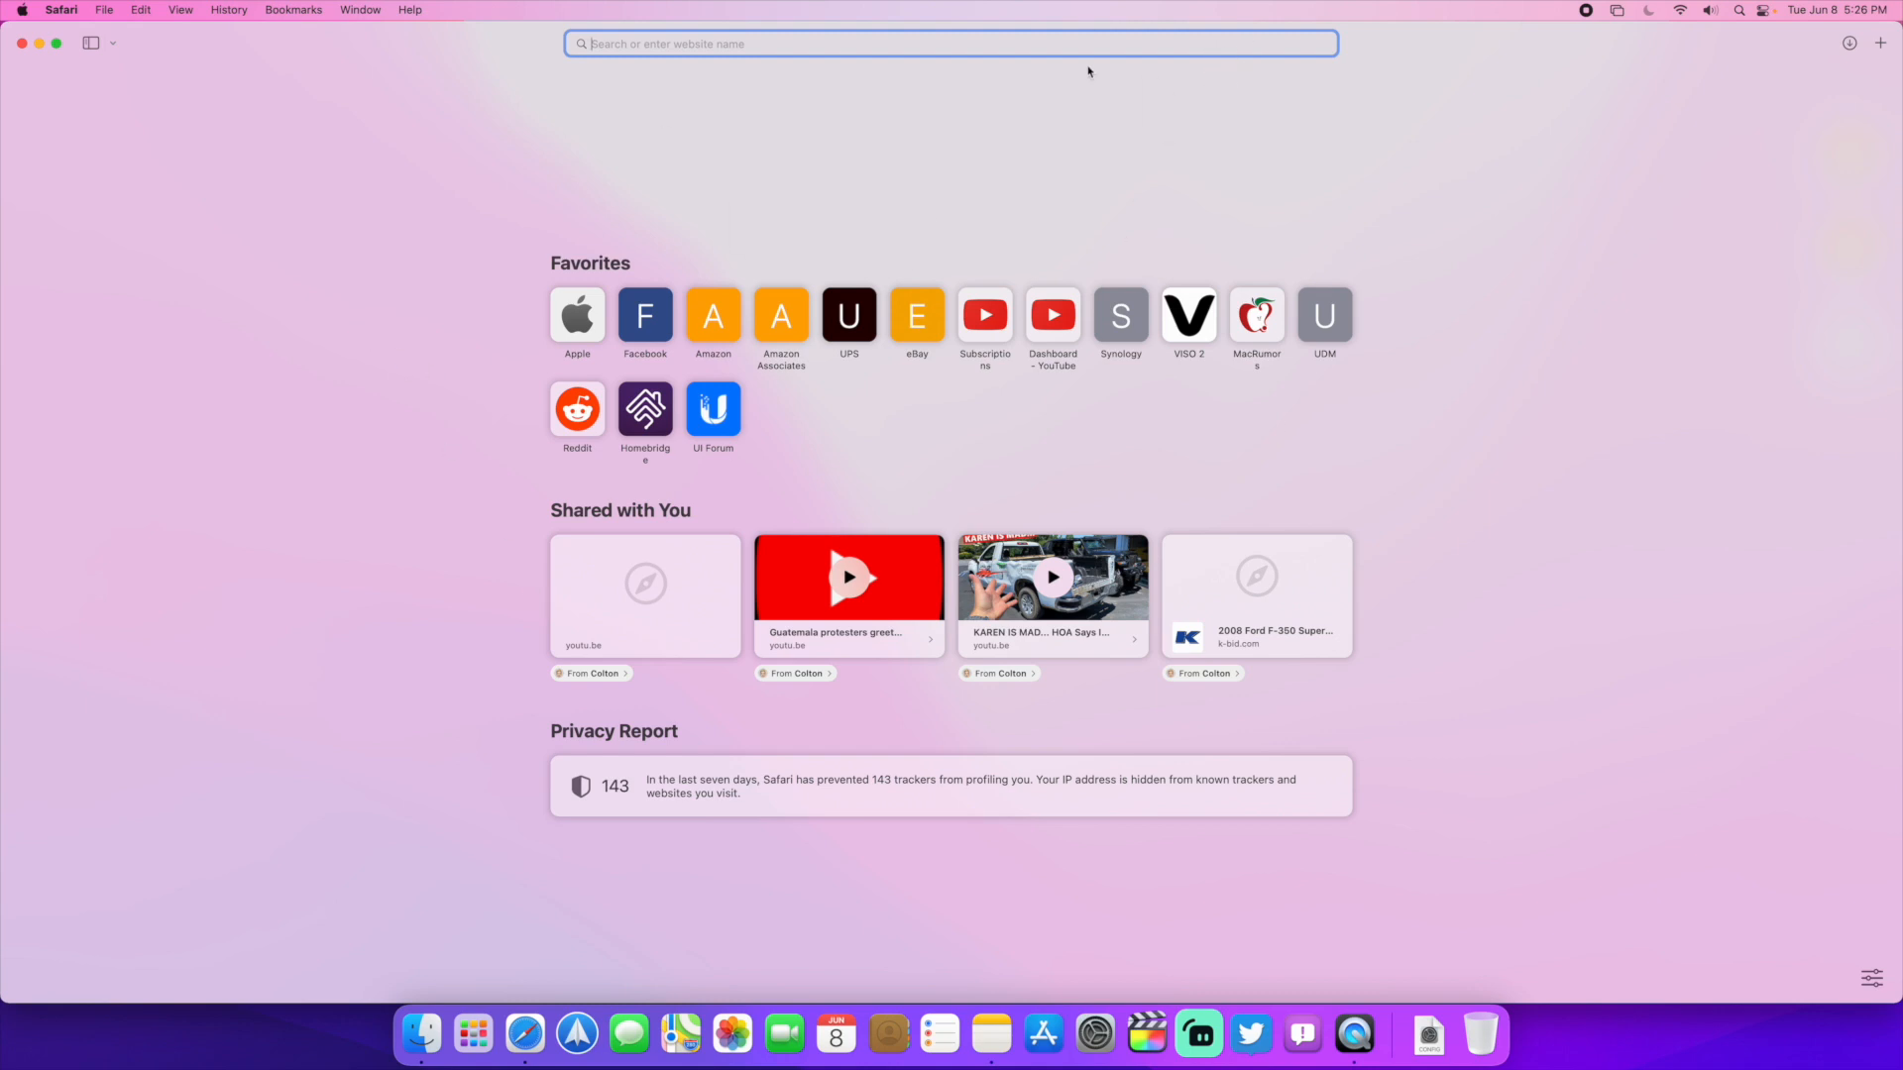
{"action": "mouse_move", "coordinate": [260, 371]}
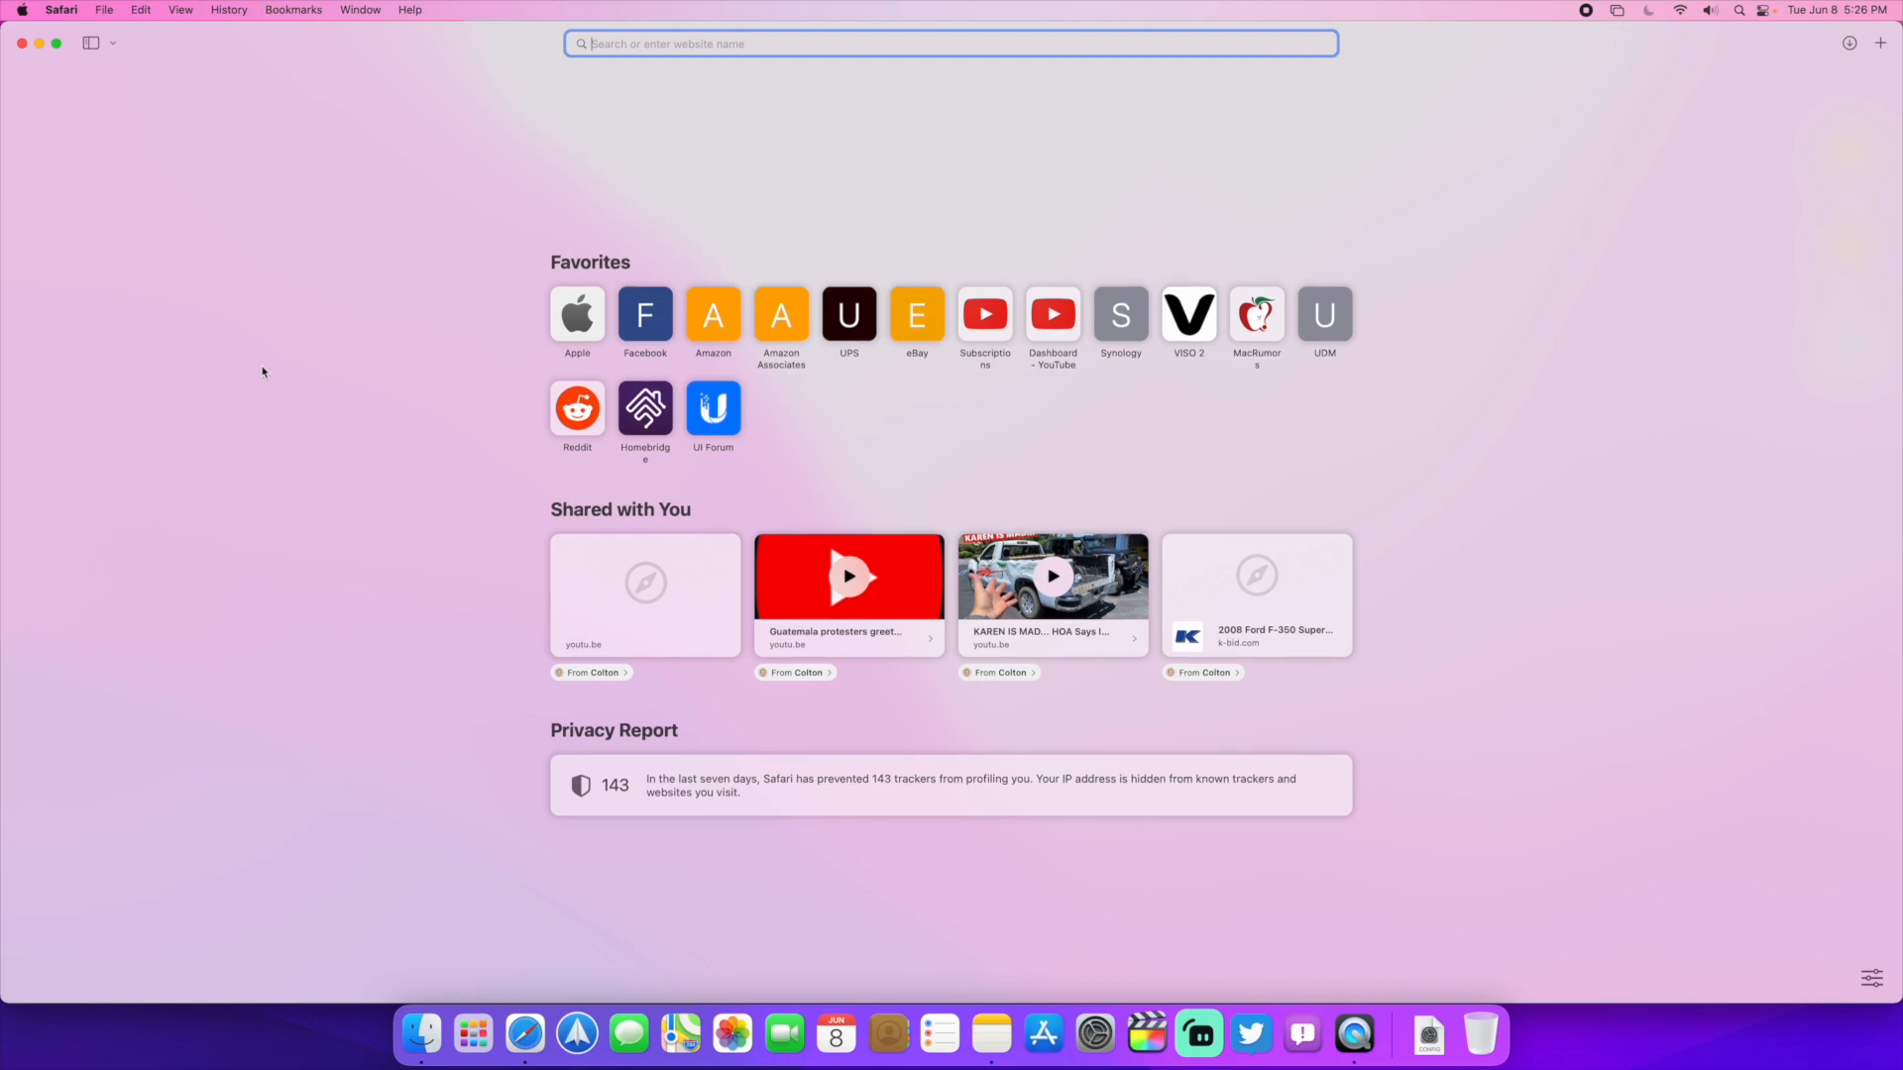
Step: Close the Safari window, leaving the desktop showing
{"action": "left_click", "coordinate": [22, 42]}
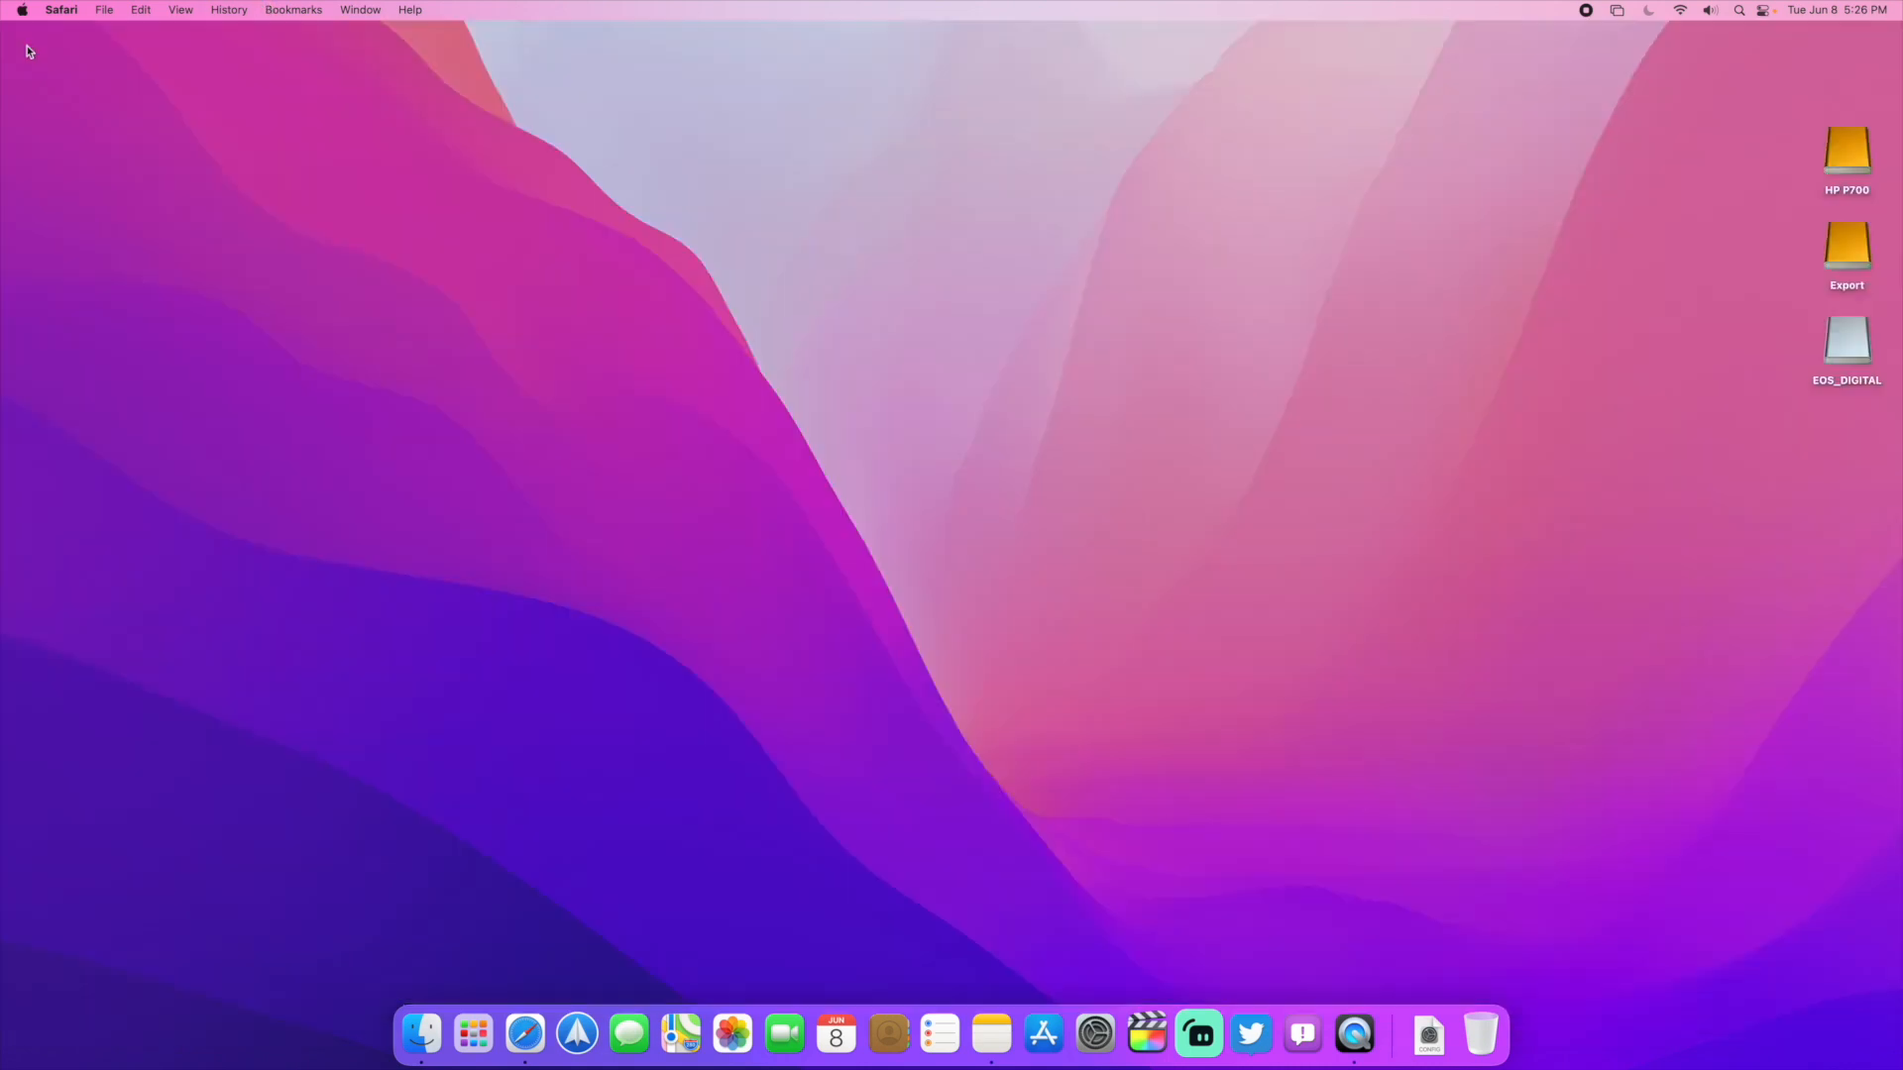
{"action": "mouse_move", "coordinate": [350, 398]}
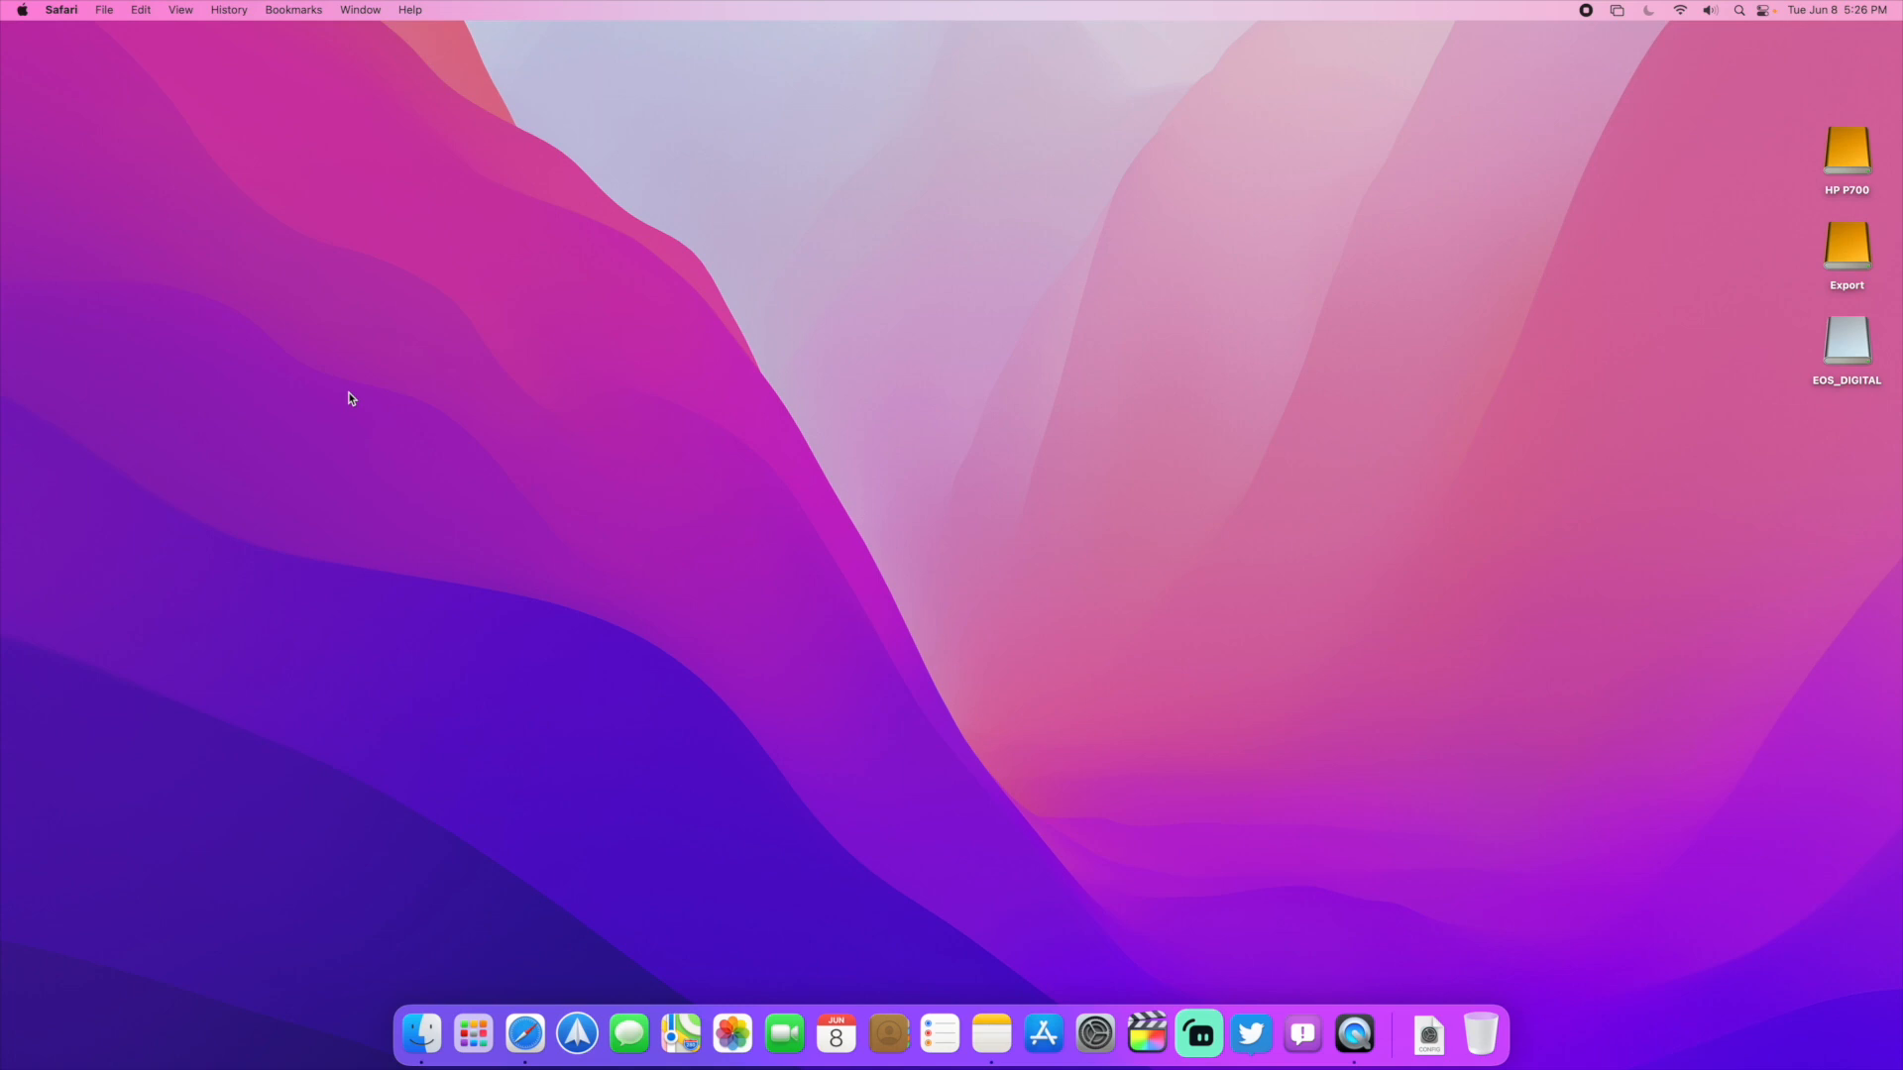
{"action": "mouse_move", "coordinate": [1463, 212]}
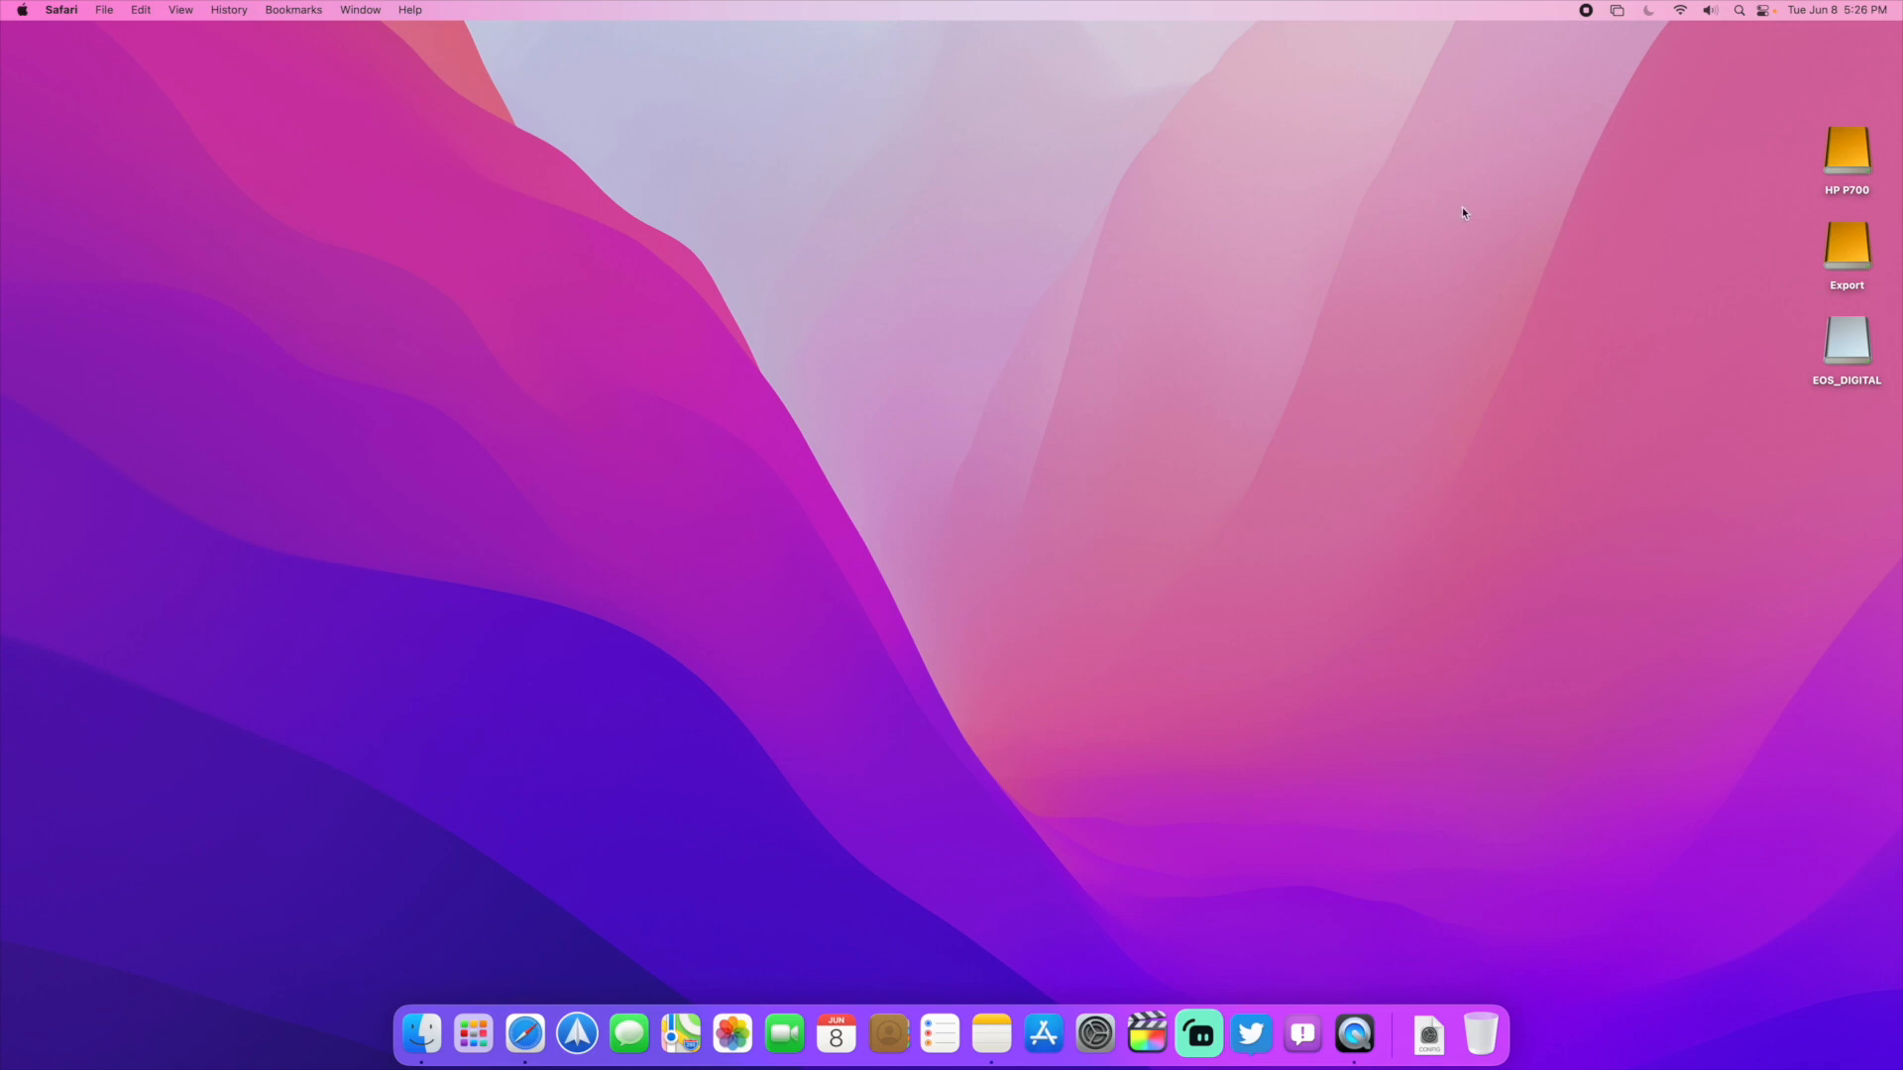
{"action": "mouse_move", "coordinate": [1364, 248]}
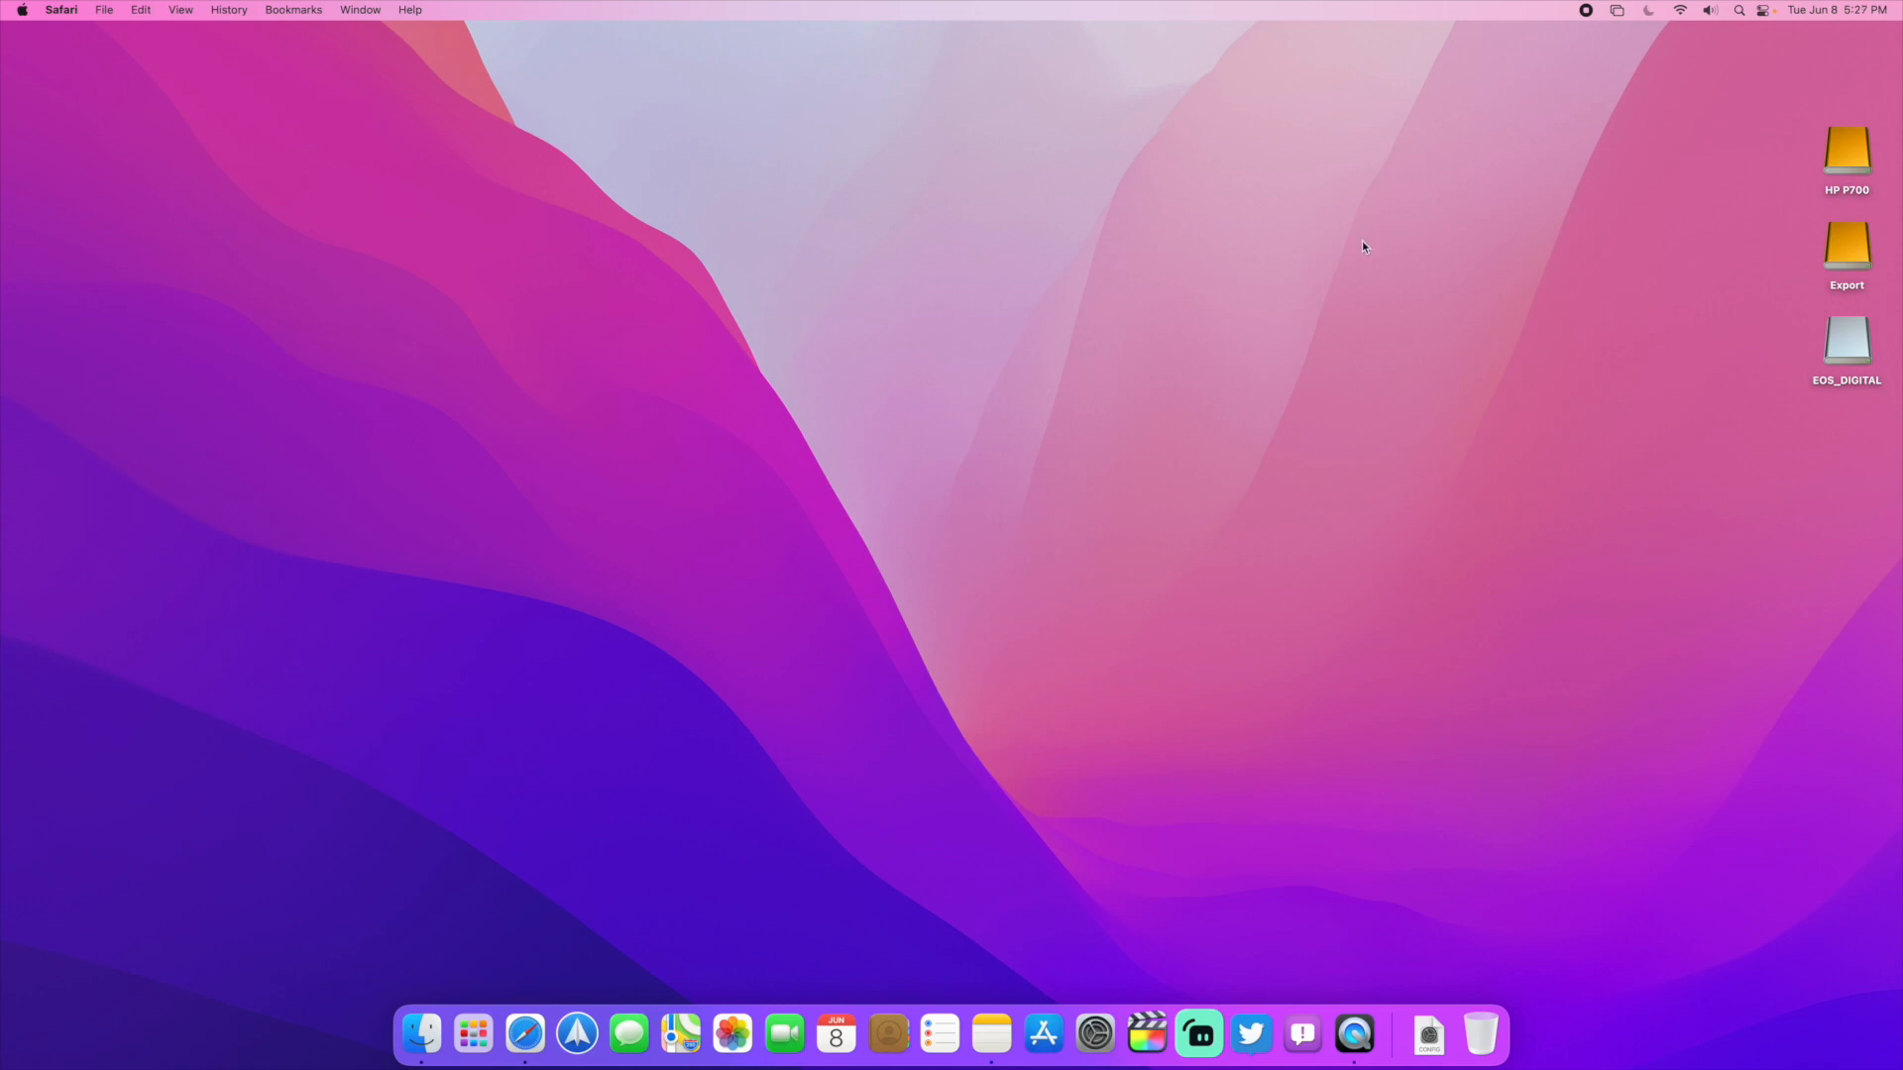